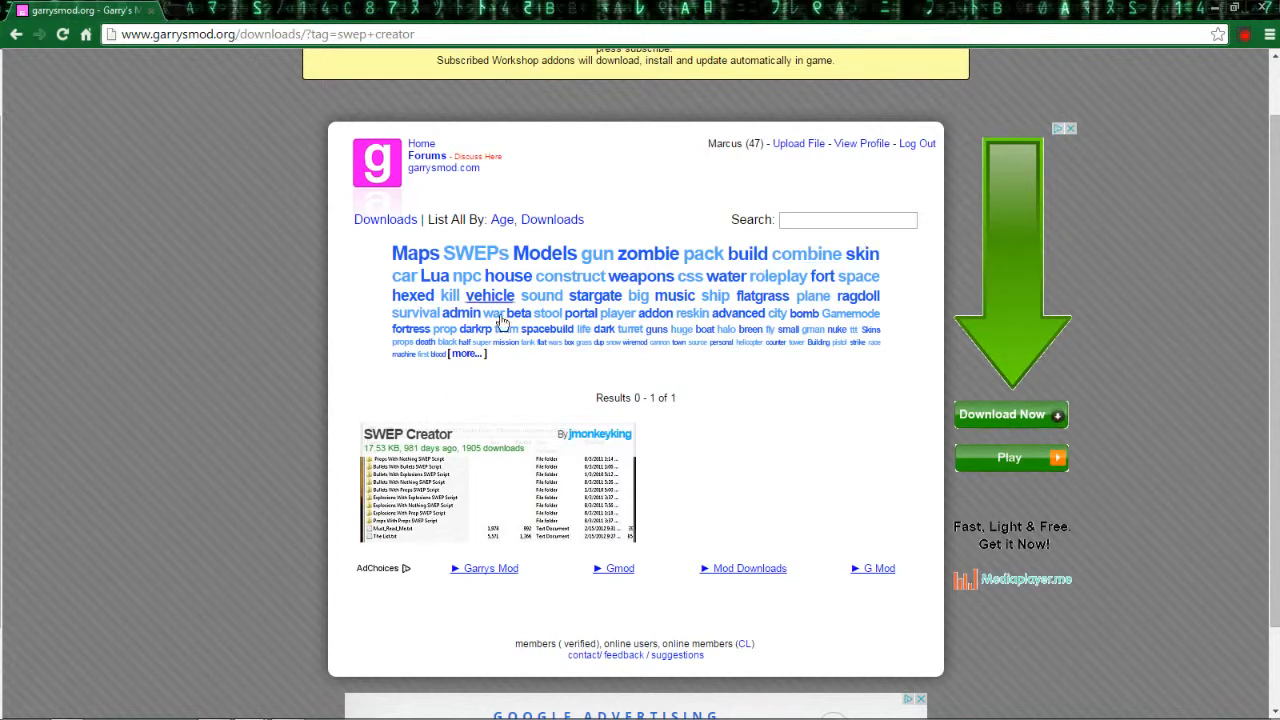
mouse_move(660, 193)
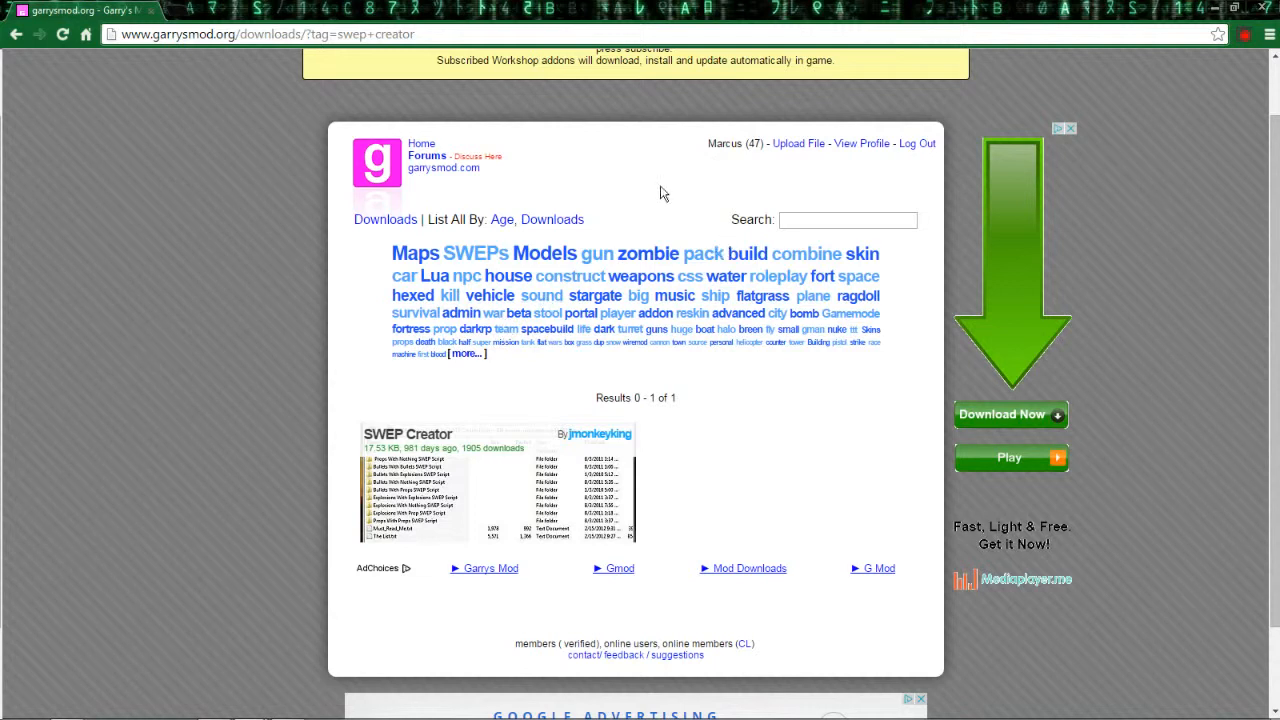
mouse_move(930, 188)
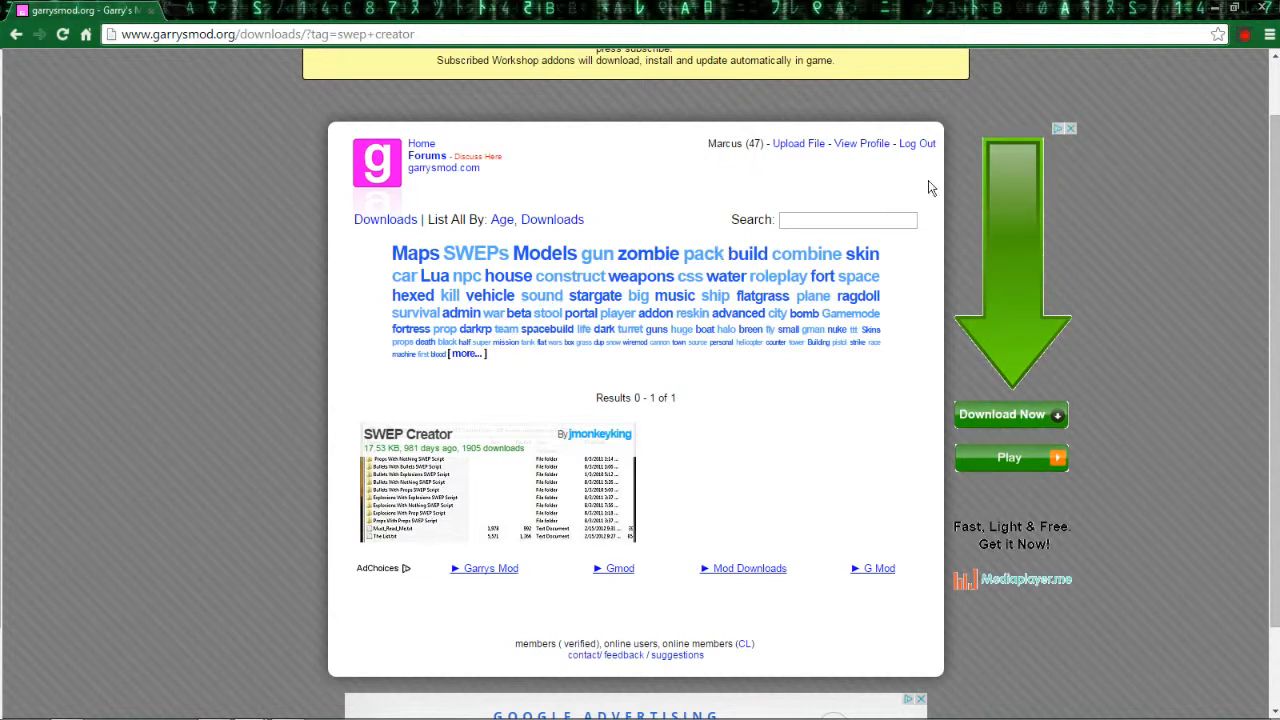
mouse_move(752, 471)
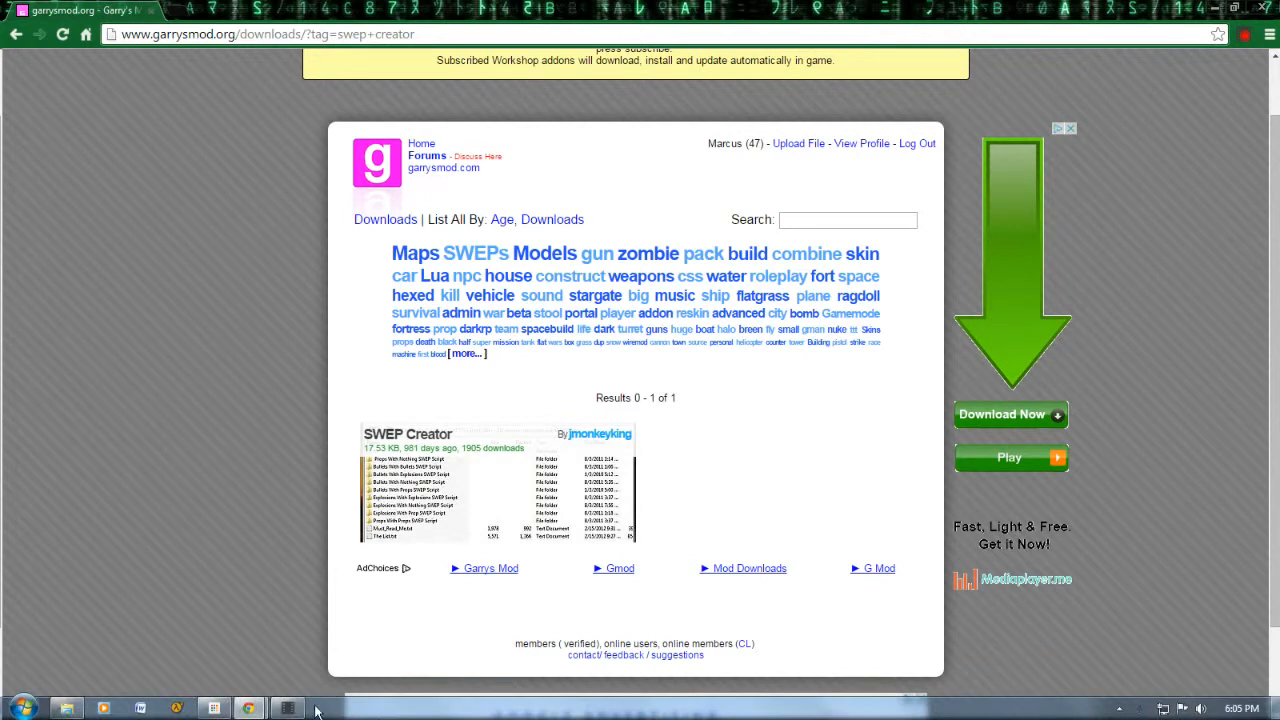
mouse_move(300, 700)
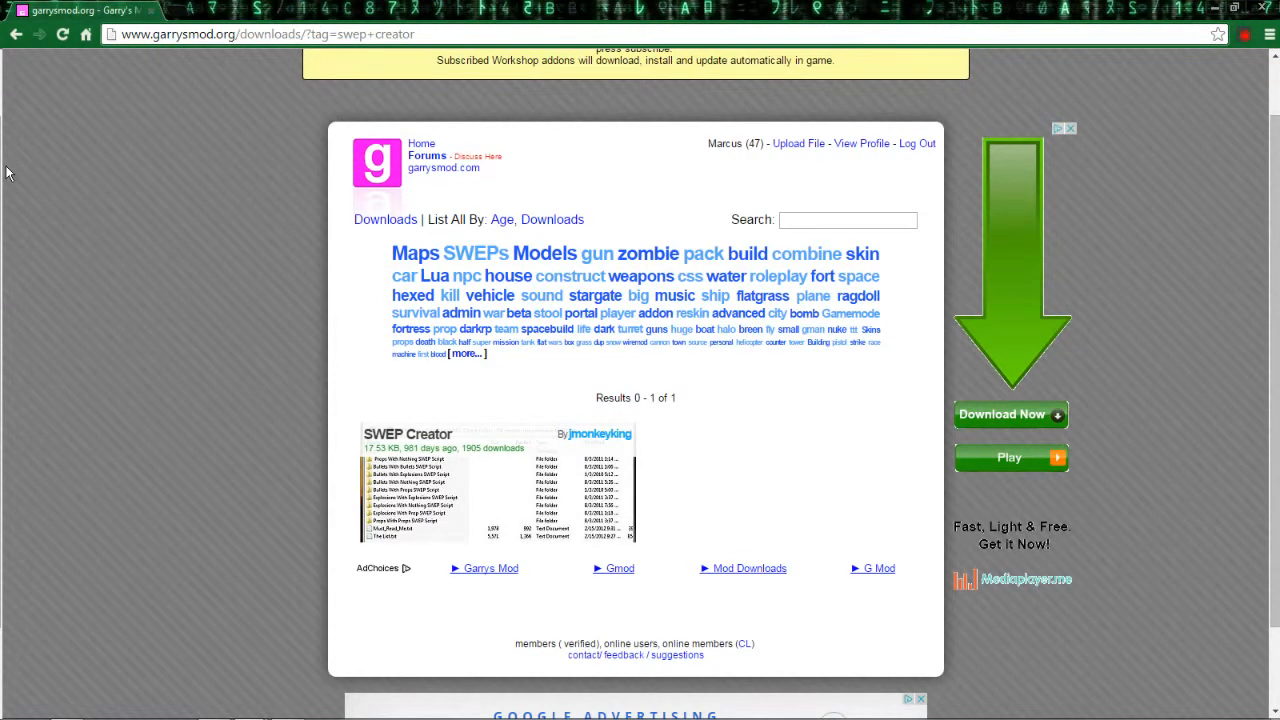
mouse_move(473, 466)
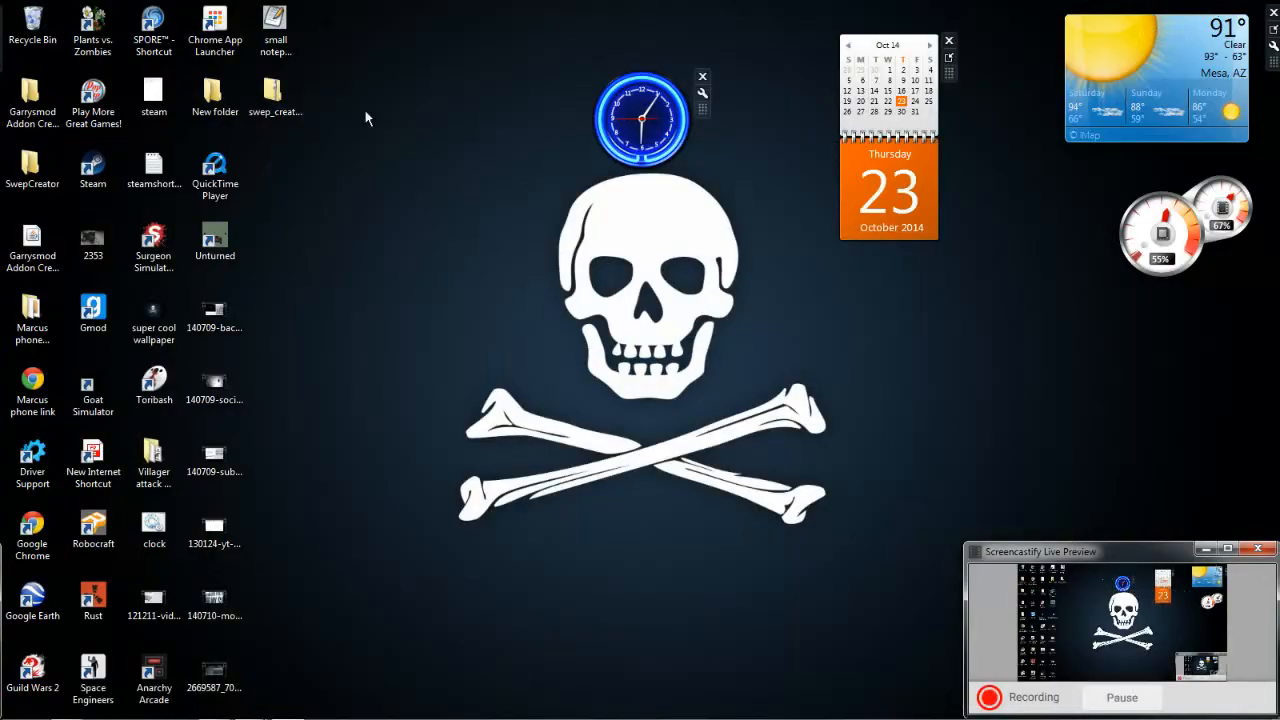
- Open the SwepCreator folder and maximize the Explorer window
left_click(32, 170)
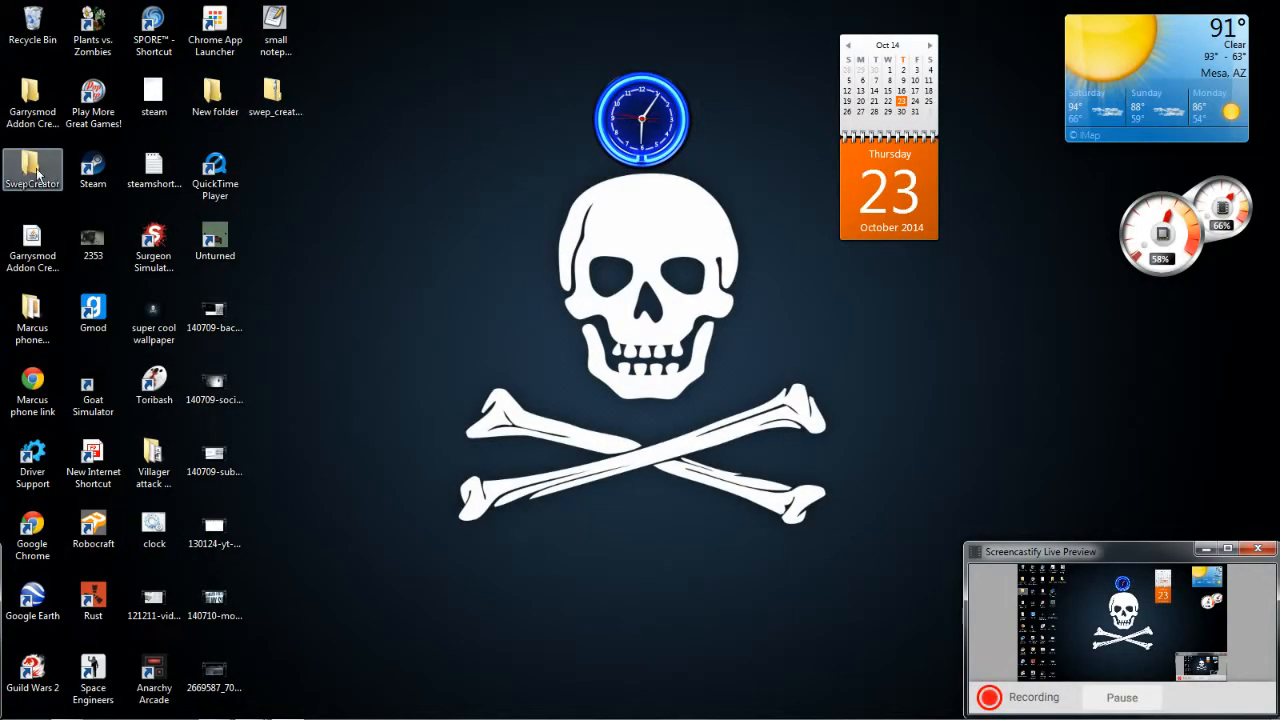
double_click(32, 165)
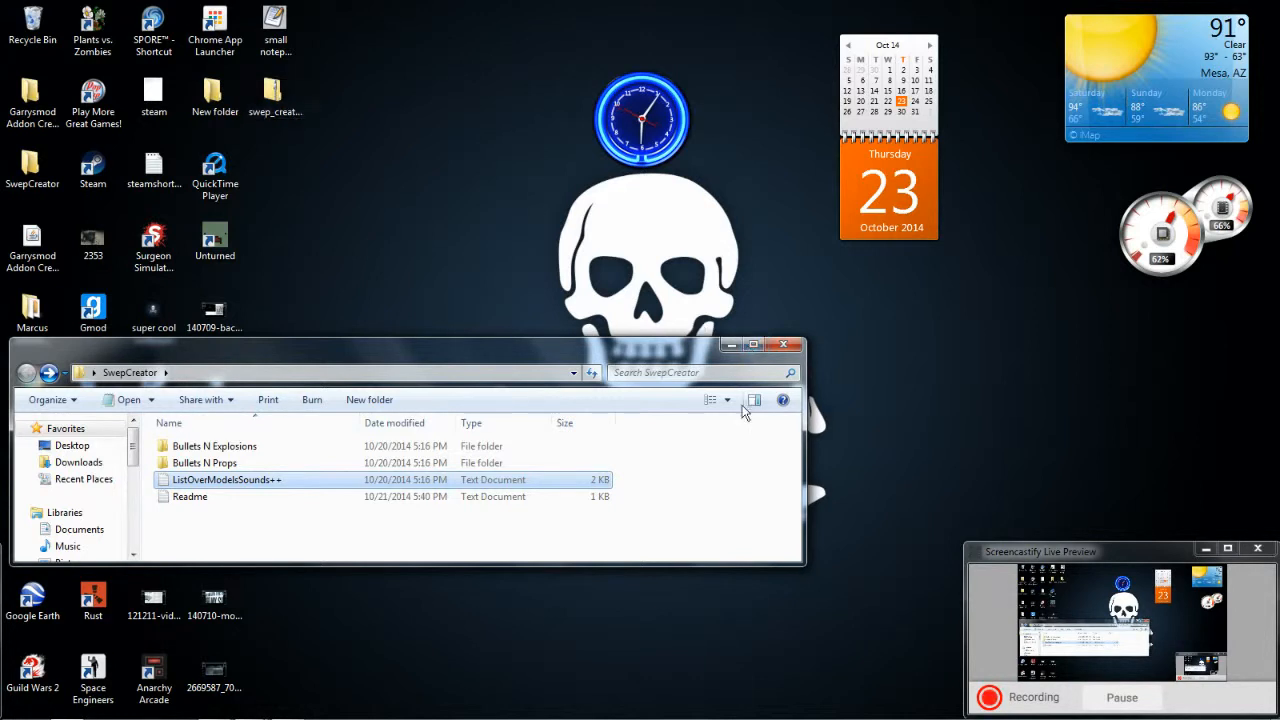
left_click(752, 345)
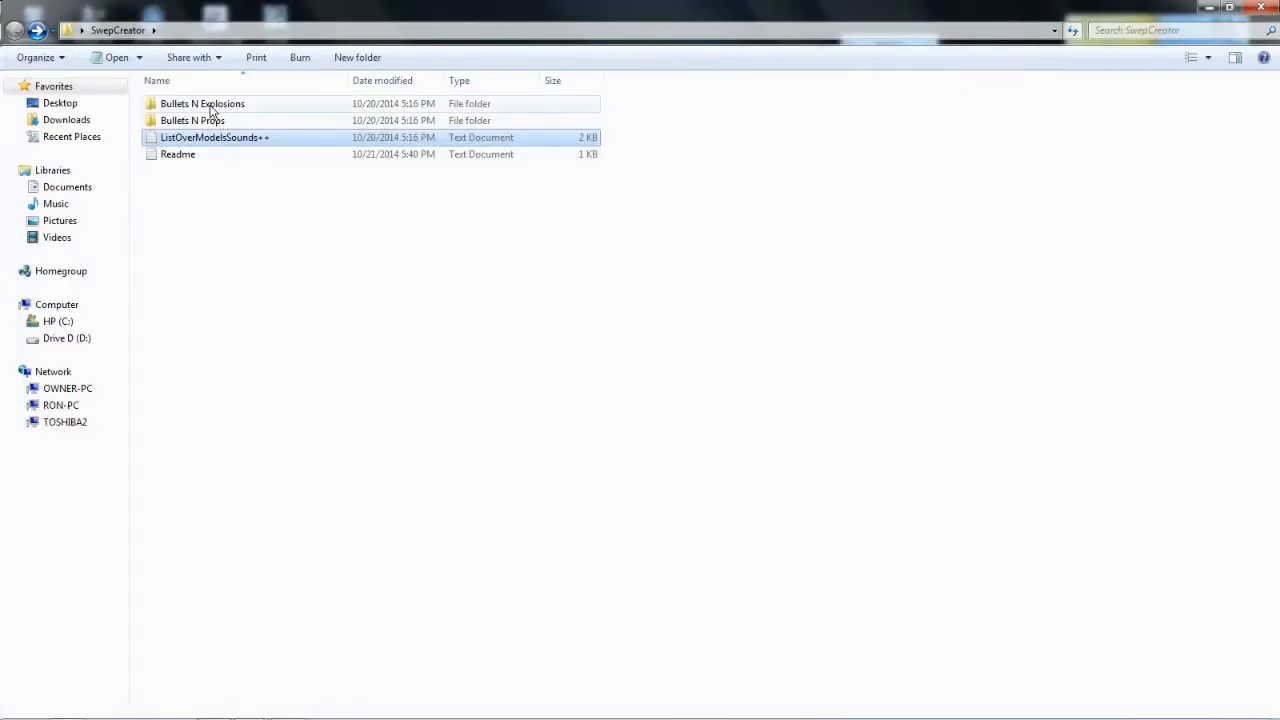
- Open the Bullets N Props folder and its shared.lua file in Notepad
left_click(202, 103)
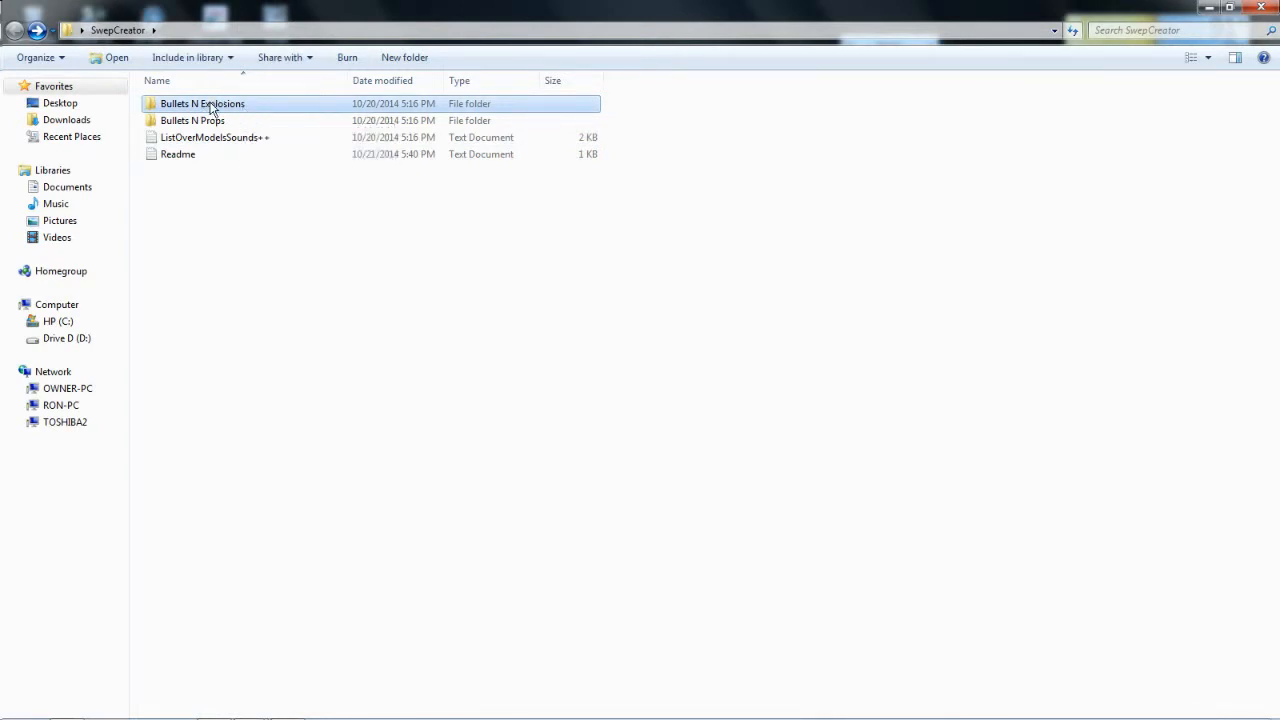
mouse_move(202, 103)
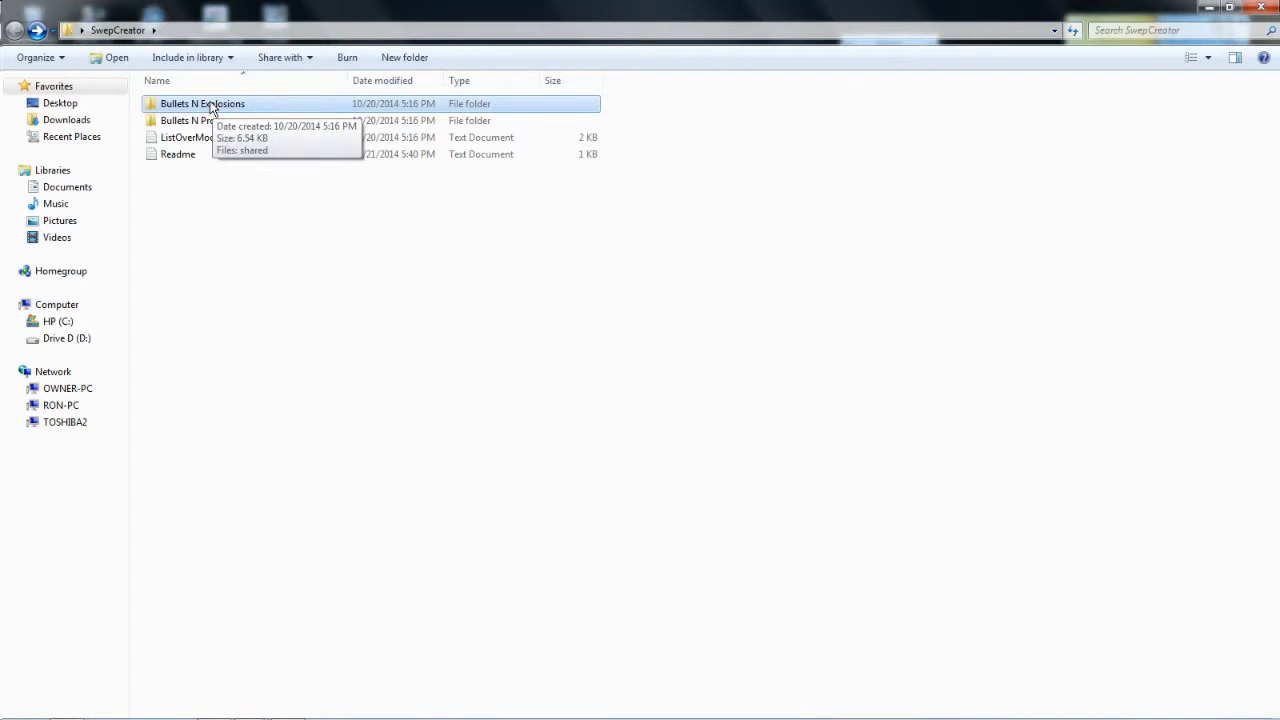
left_click(200, 120)
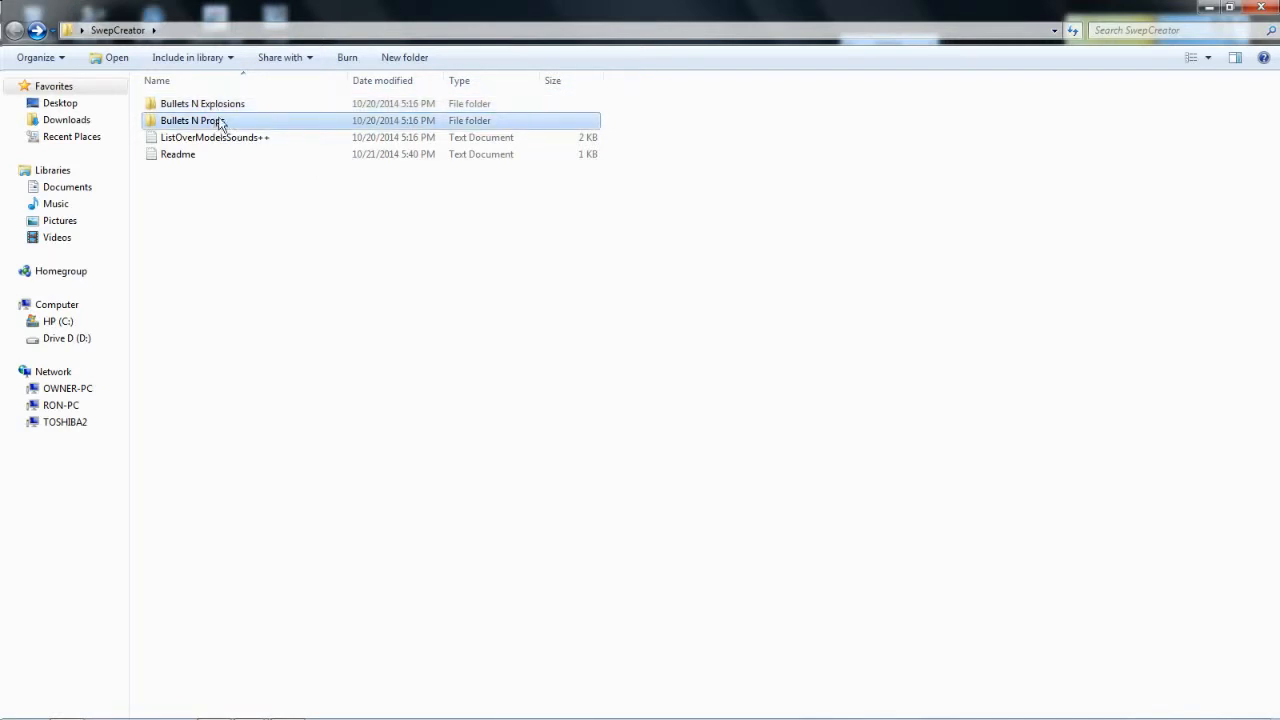
mouse_move(190, 120)
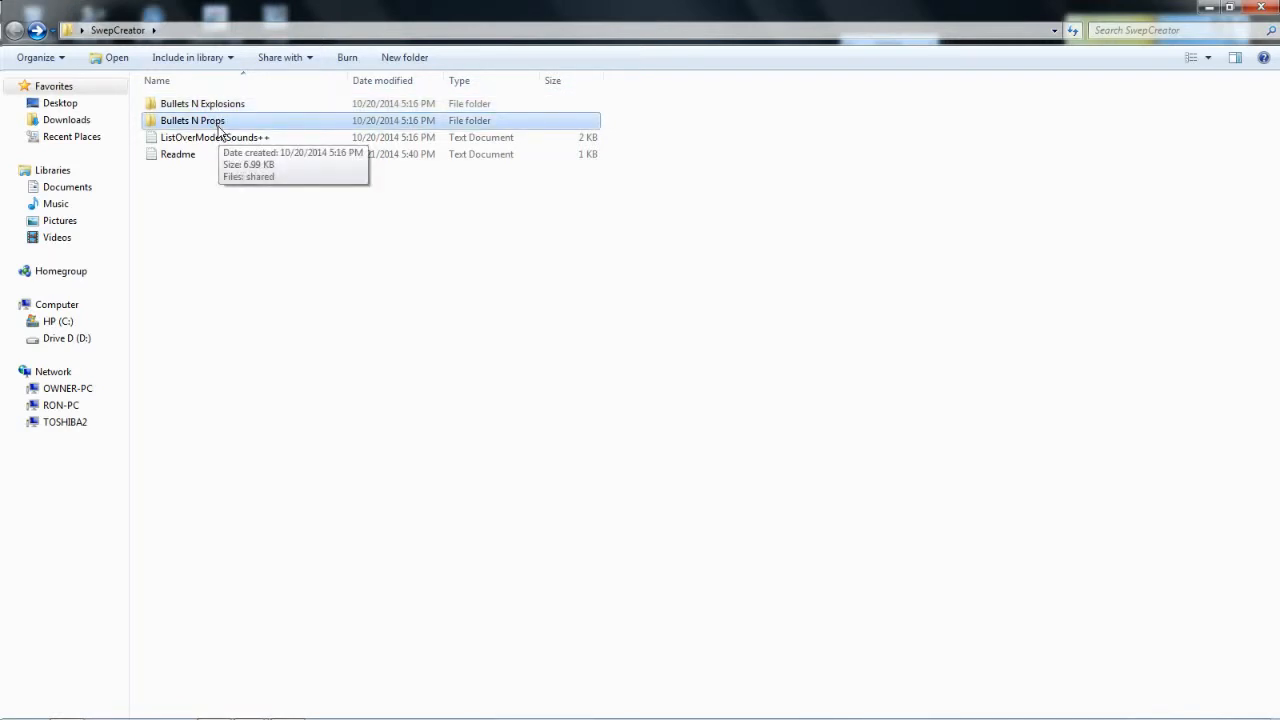
left_click(202, 103)
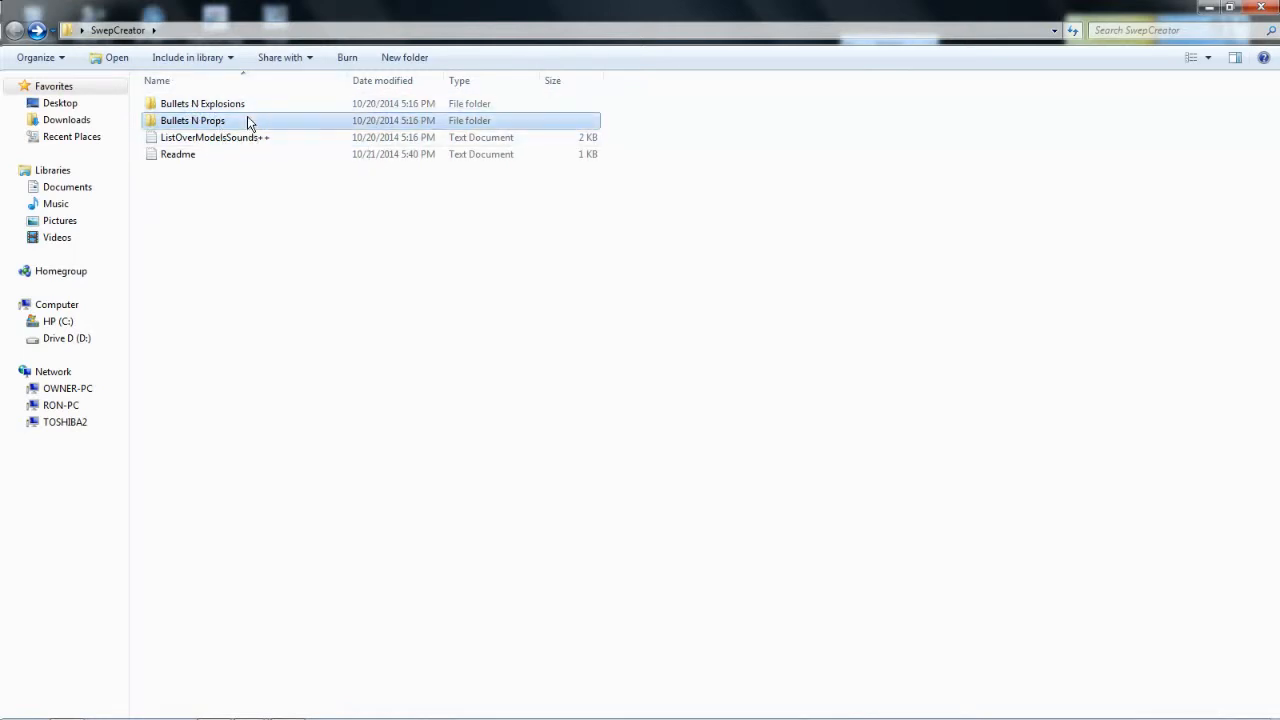
double_click(192, 120)
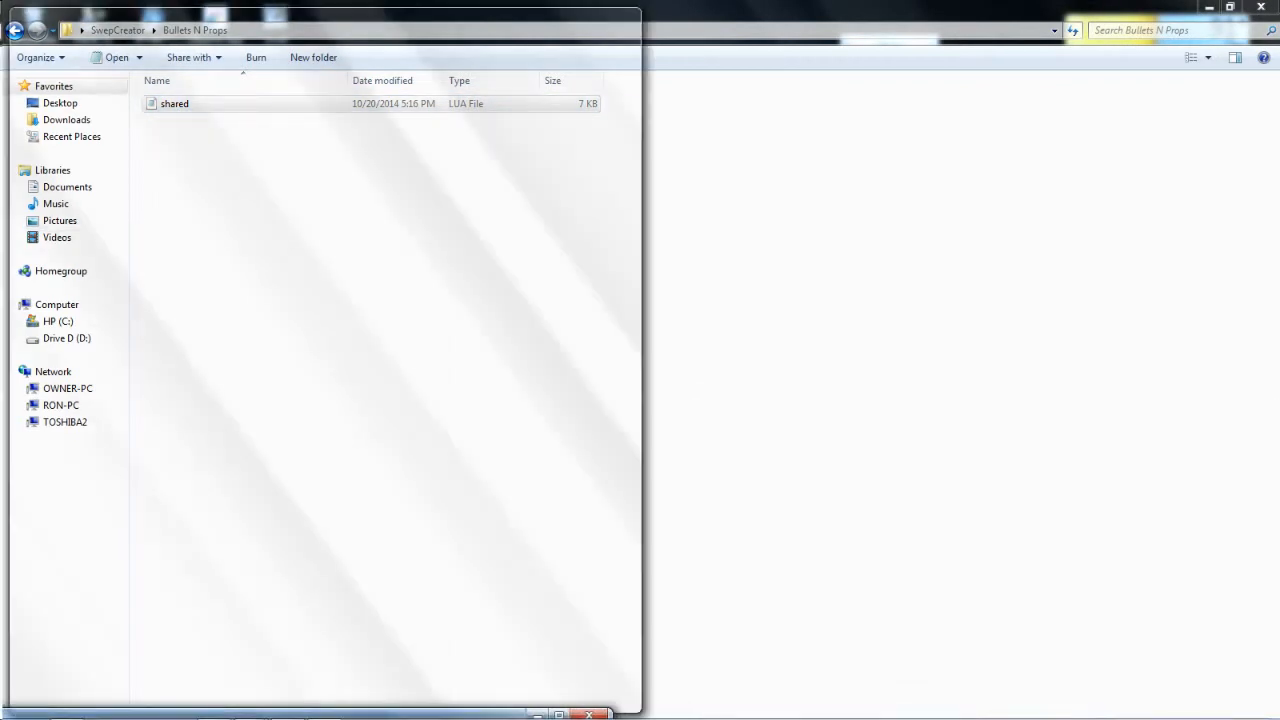
double_click(174, 103)
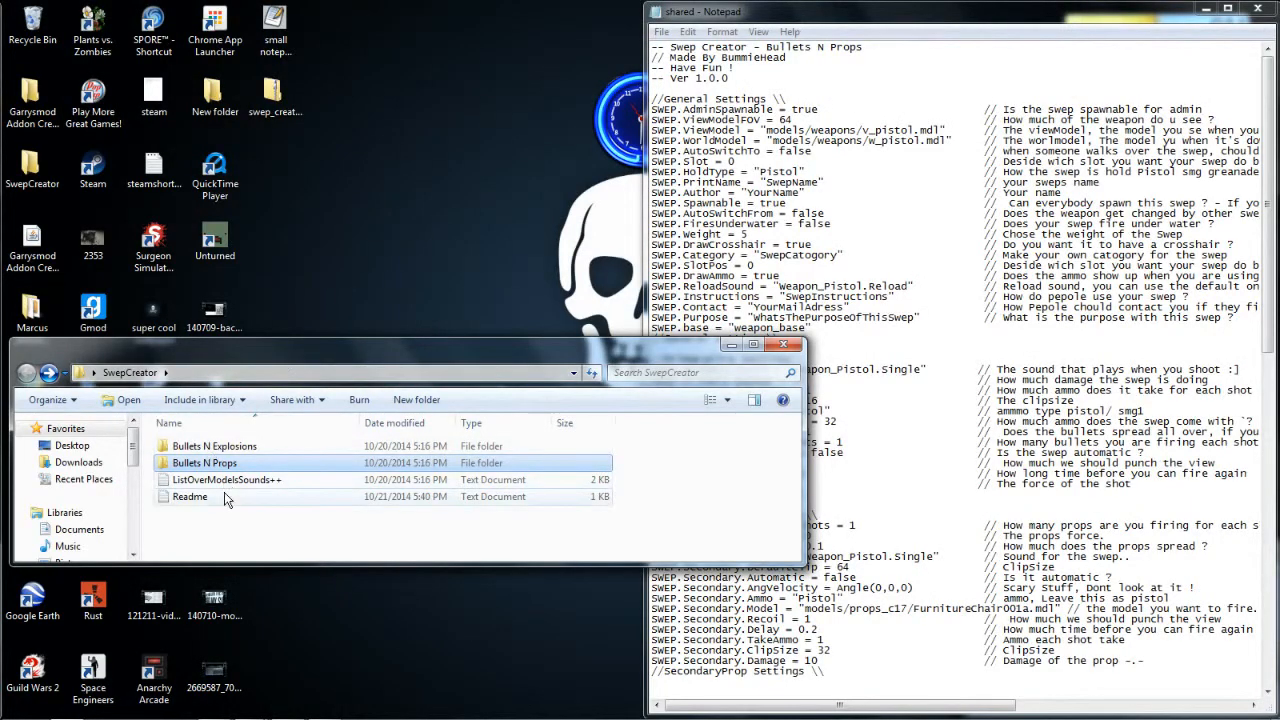
- Open ListOverModelsSounds++ and copy the v_rpg.mdl path into SWEP.ViewModel
double_click(226, 479)
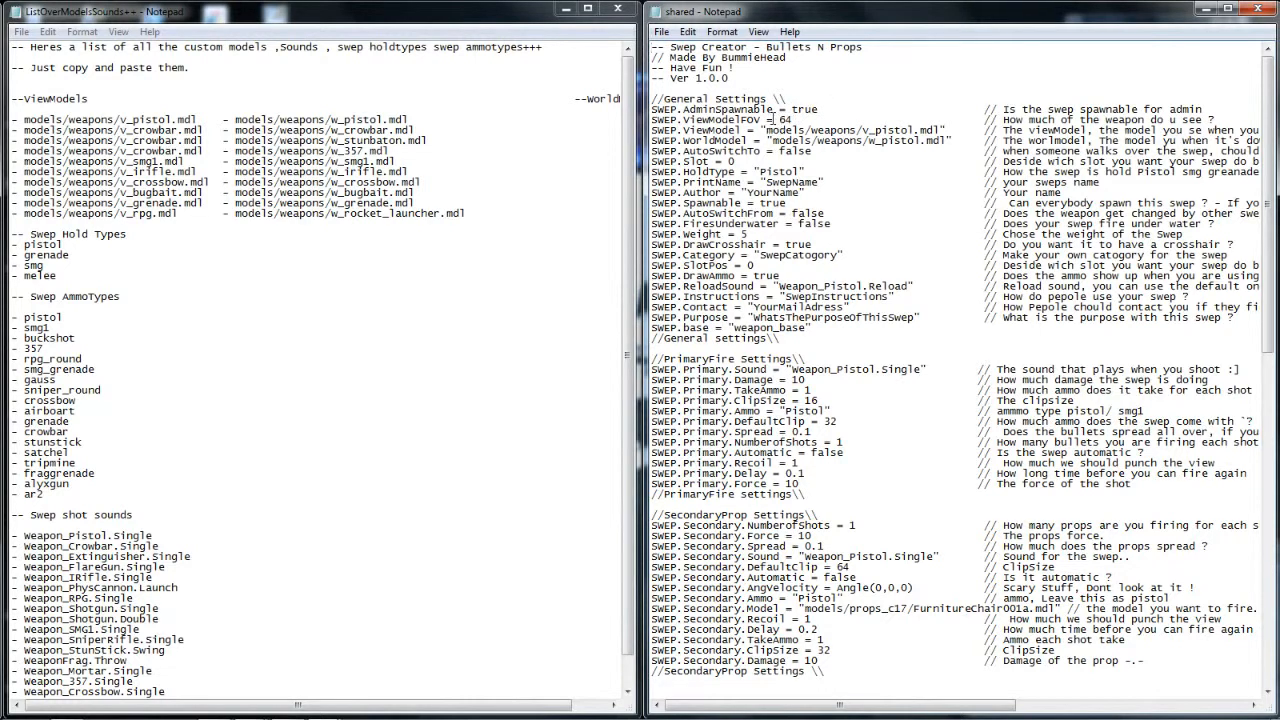
double_click(790, 130)
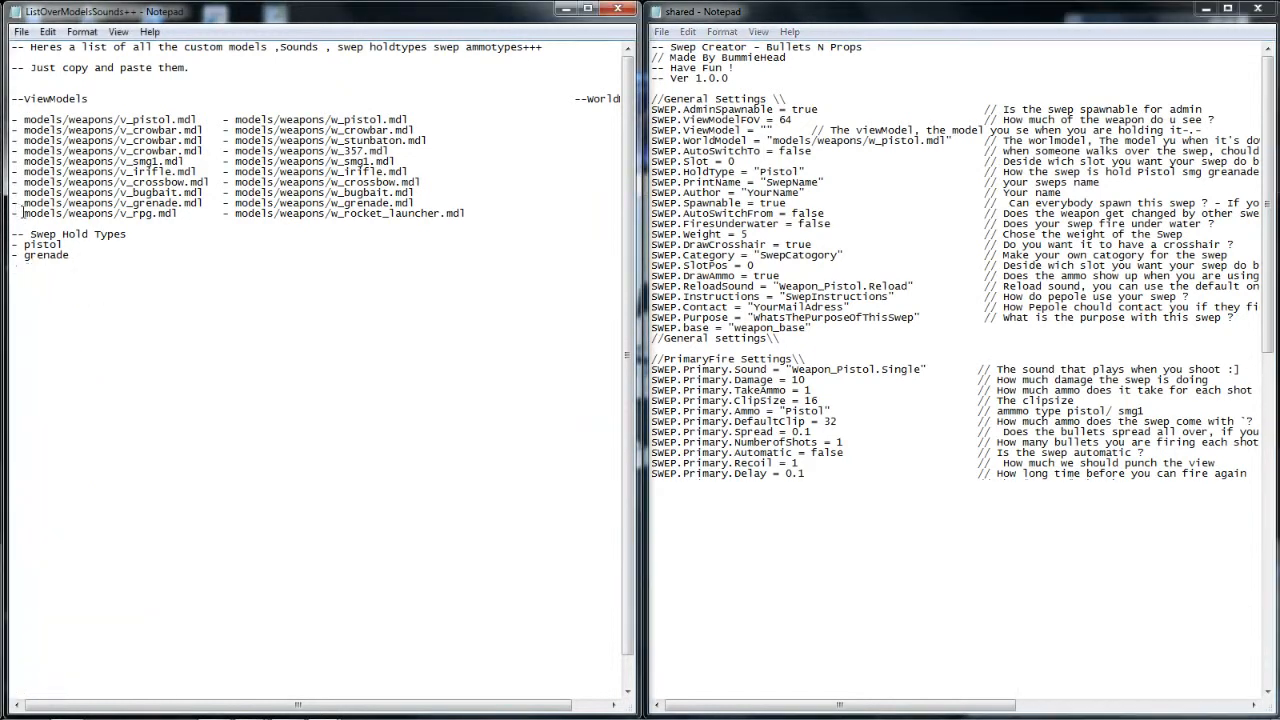
right_click(100, 213)
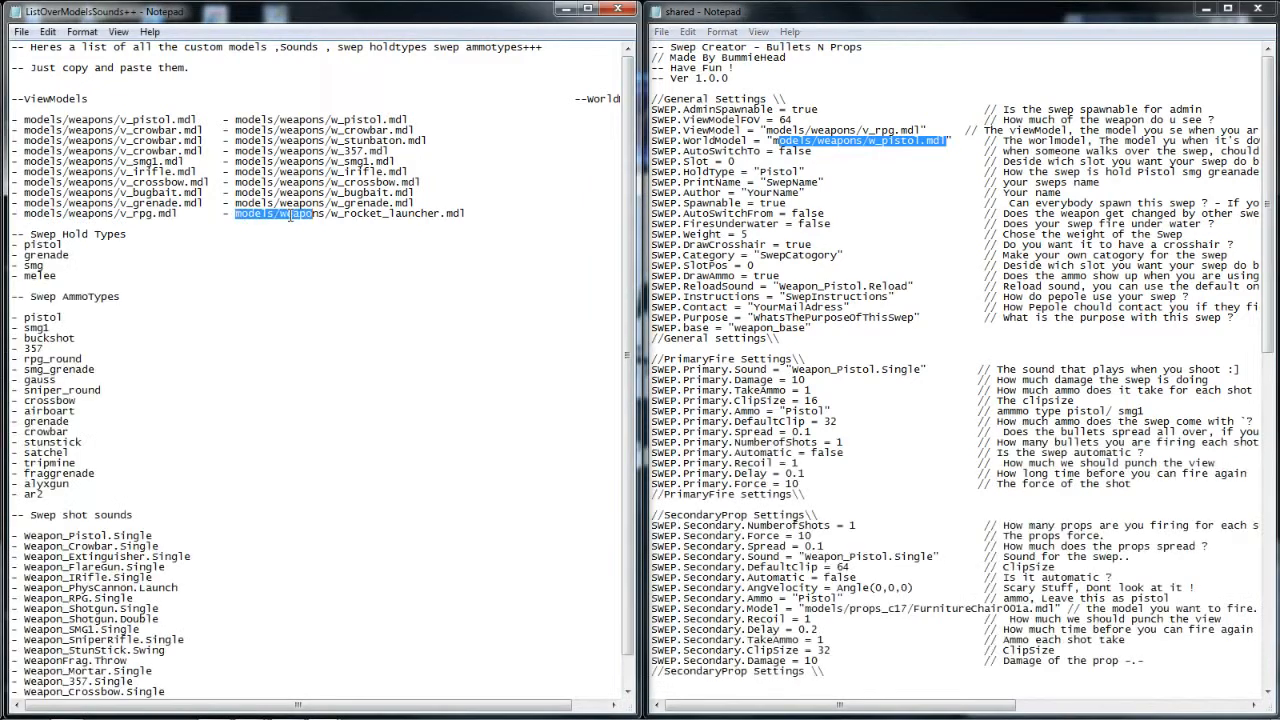
- Copy w_rocket_launcher.mdl into SWEP.WorldModel and select the HoldType value for replacement
right_click(290, 214)
type("2")
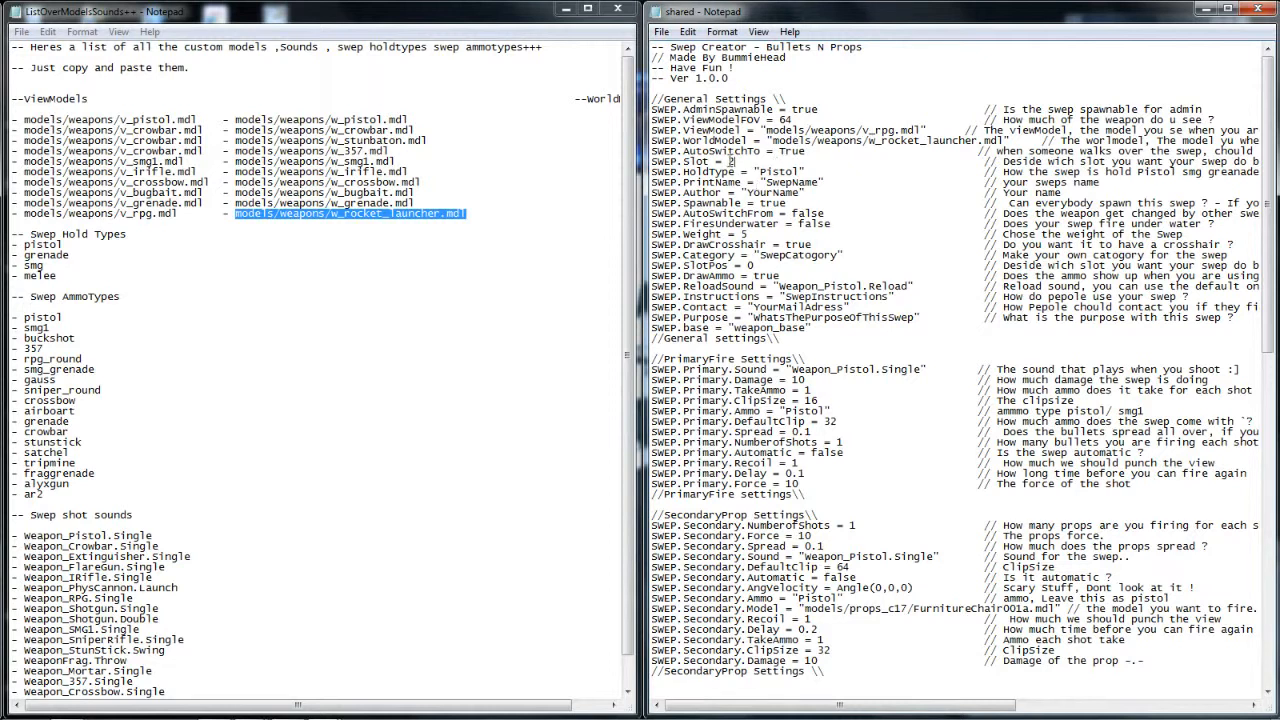
double_click(779, 171)
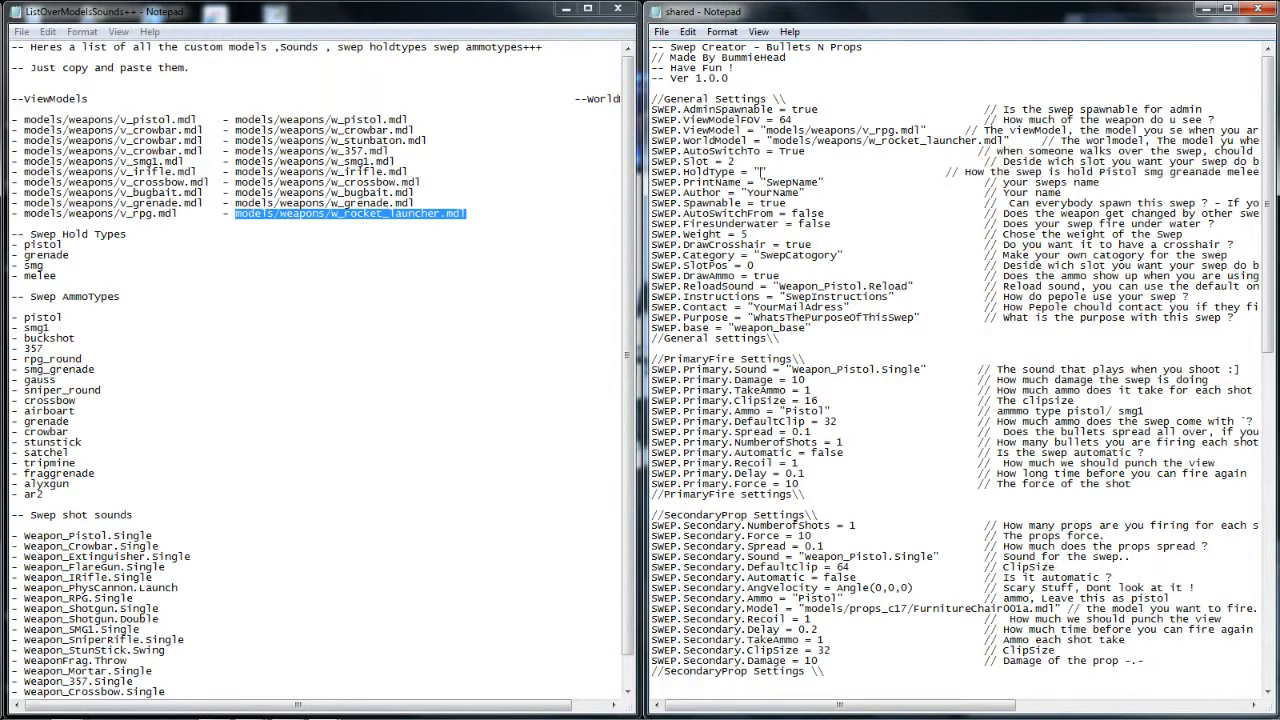
- Set HoldType to Pistol and PrintName to Custom_Awesome, then select the Author value
type("Pistol")
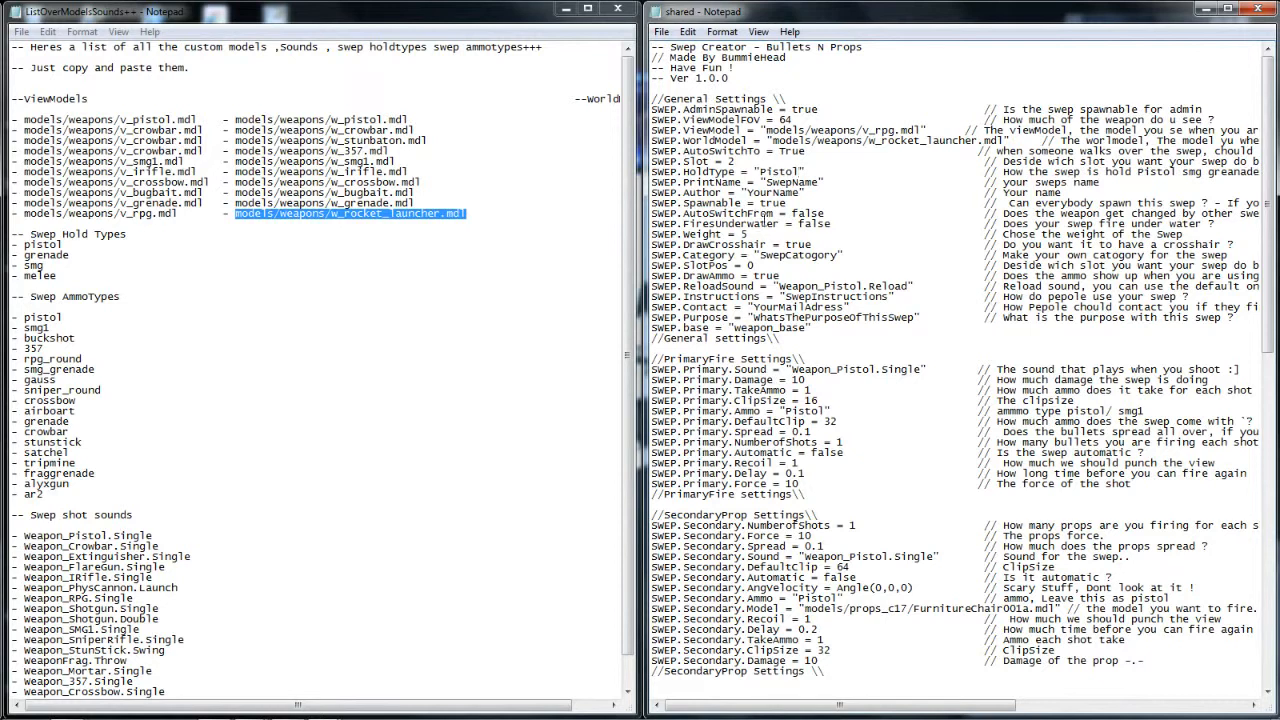
double_click(790, 182)
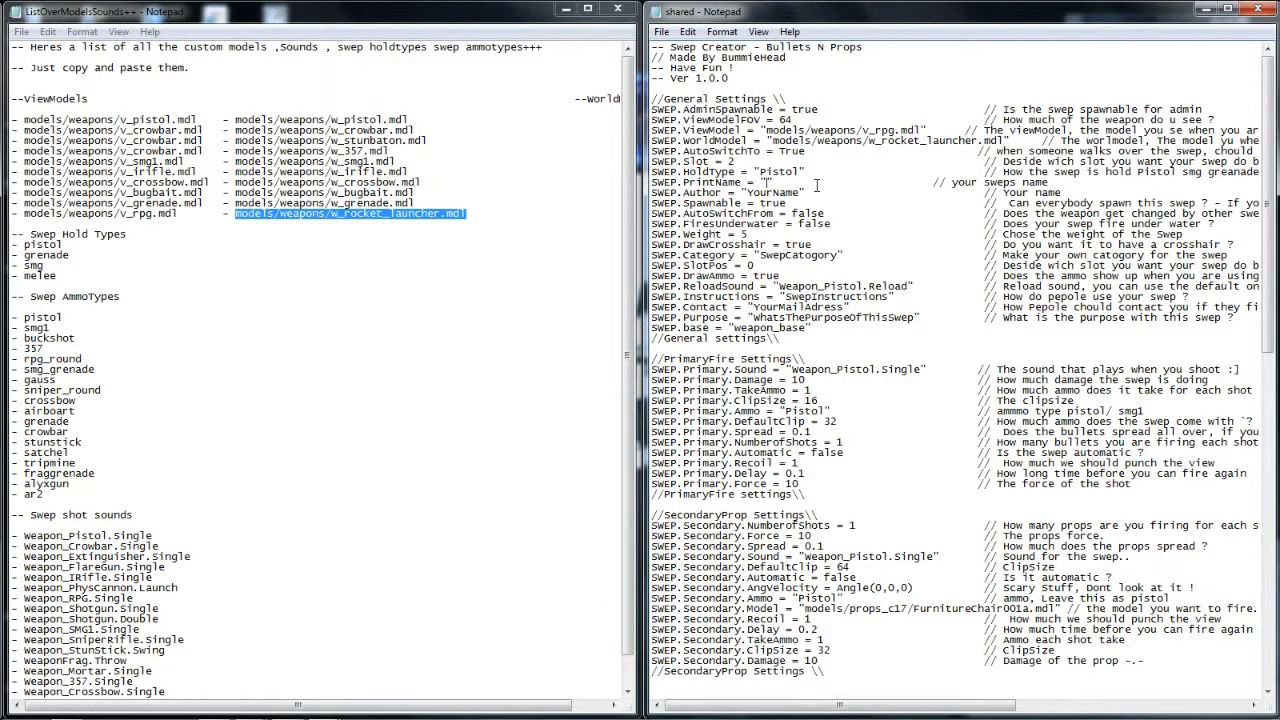
type("Cu")
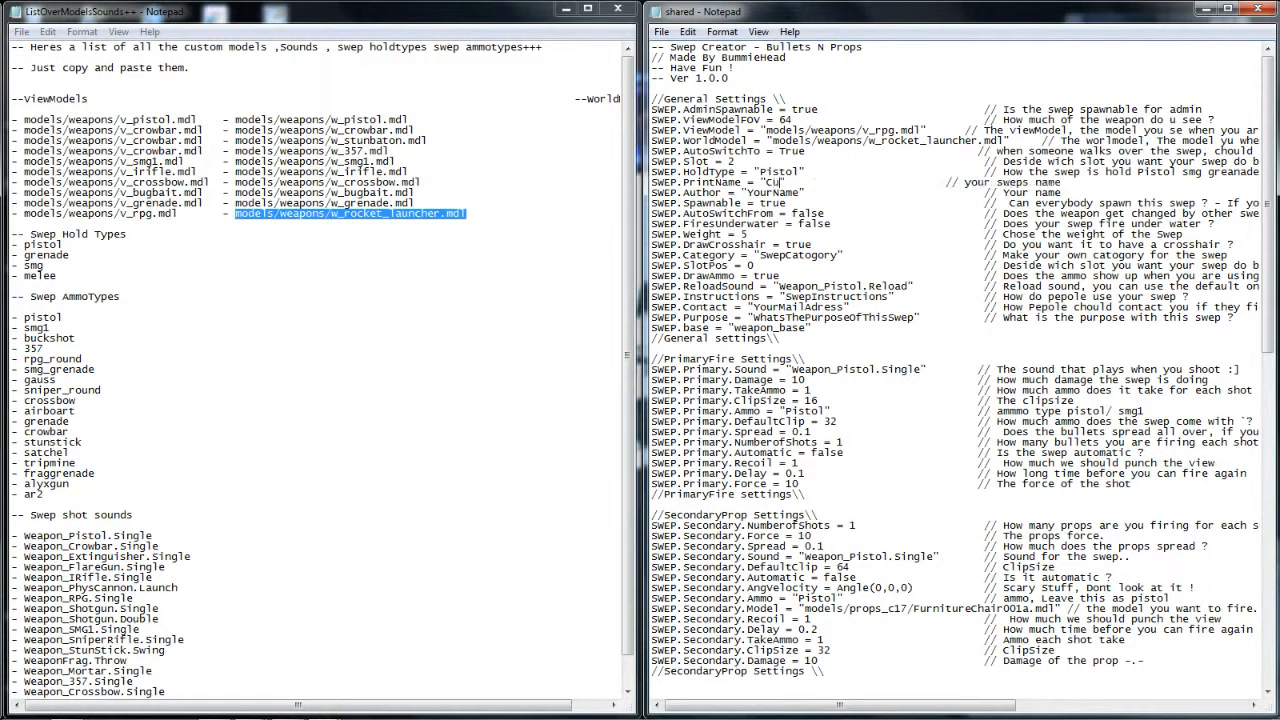
type("Custom_Awesome")
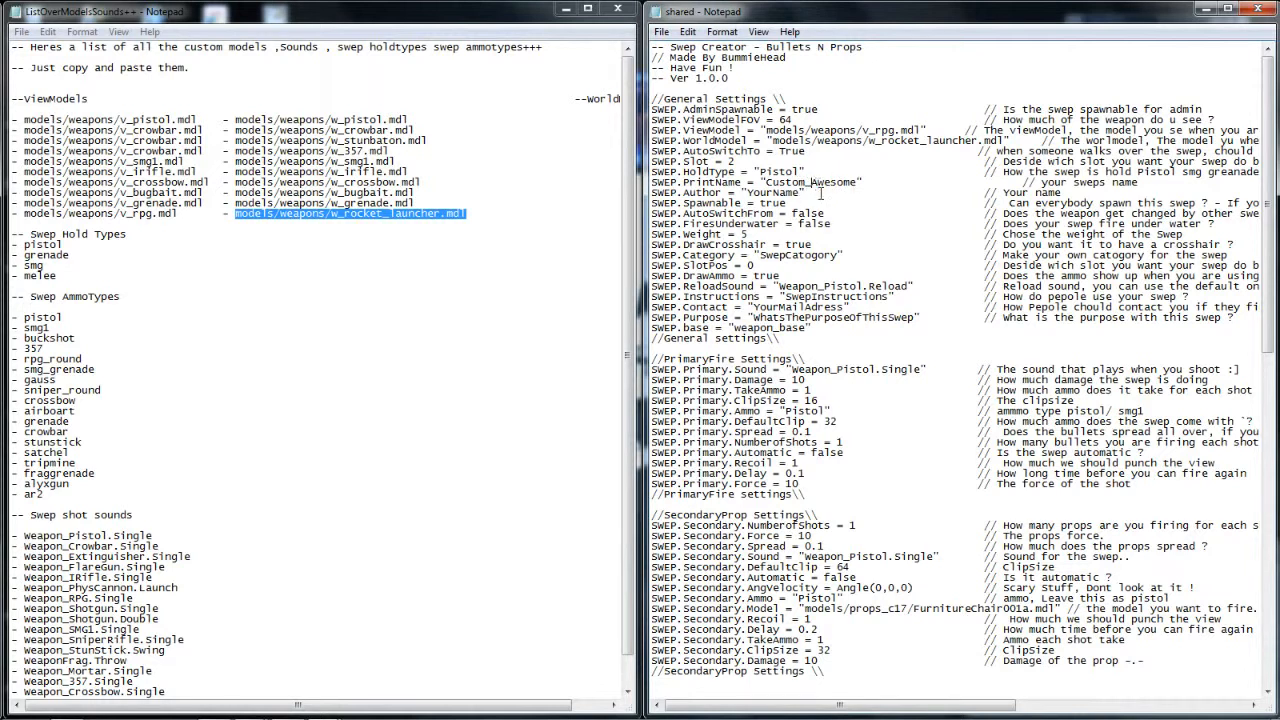
double_click(770, 192)
type("Marcus")
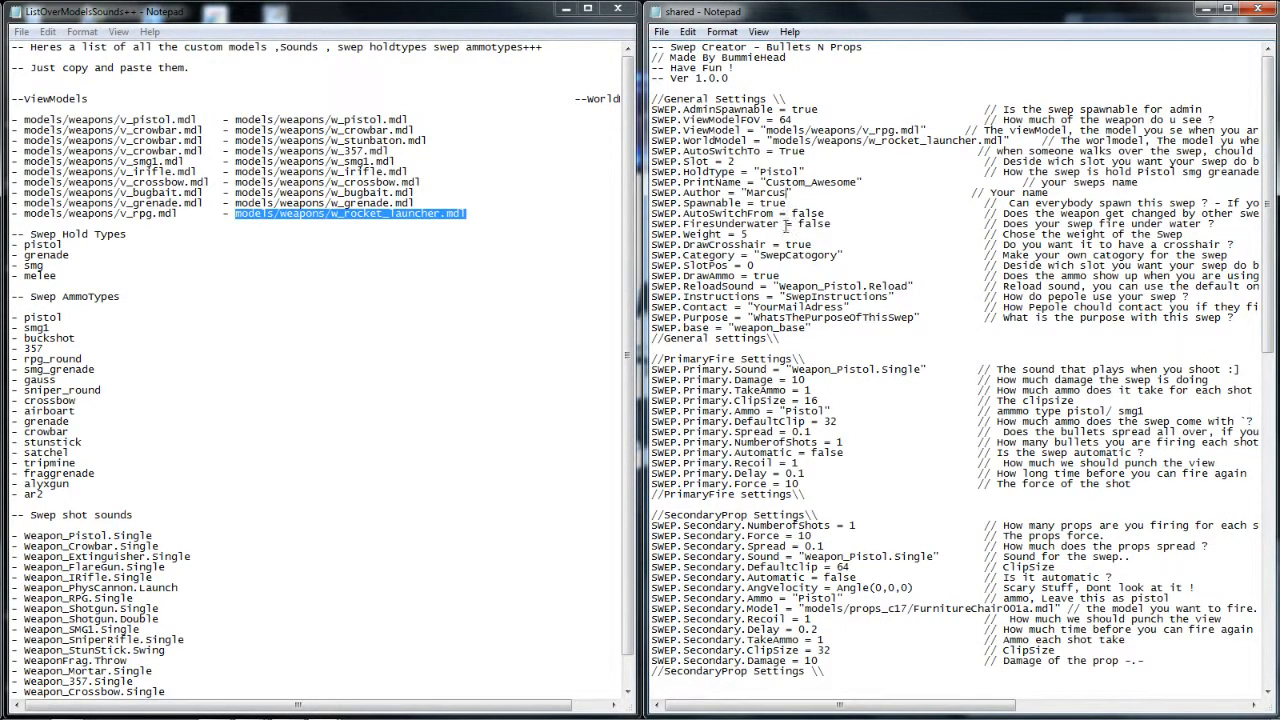
- Replace SWEP.Weight and type 'weapons' as SWEP.Category
double_click(812, 223)
type("6")
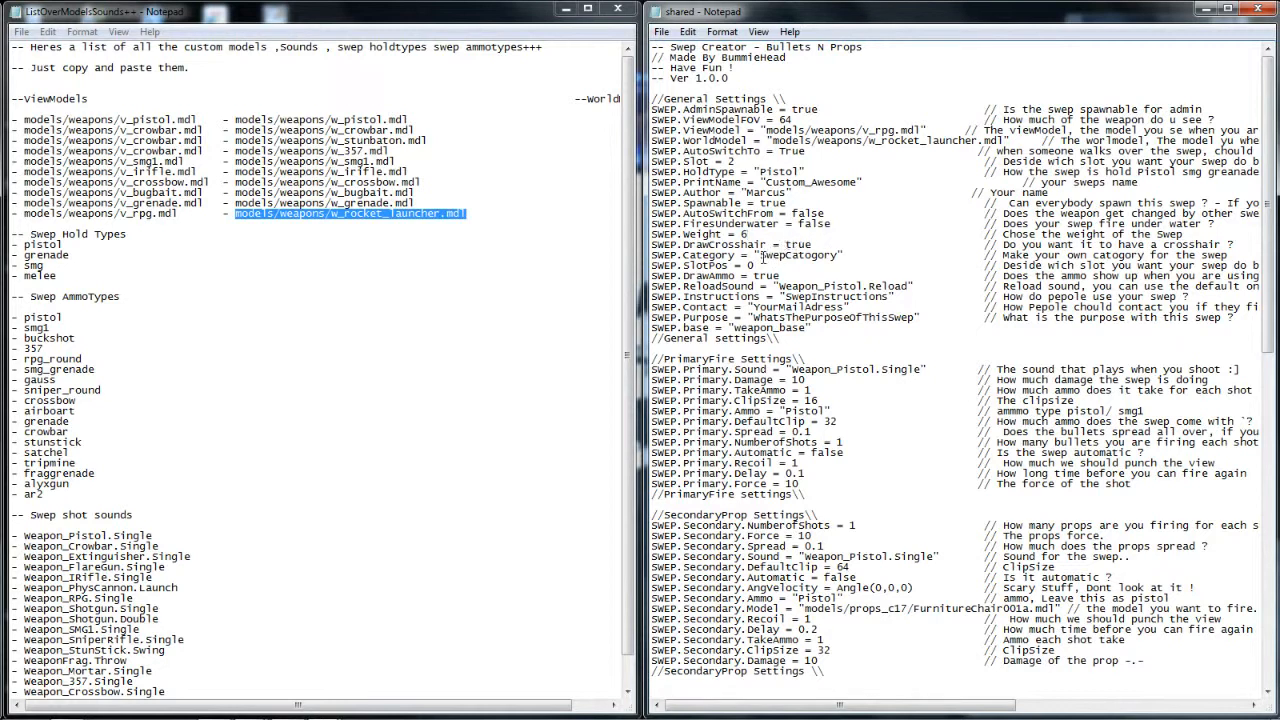
double_click(793, 255)
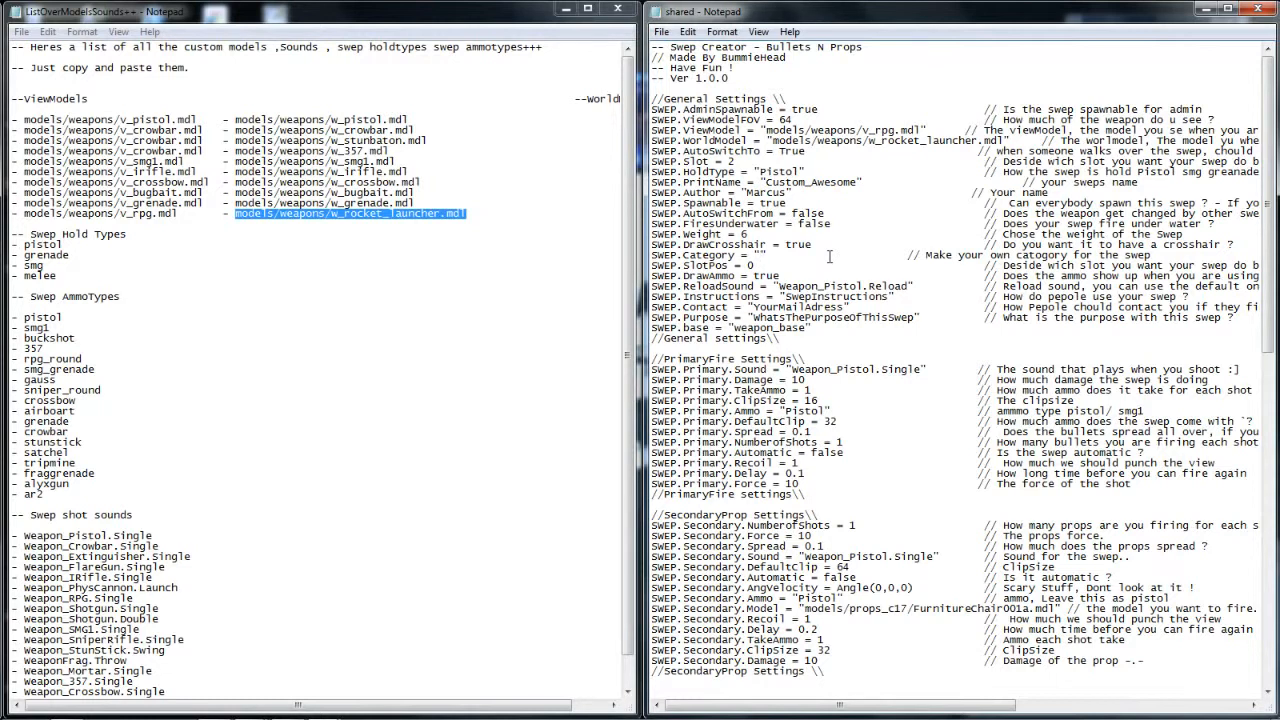
type("we")
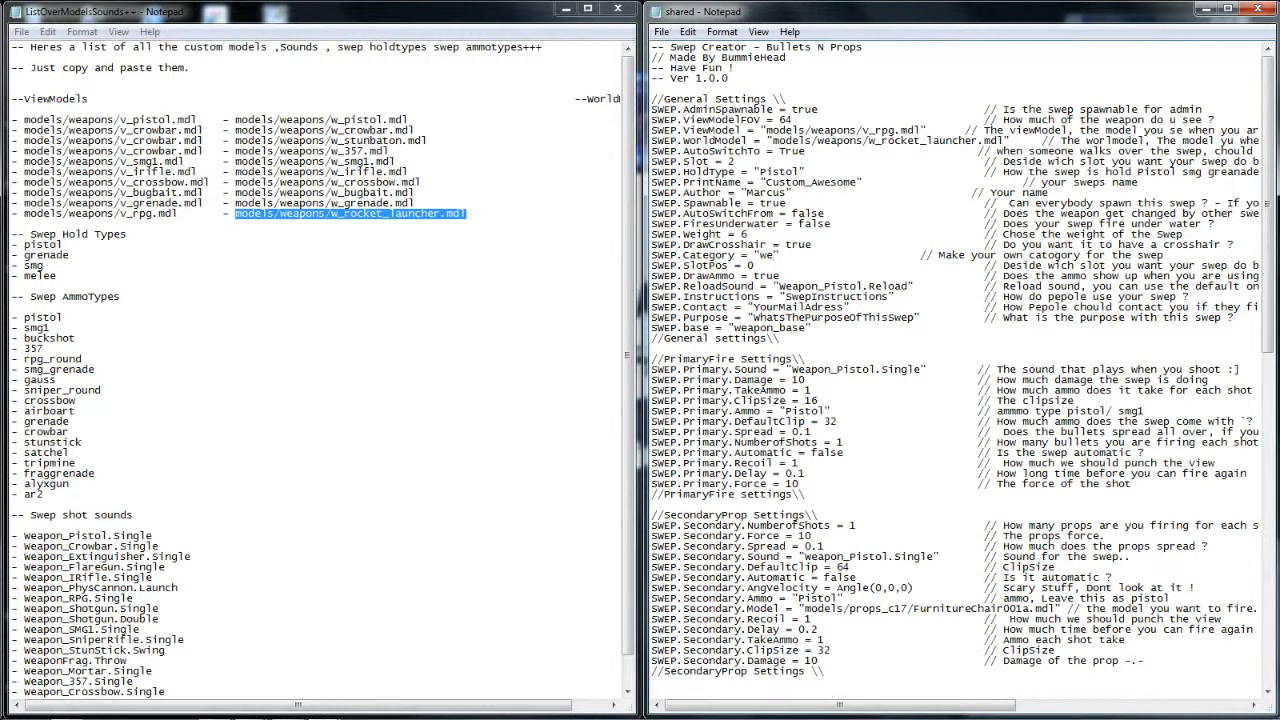
type("apons")
type("2")
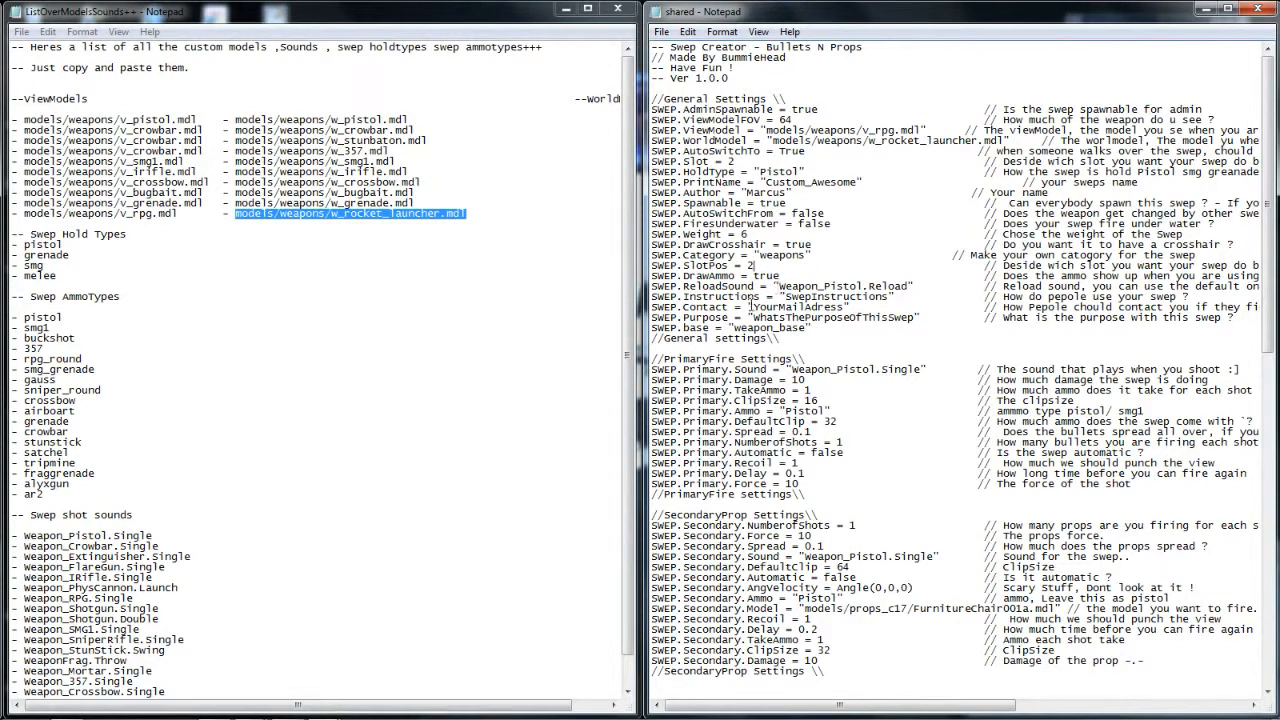
scroll("down", 3)
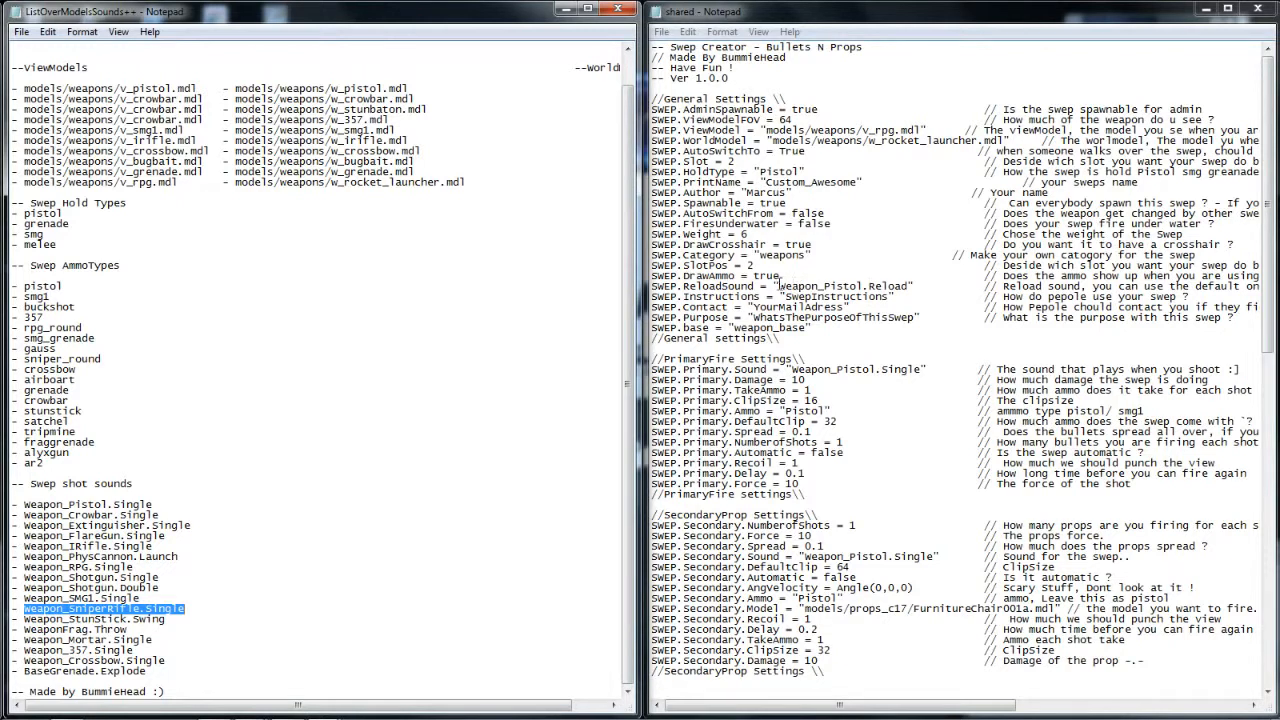
double_click(835, 286)
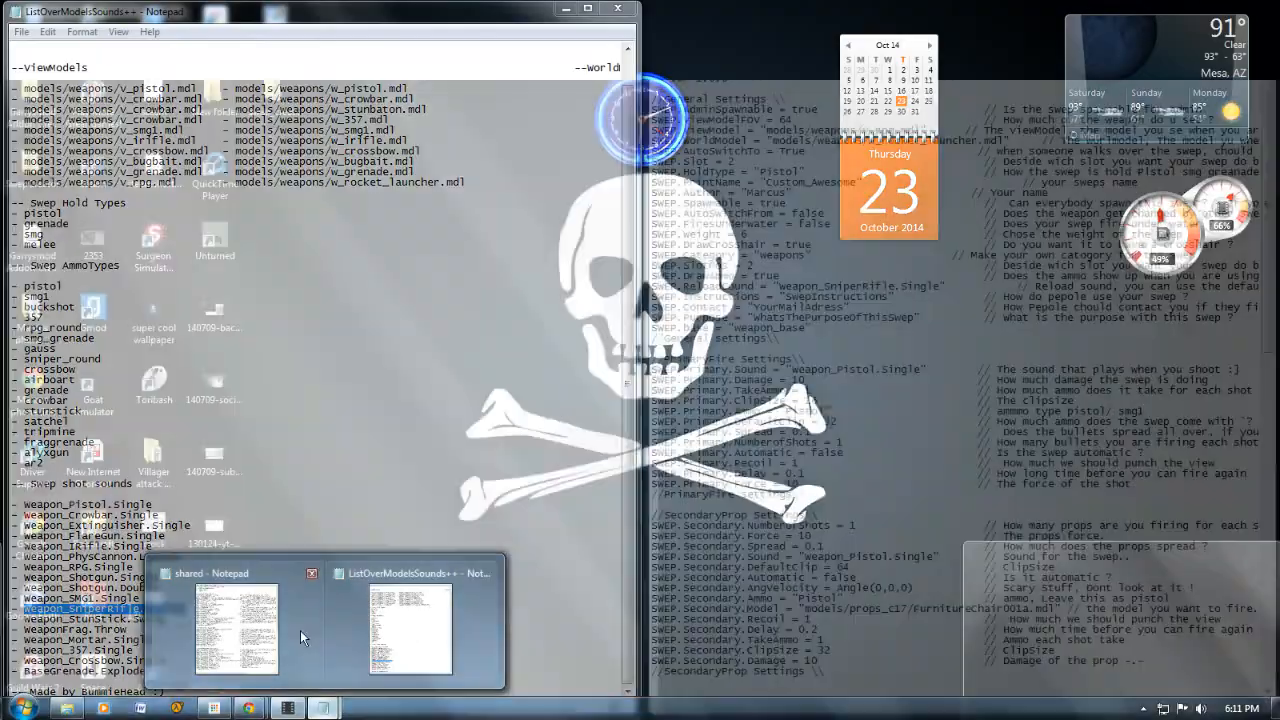
- Bring the shared Notepad window up beside the ListOverModelsSounds++ list
left_click(236, 625)
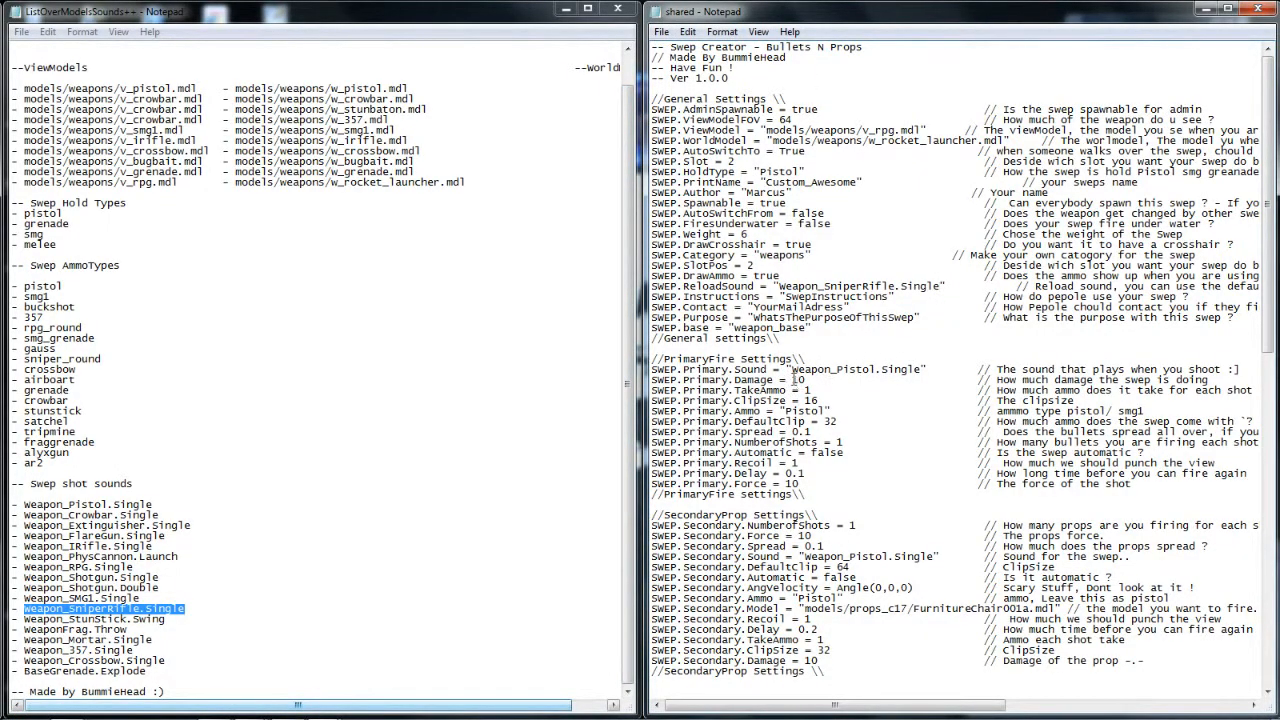
- Set the primary clip value to 99999 and Primary Ammo to rpg
double_click(800, 379)
type("9")
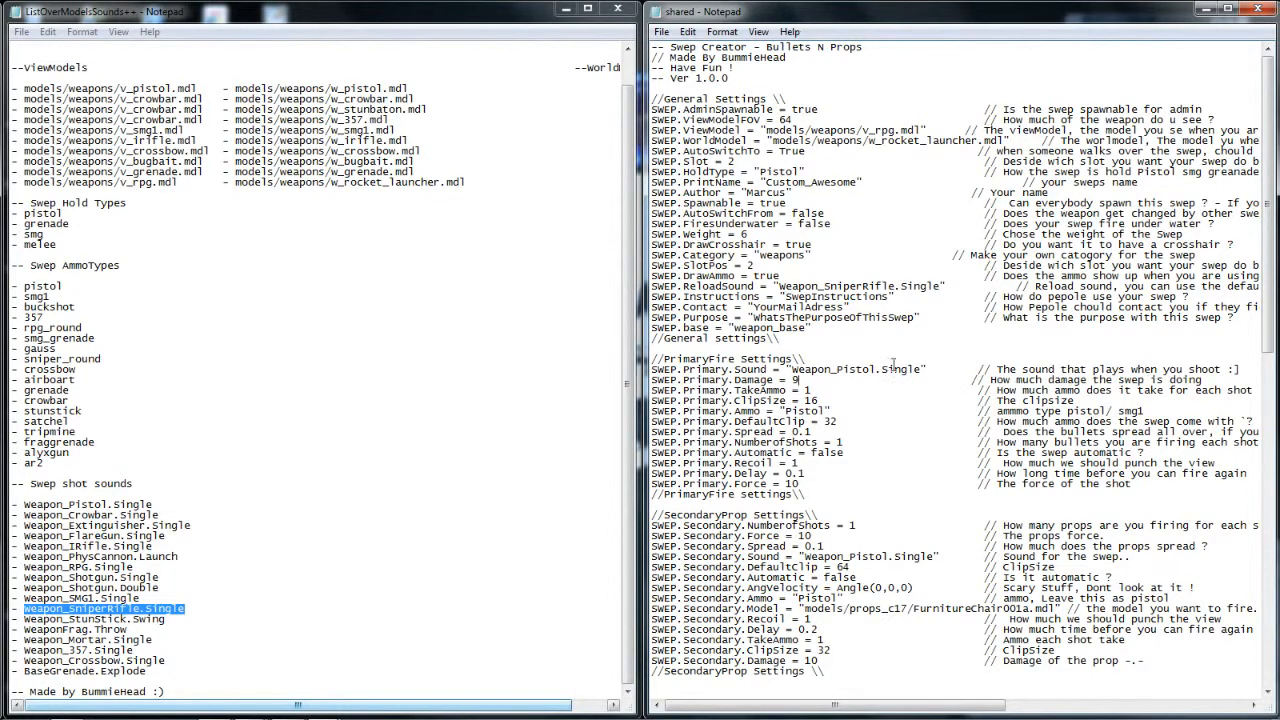
type("10")
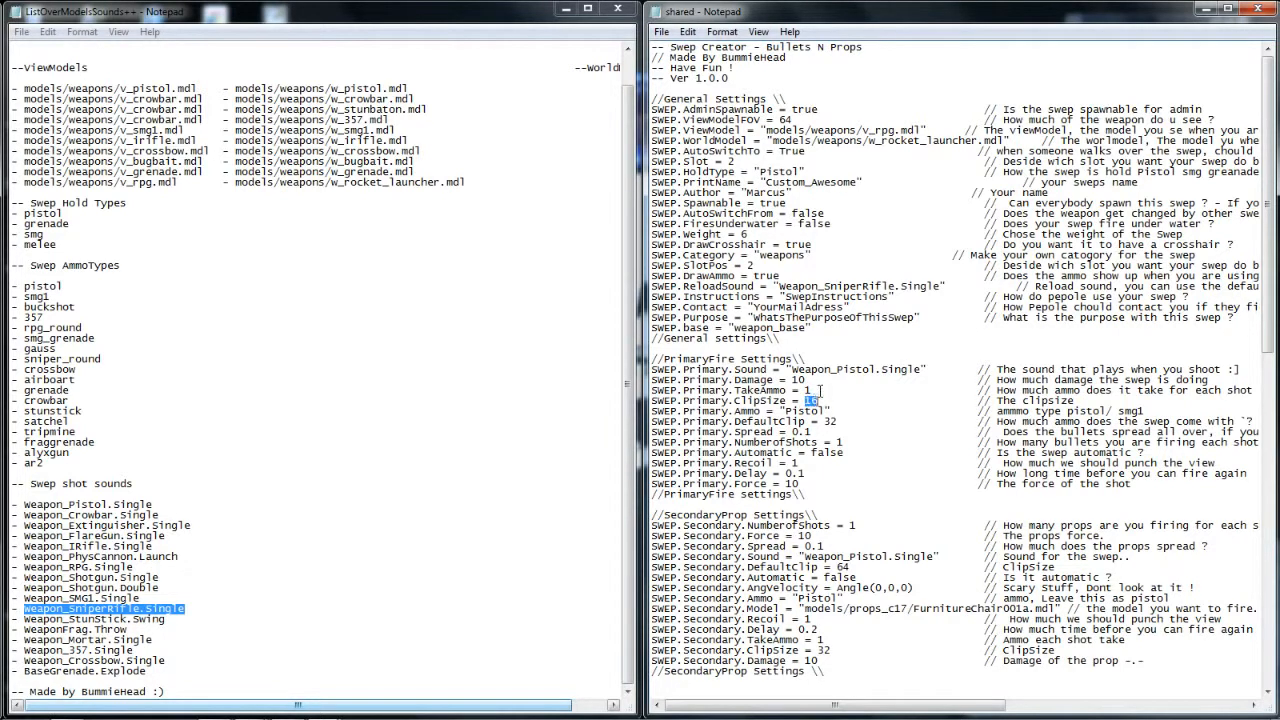
type("99999")
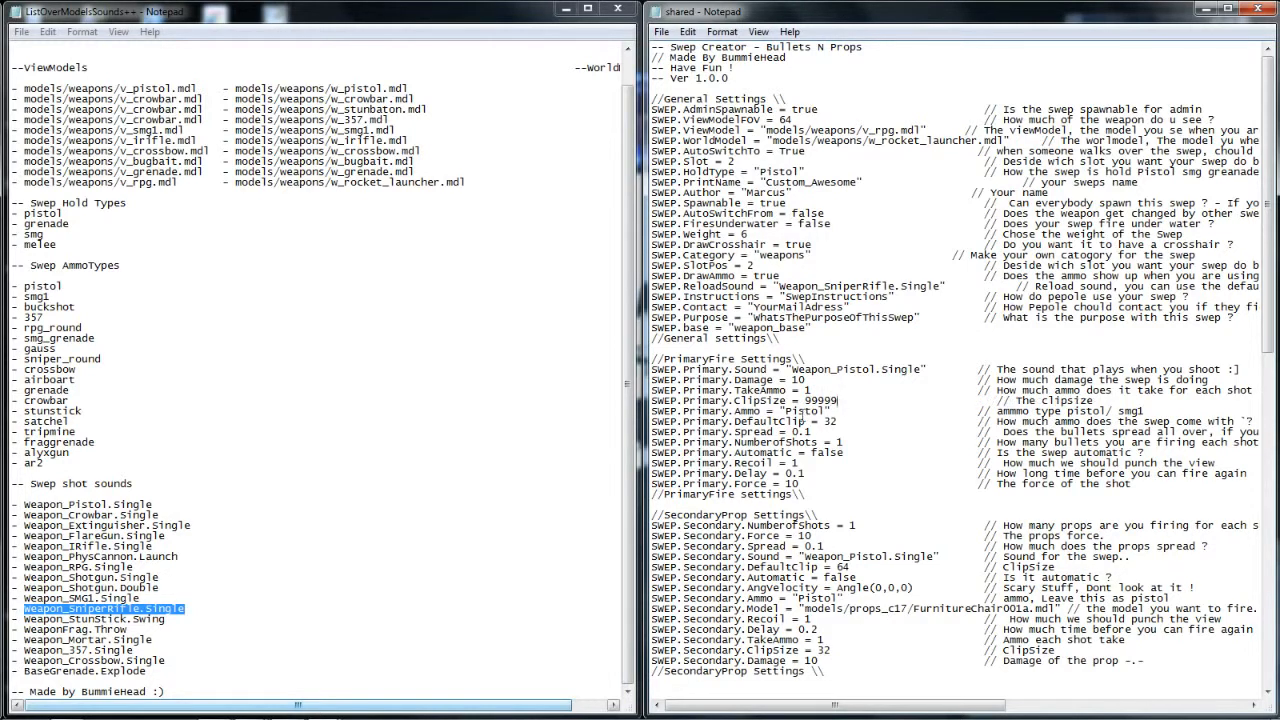
double_click(808, 411)
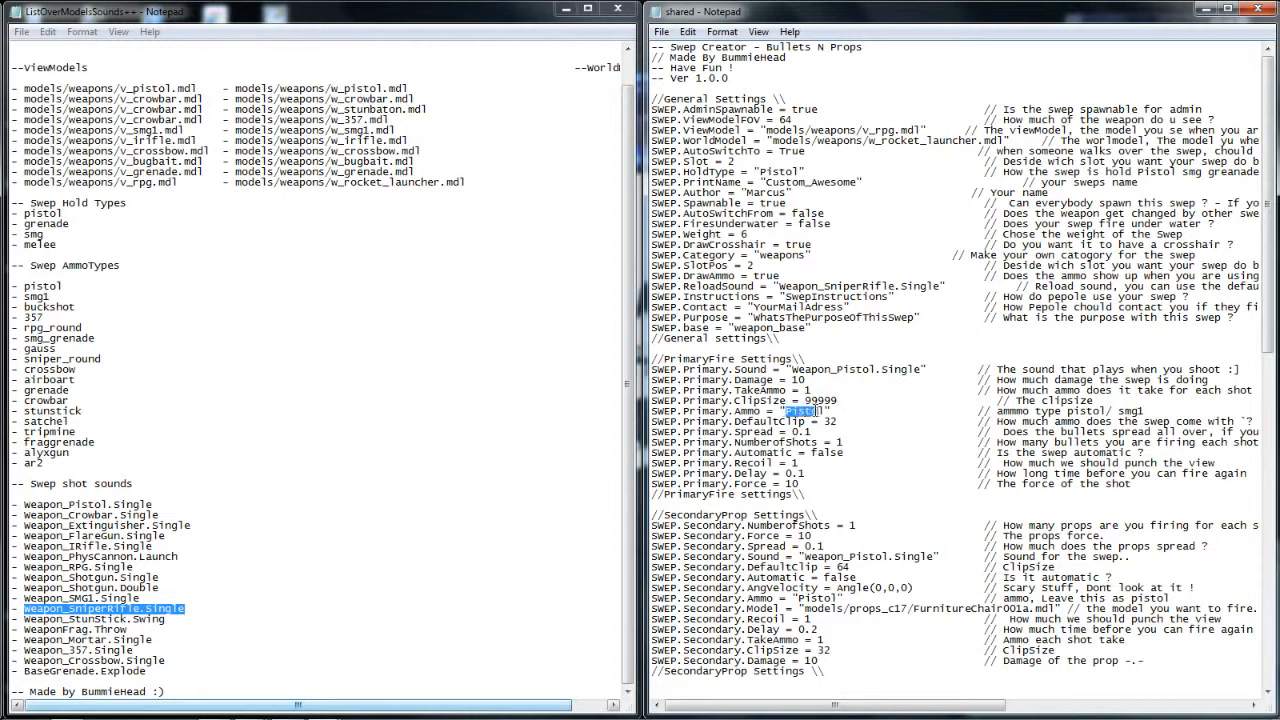
double_click(805, 411)
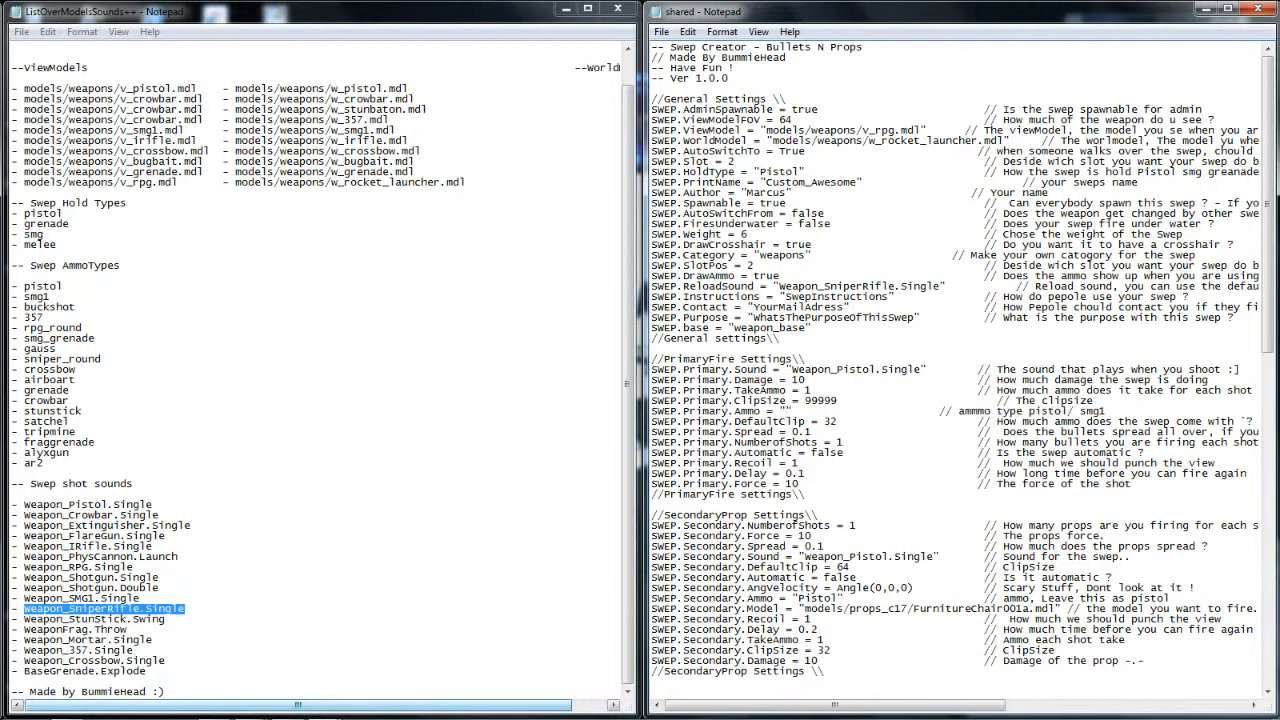
type("rpg")
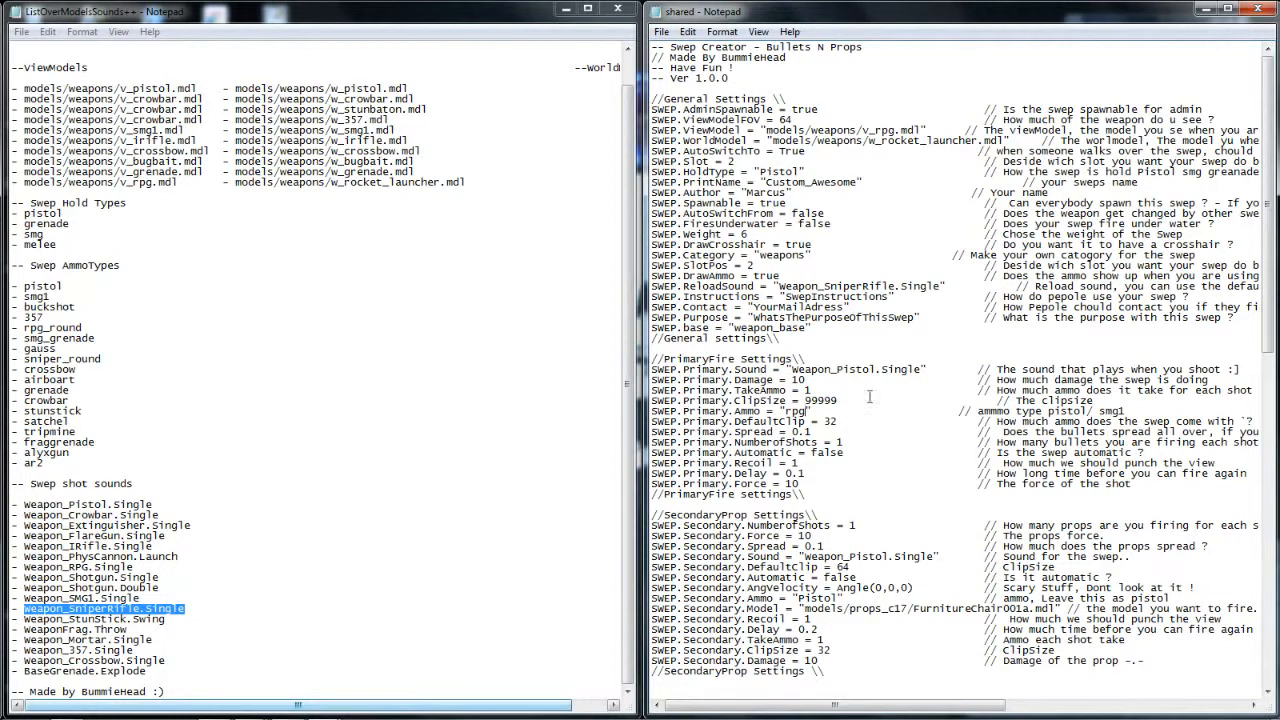
- Set Primary DefaultClip to 99999 and NumberOfShots to 3, then select the Delay value
double_click(827, 421)
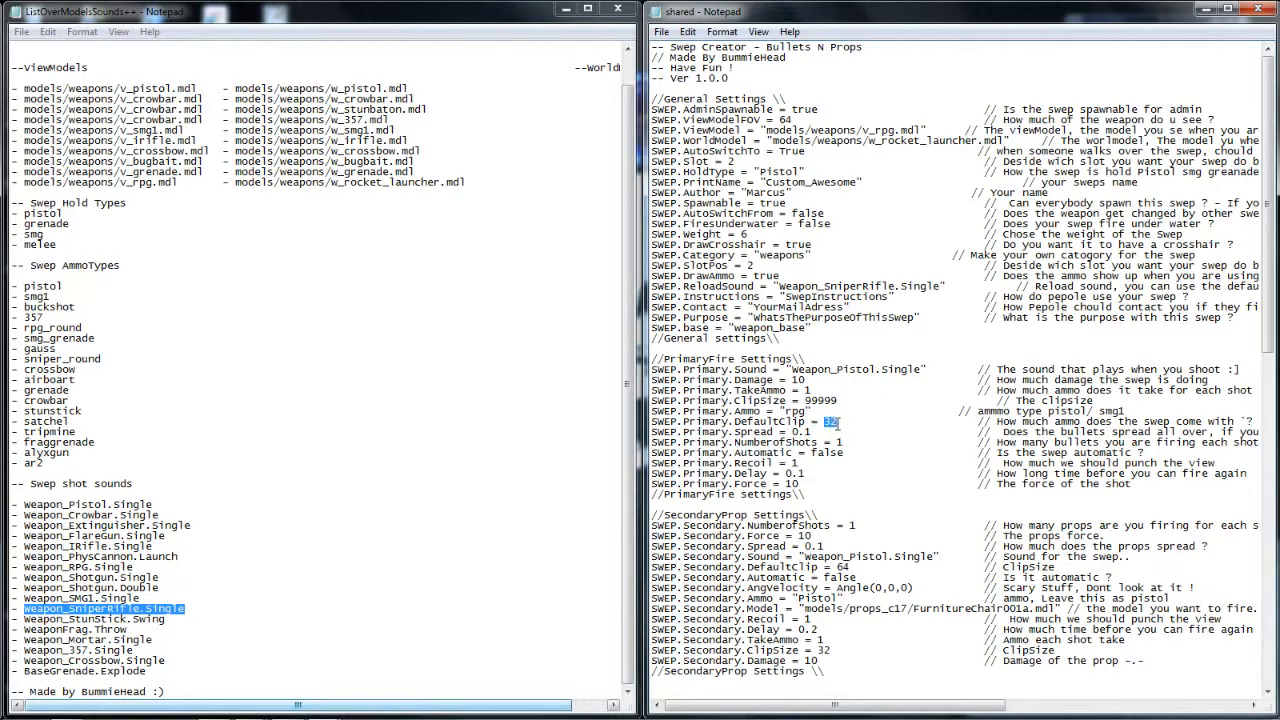
type("99999")
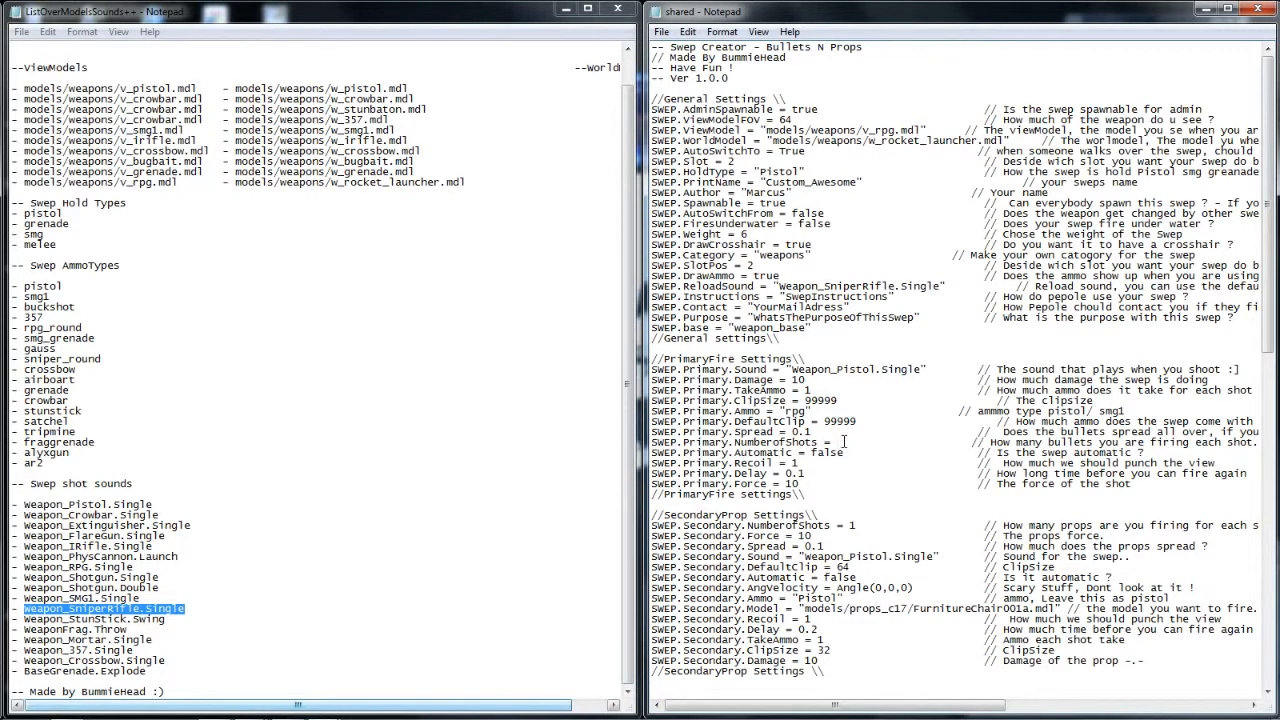
type("2")
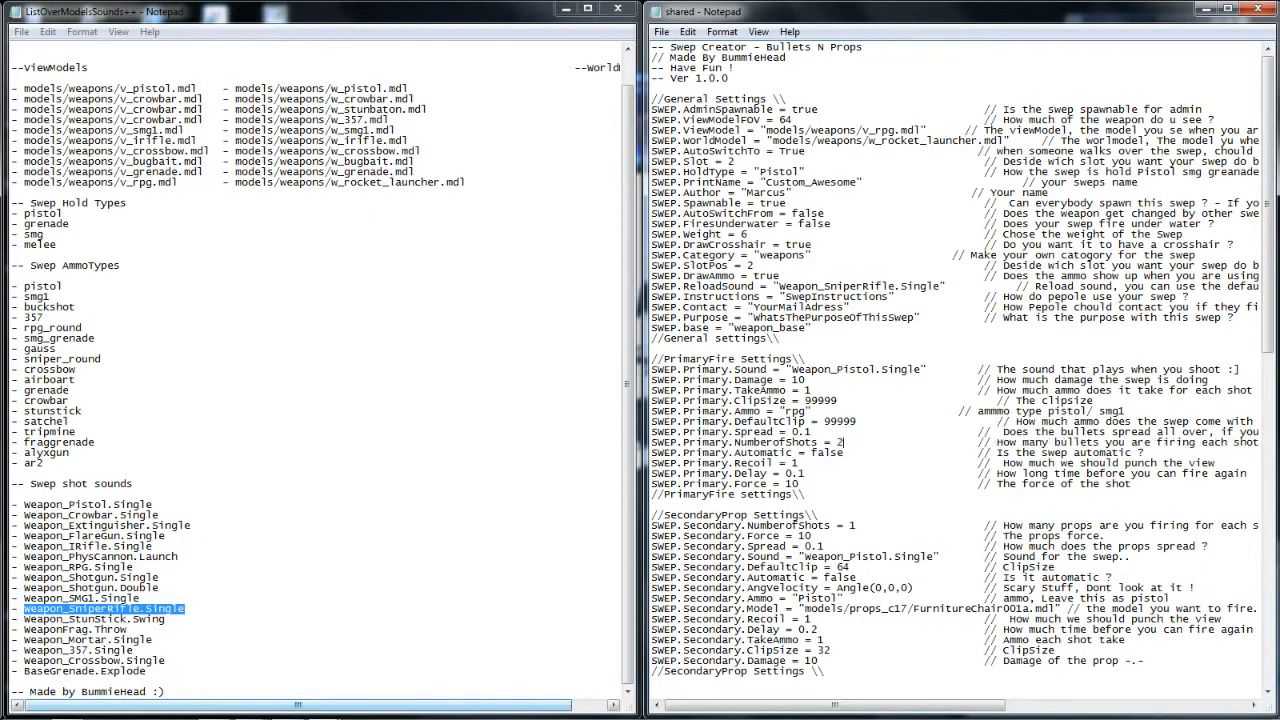
type("3")
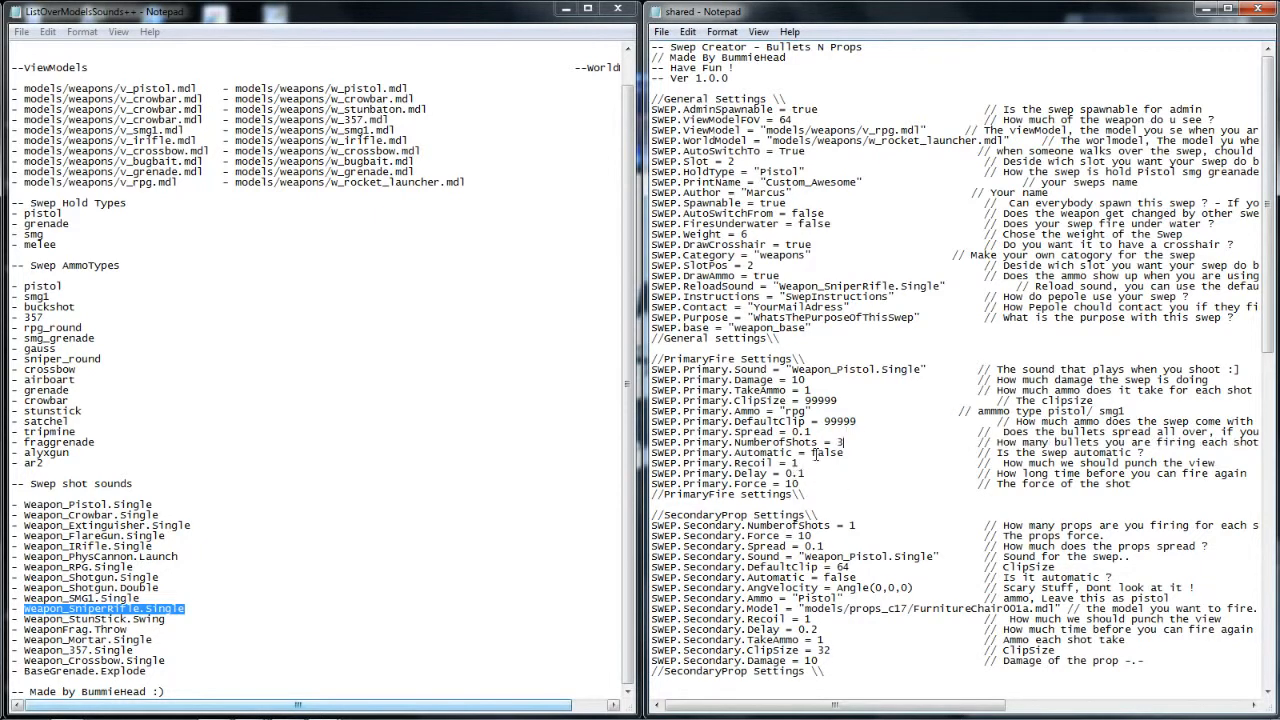
double_click(826, 452)
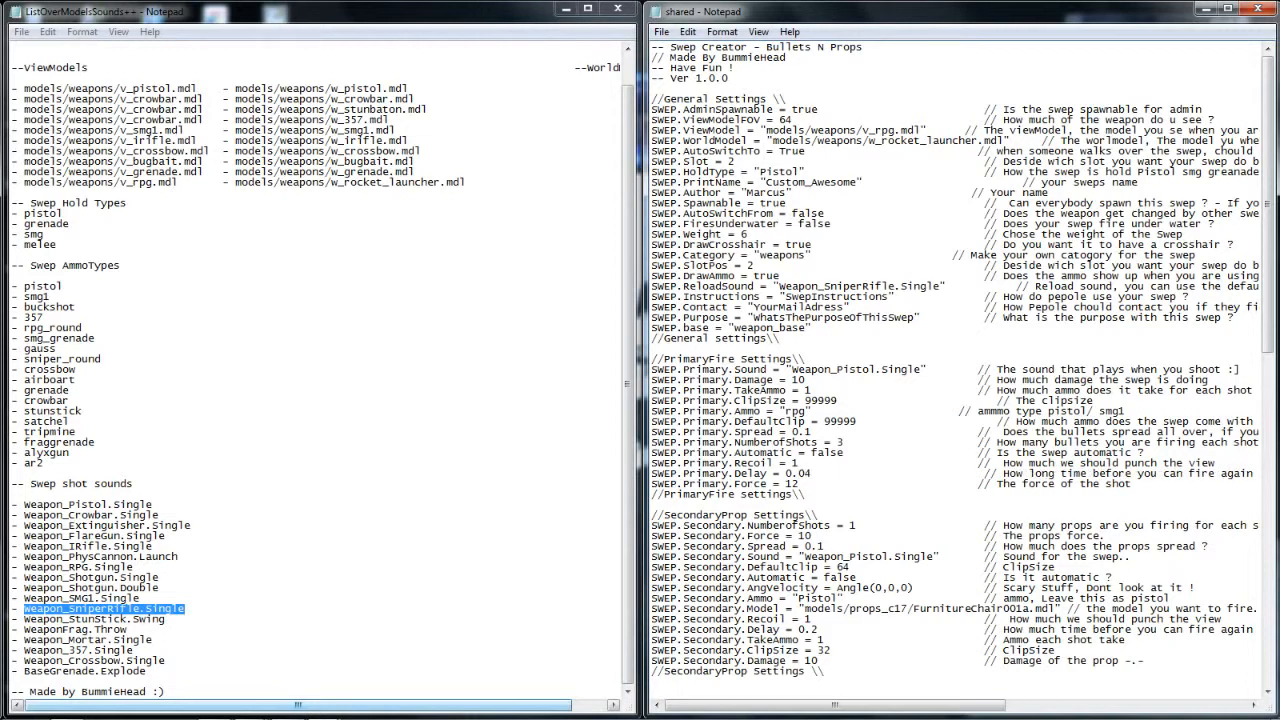
mouse_move(1235, 218)
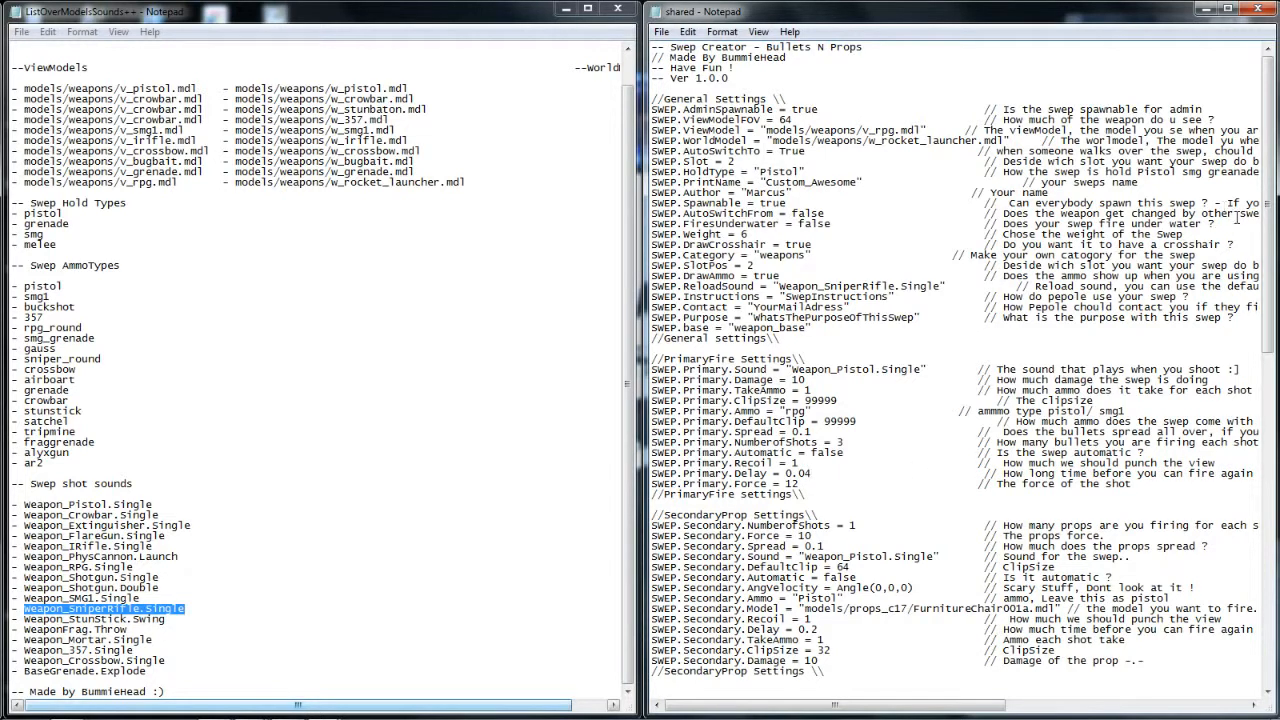
- Paste Weapon_Shotgun.Double as SWEP.Secondary.Sound and edit the secondary values
scroll("down", 3)
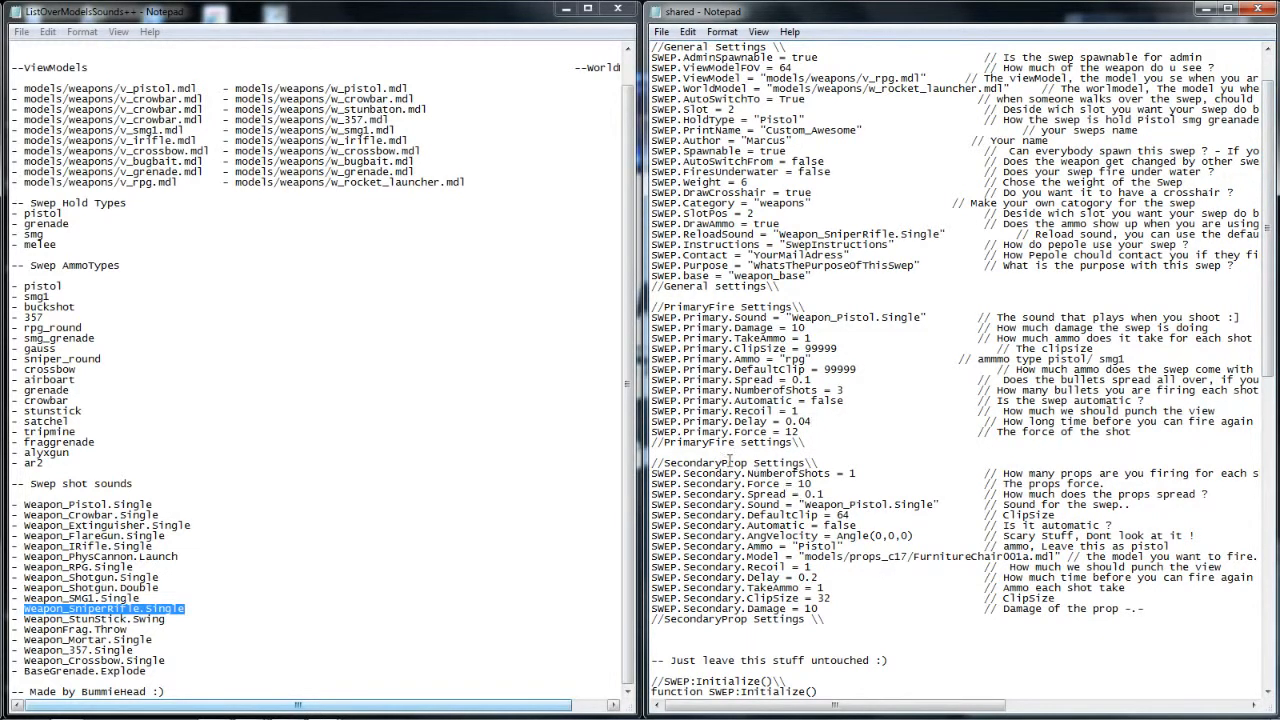
mouse_move(805, 505)
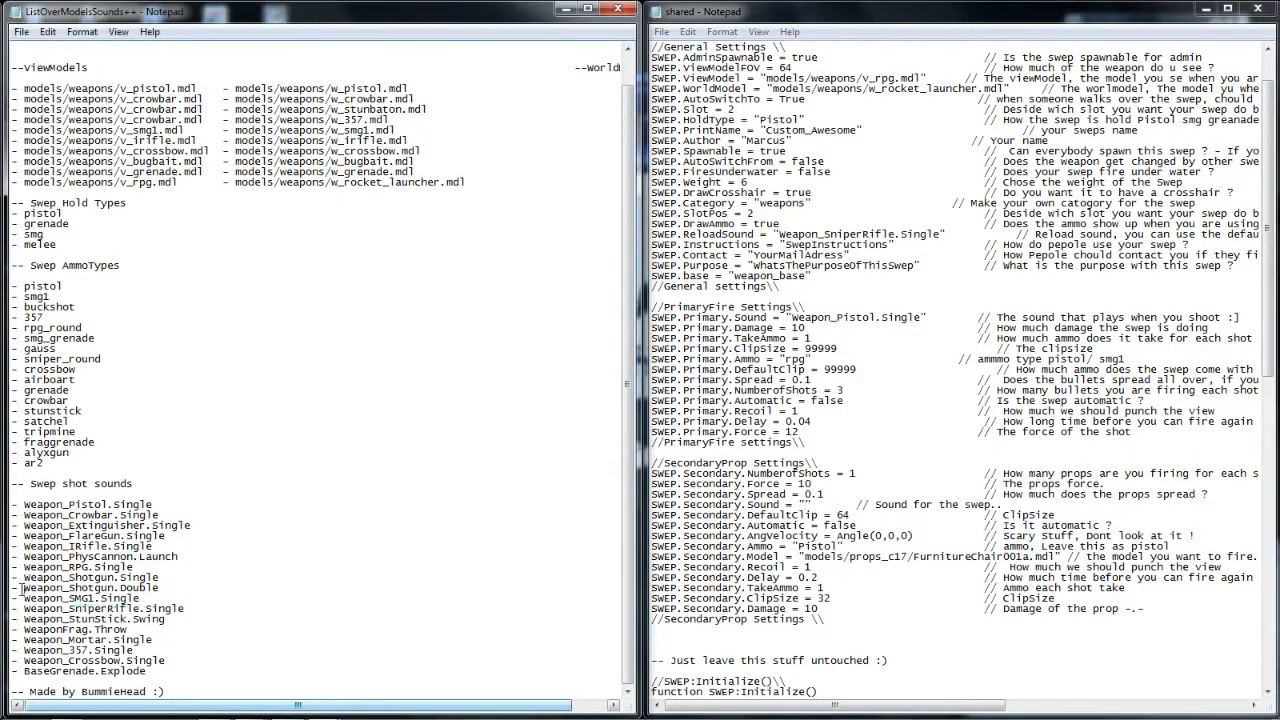
right_click(90, 587)
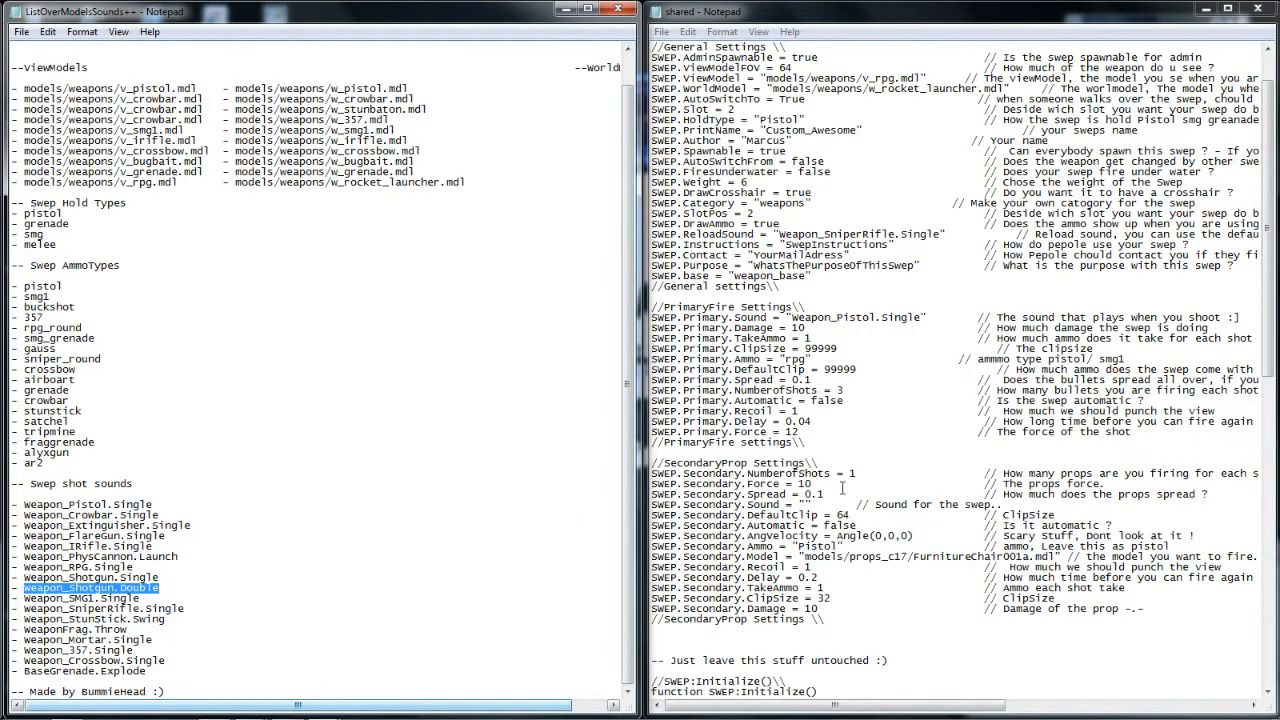
mouse_move(803, 507)
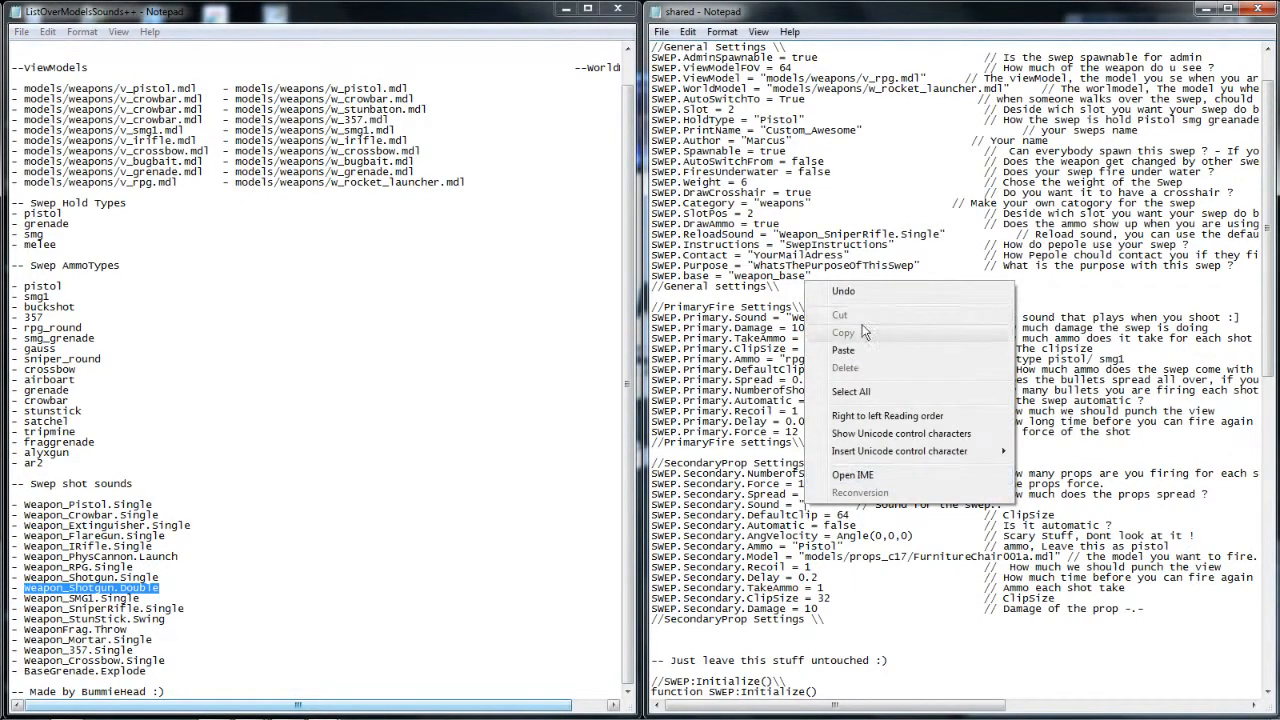
left_click(843, 350)
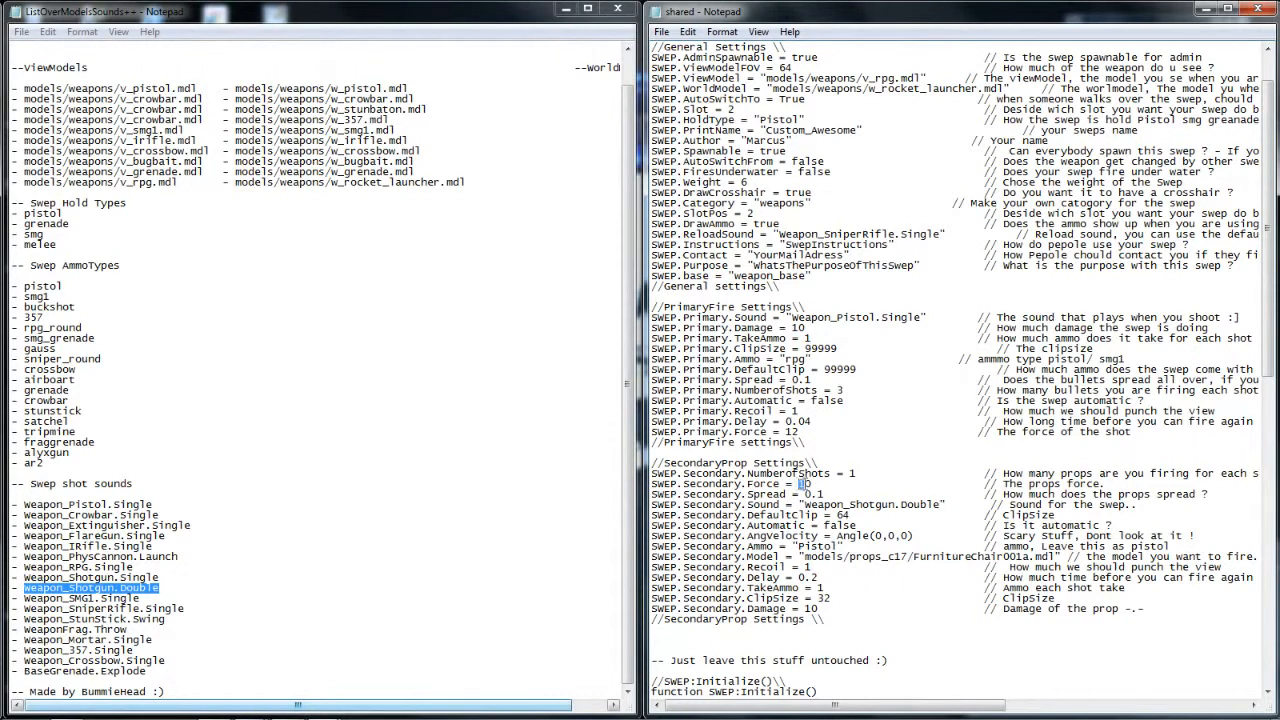
type("2")
left_click(955, 514)
type("99999")
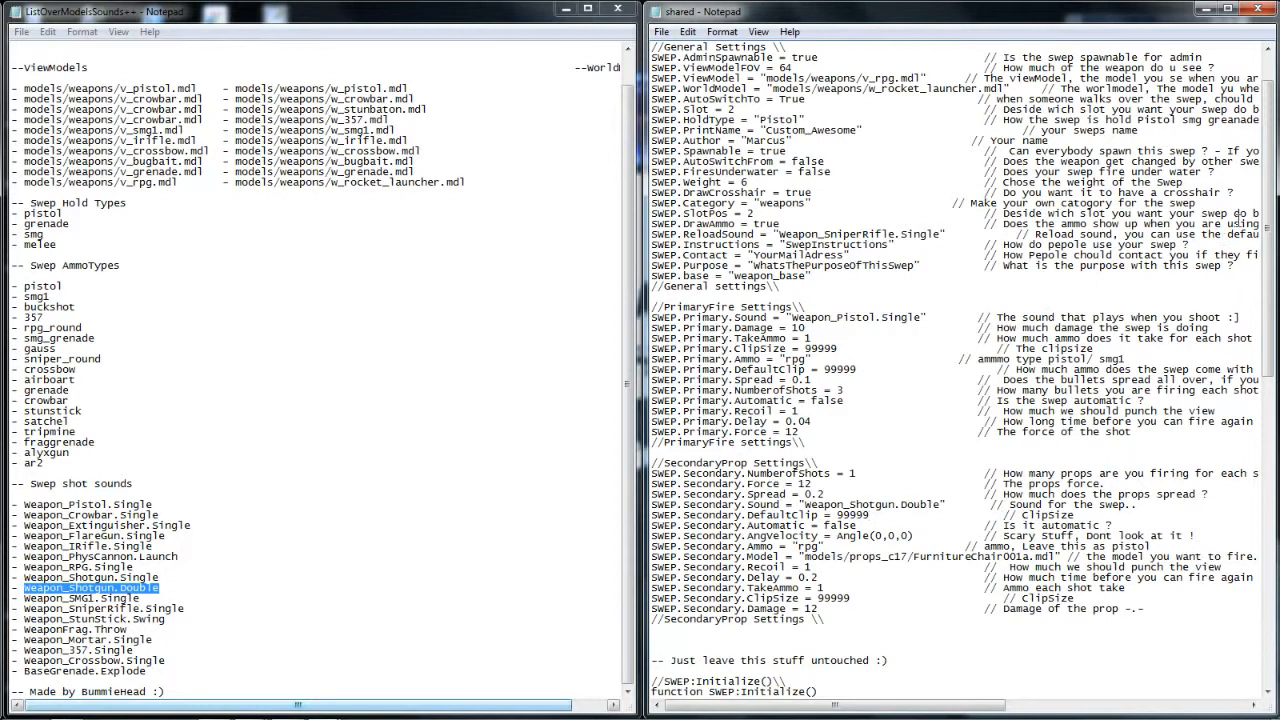
- Start saving the script to a new location with Save As
scroll("down", 3)
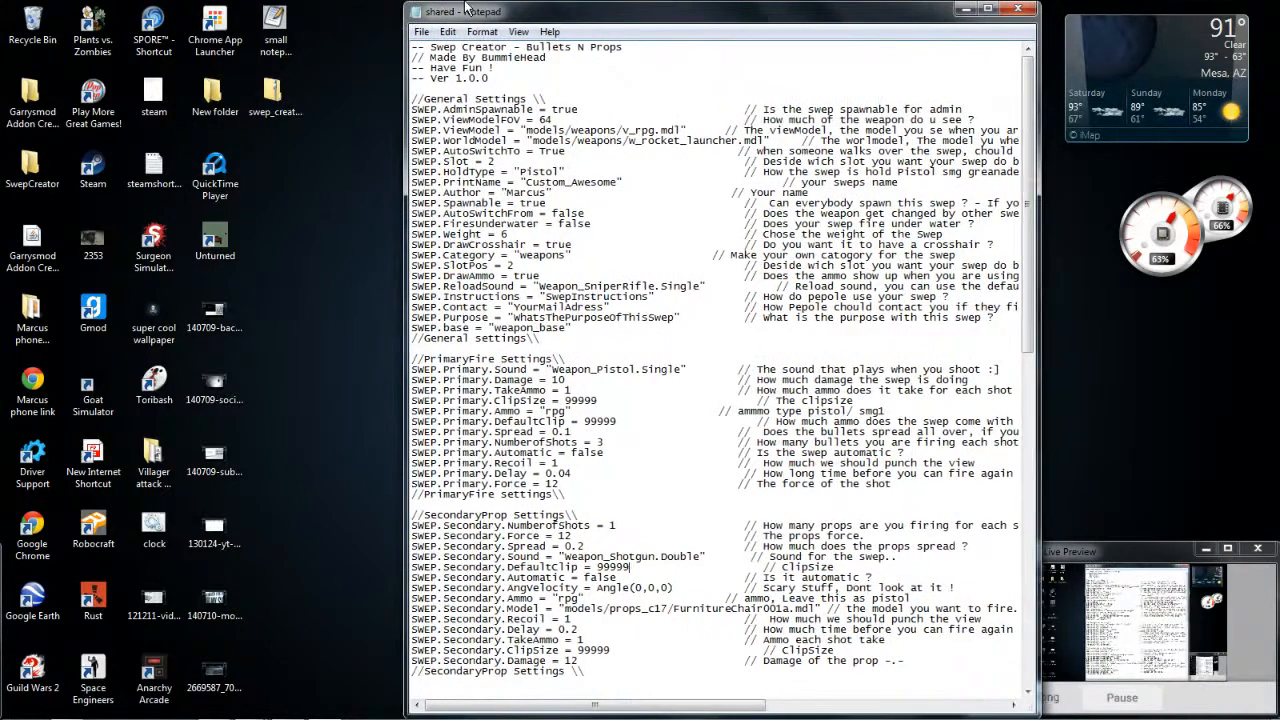
left_click(421, 31)
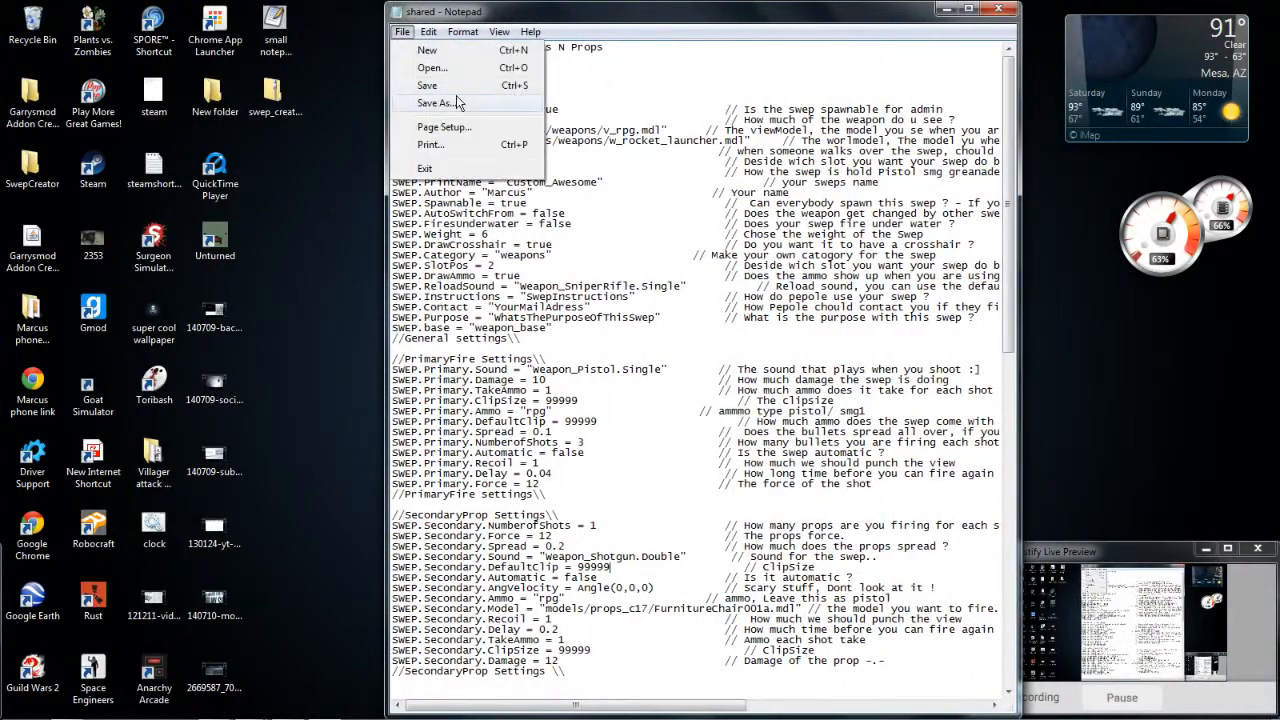
left_click(441, 103)
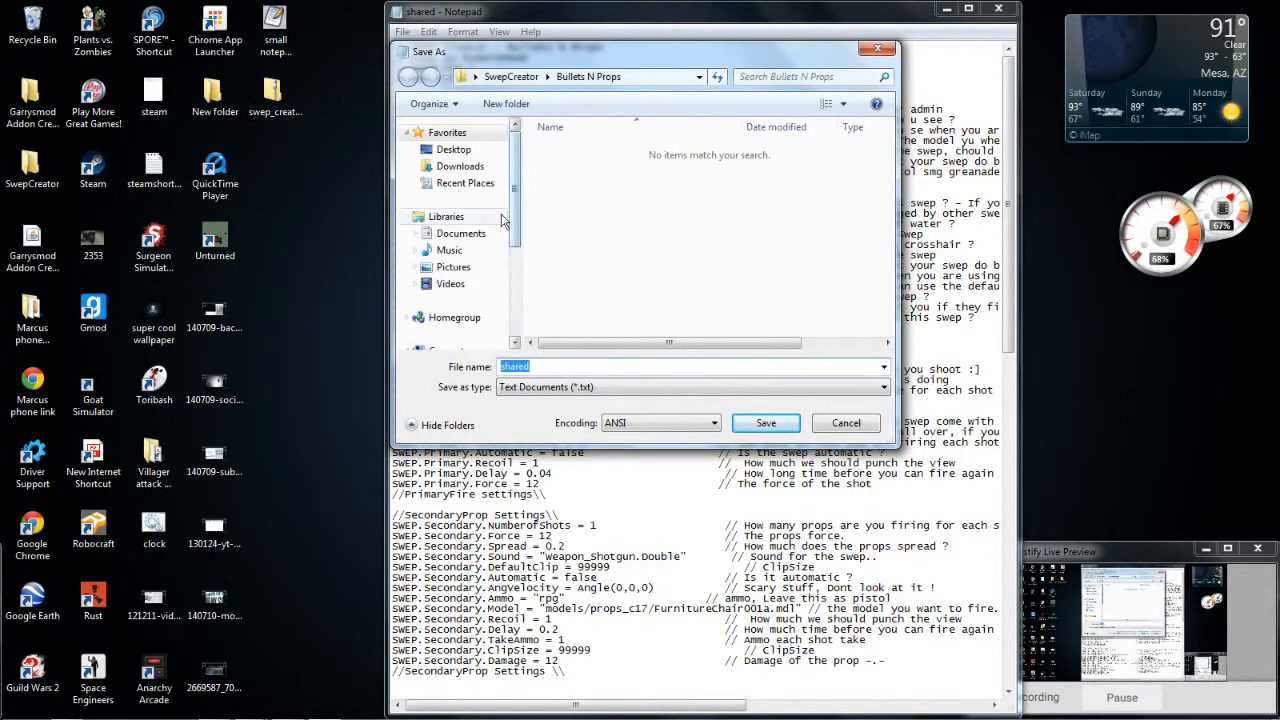
- Browse the Save As dialog from C: to Program Files (x86) > Steam > SteamApps > GarrysMod > garrysmod
left_click(451, 225)
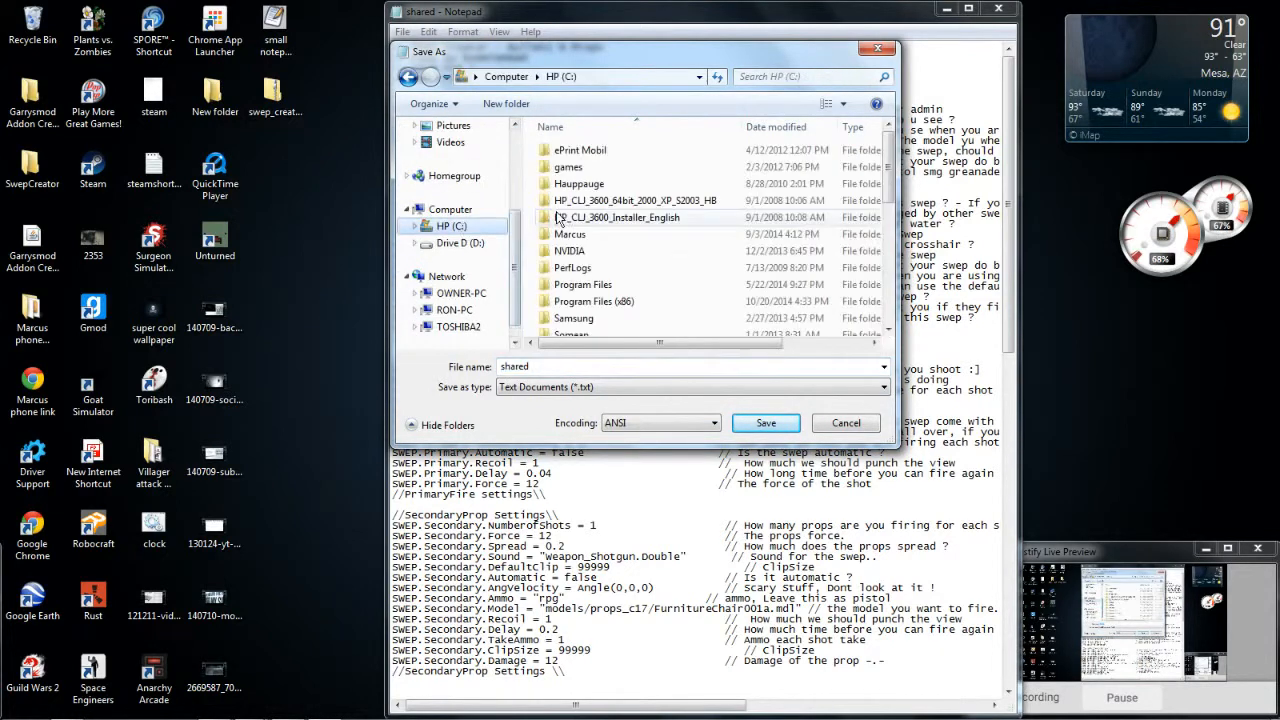
double_click(594, 301)
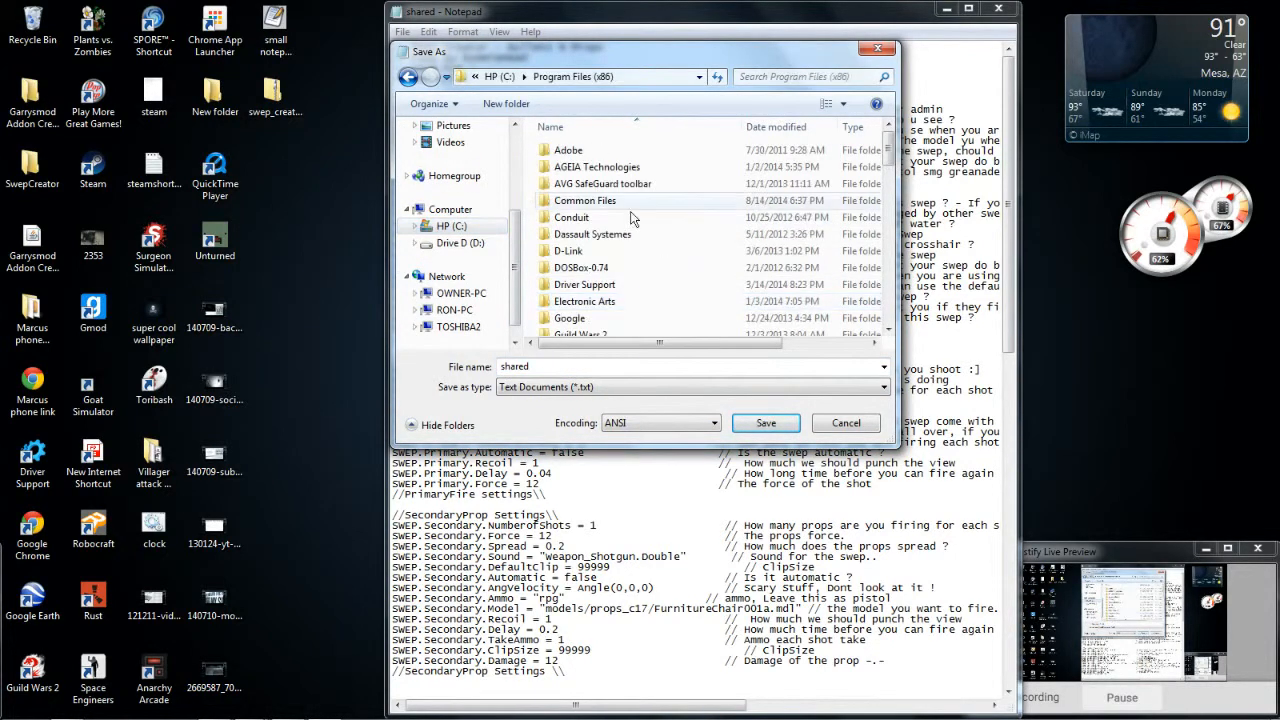
scroll("down", 3)
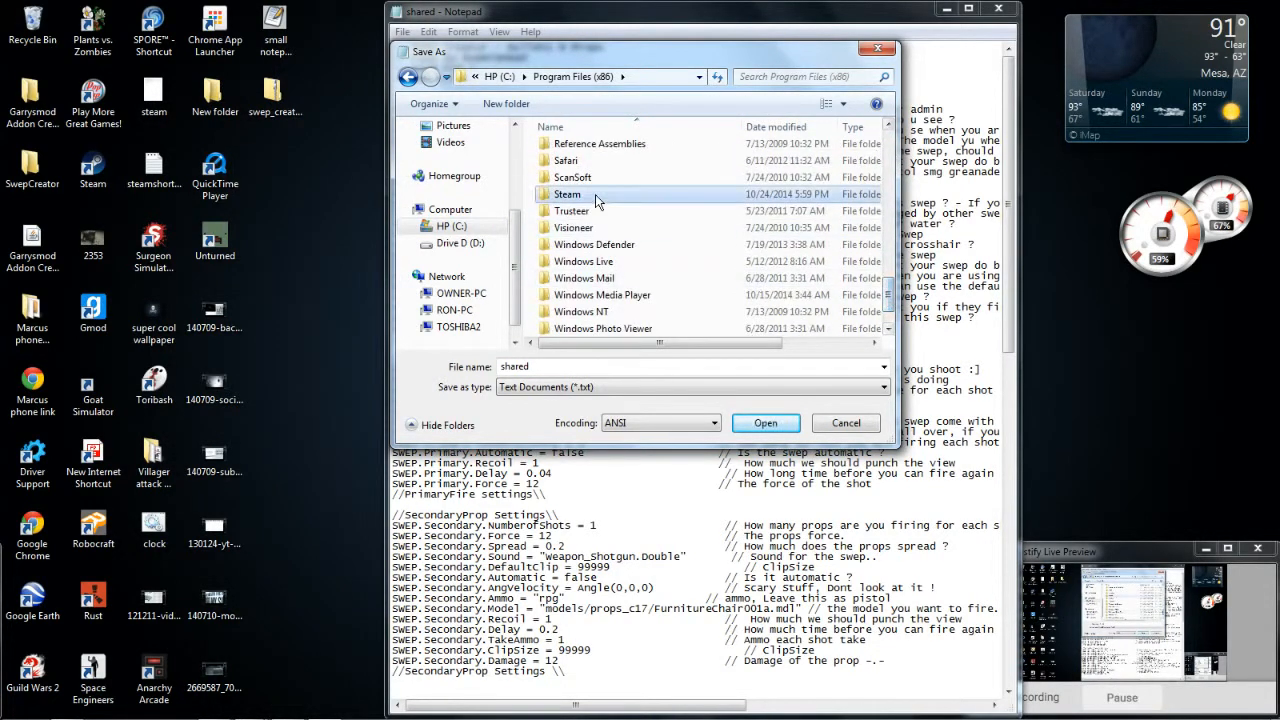
double_click(567, 194)
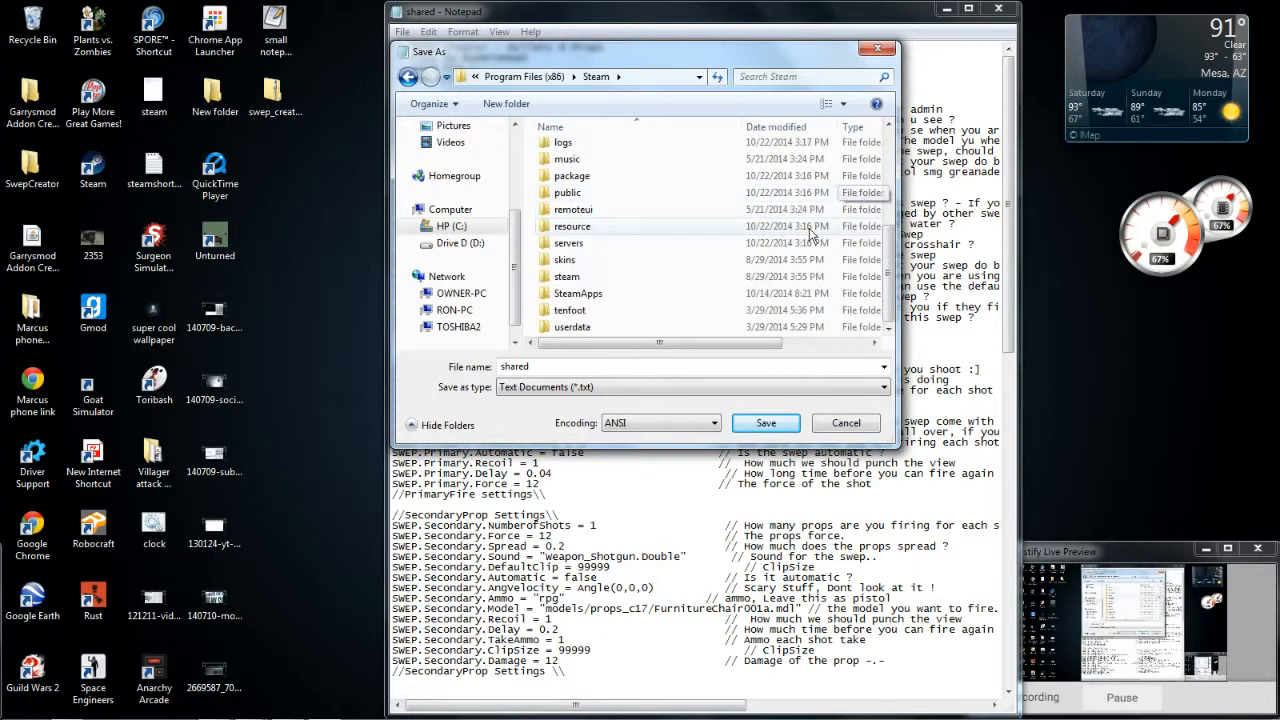
double_click(577, 293)
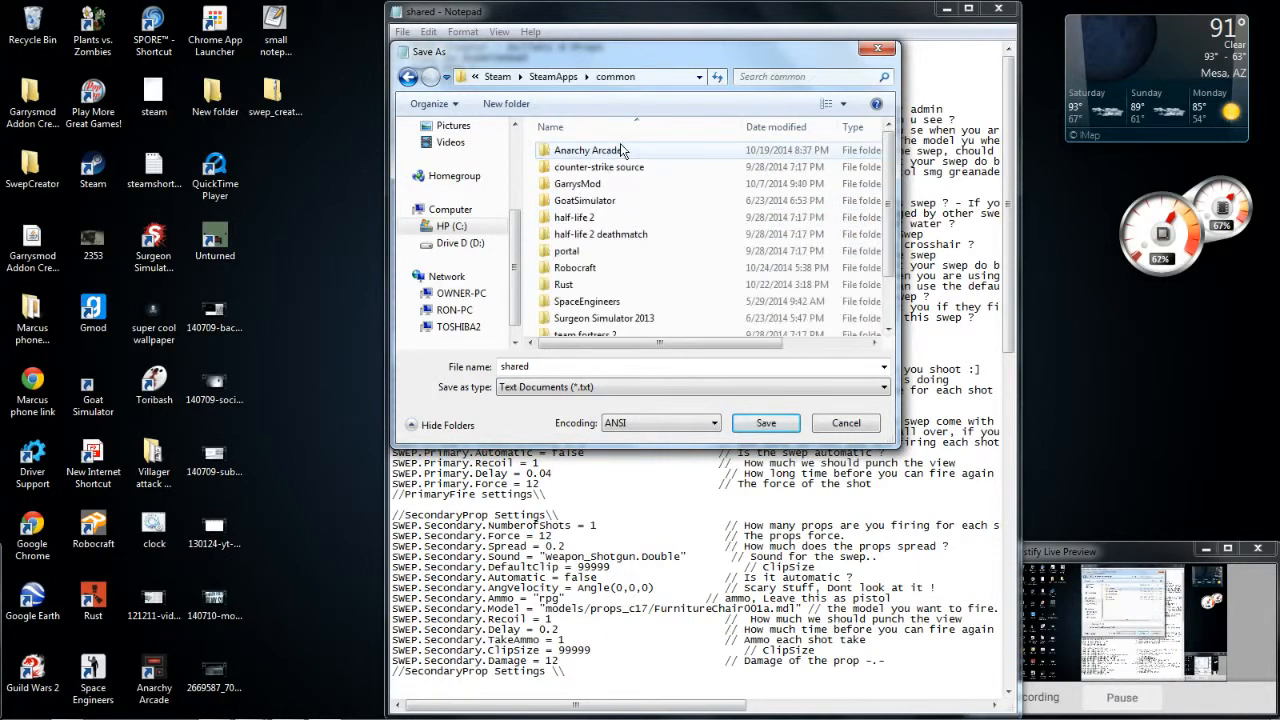
double_click(577, 183)
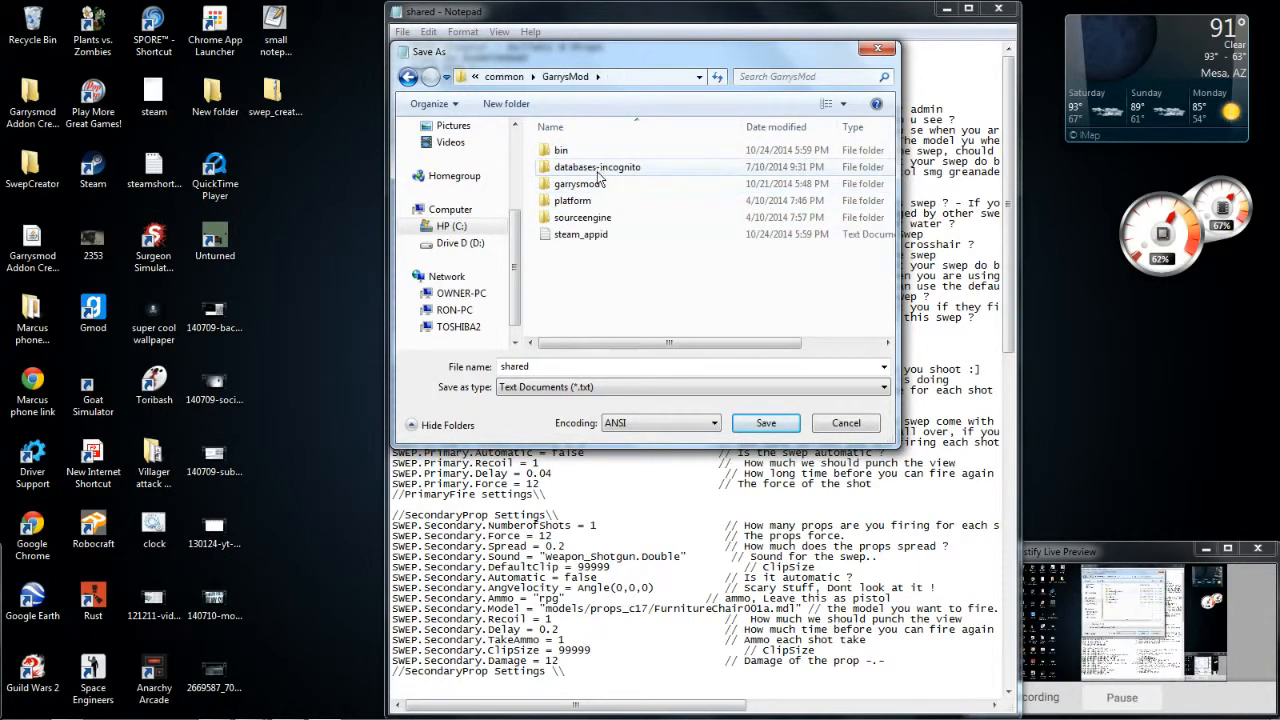
double_click(580, 183)
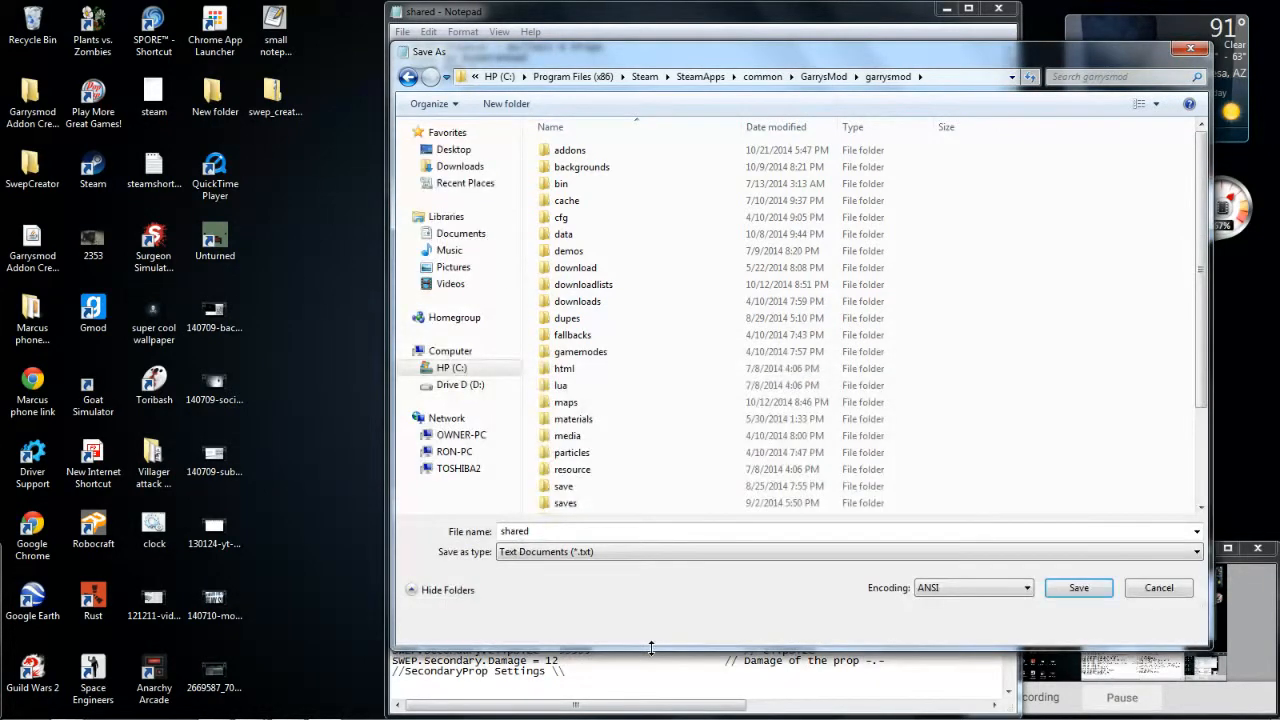
- Browse into lua > weapons > Mysweps as the save location
double_click(561, 385)
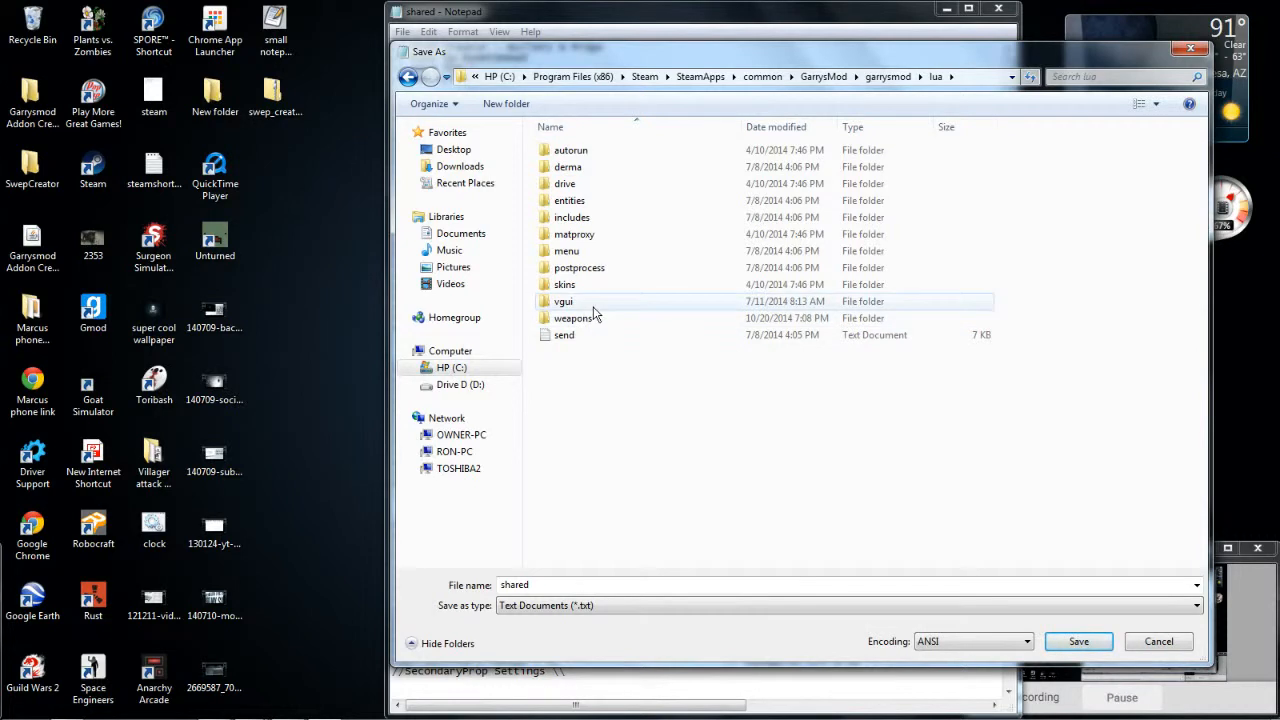
double_click(575, 318)
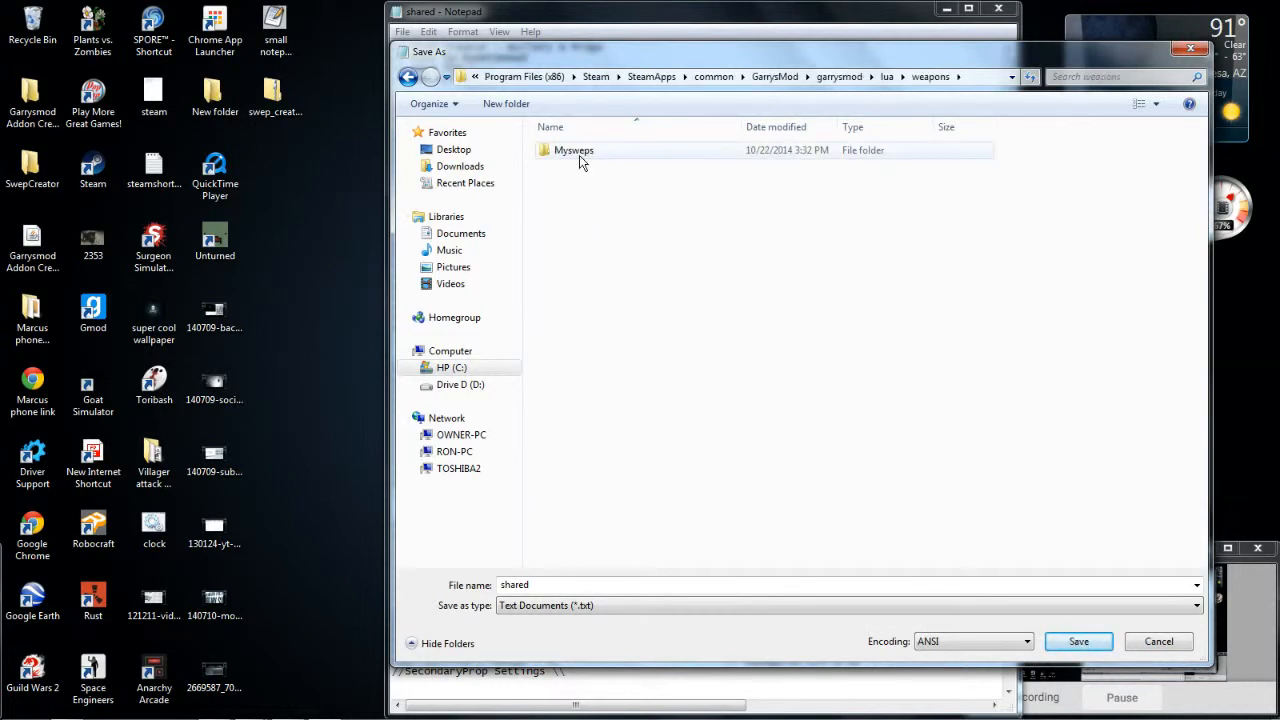
left_click(574, 150)
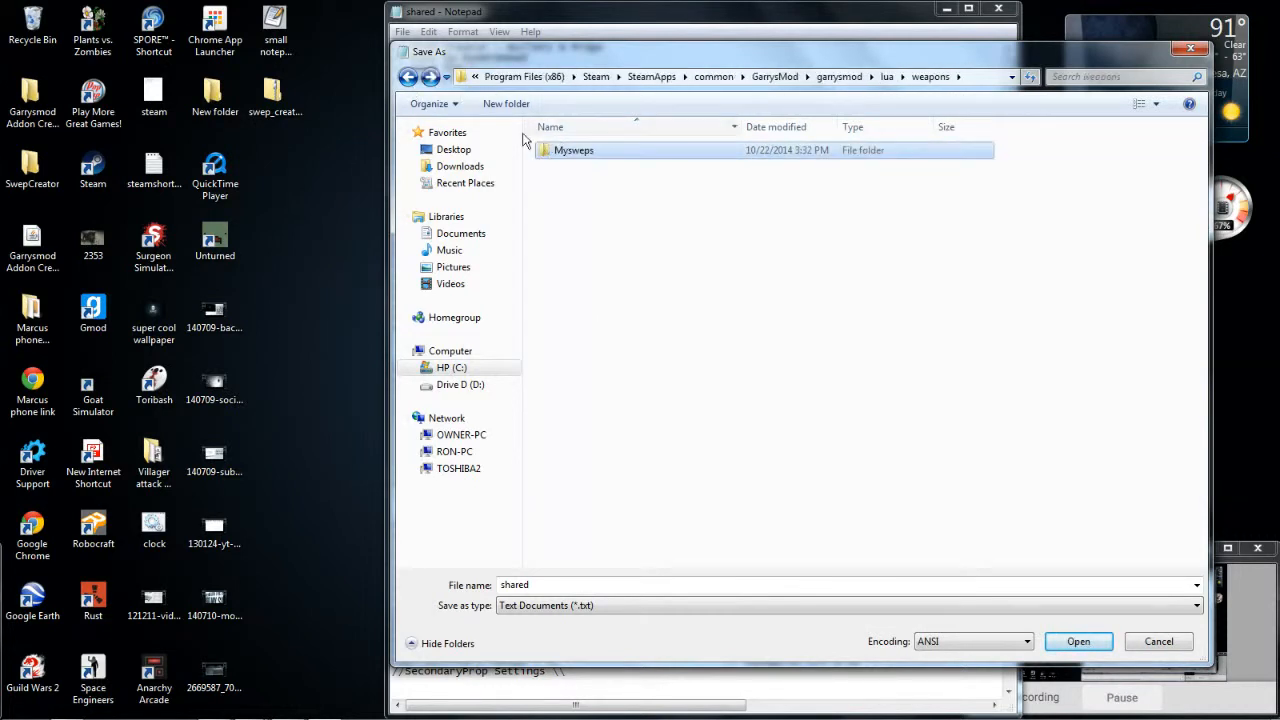
double_click(574, 150)
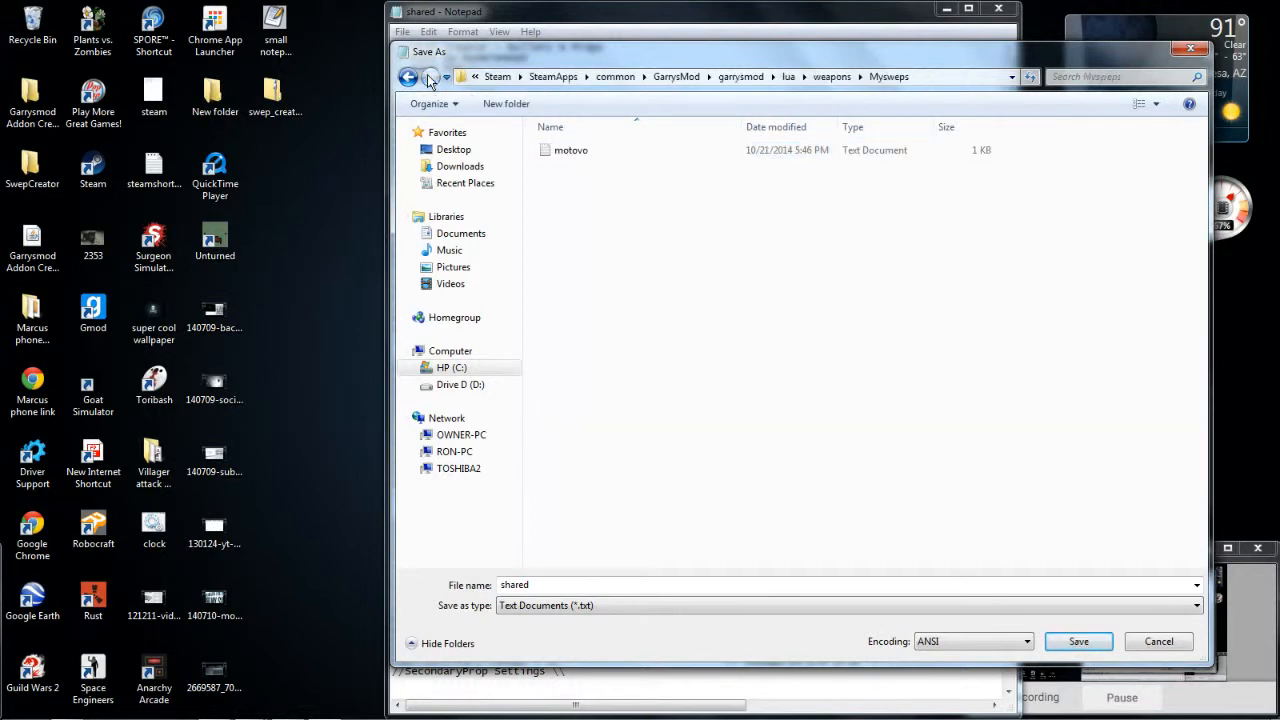
left_click(408, 77)
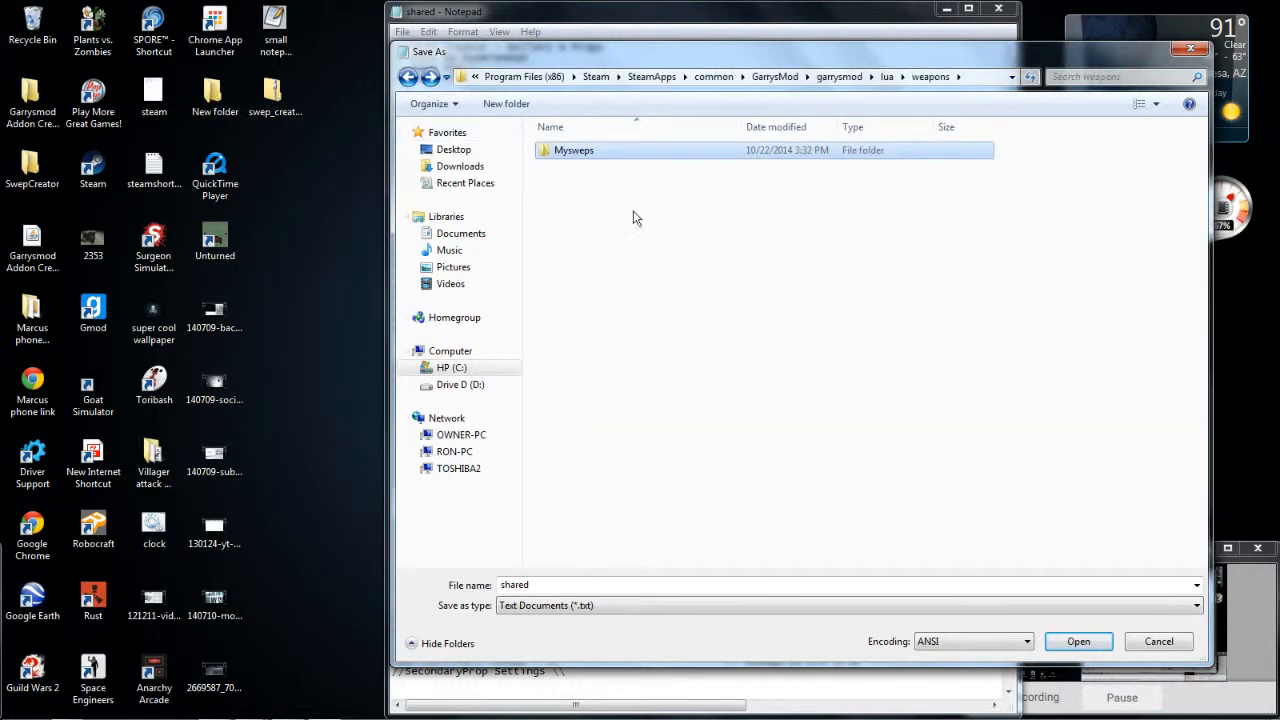
double_click(574, 150)
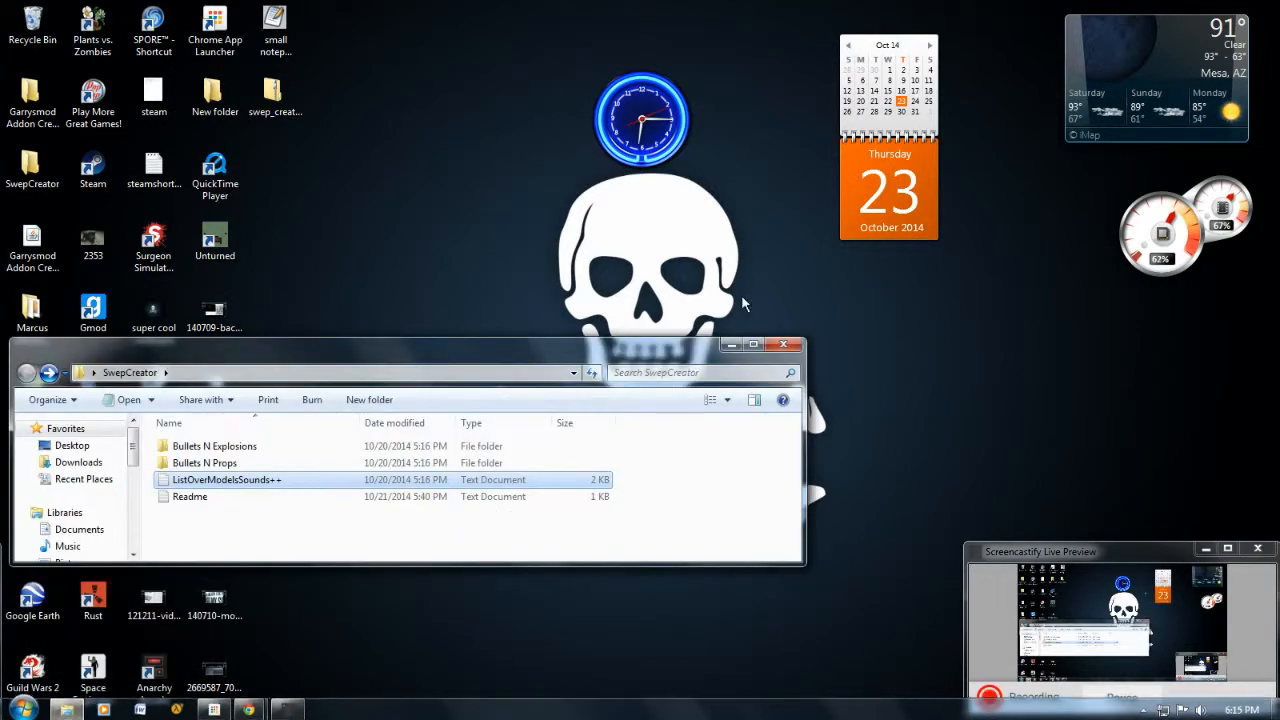
- Browse Explorer through Steam > SteamApps > GarrysMod into the garrysmod folder
left_click(785, 345)
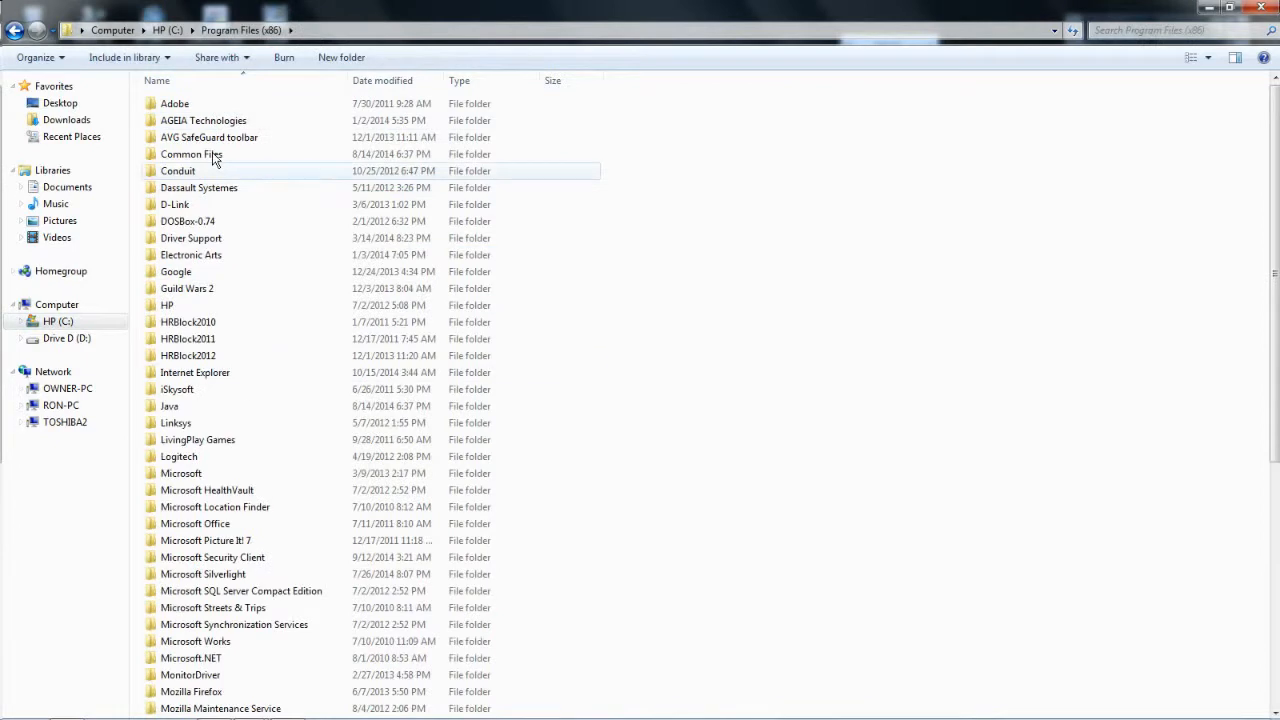
scroll("down", 3)
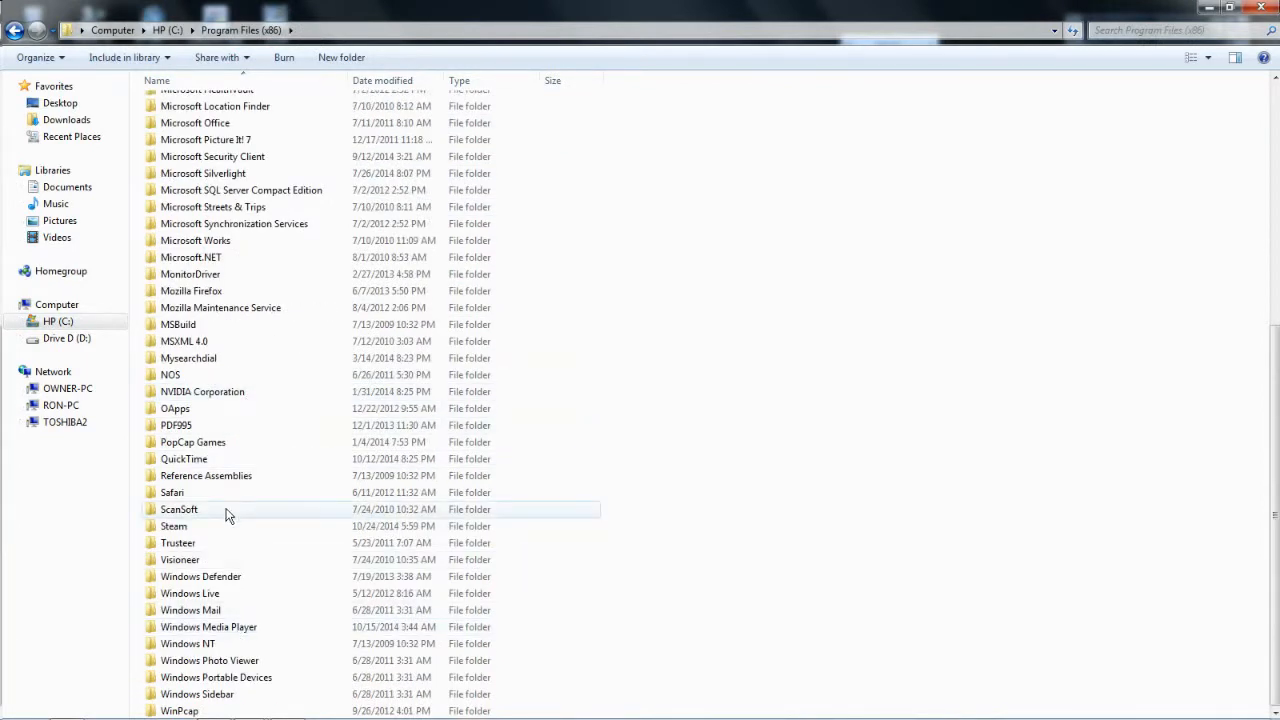
double_click(173, 526)
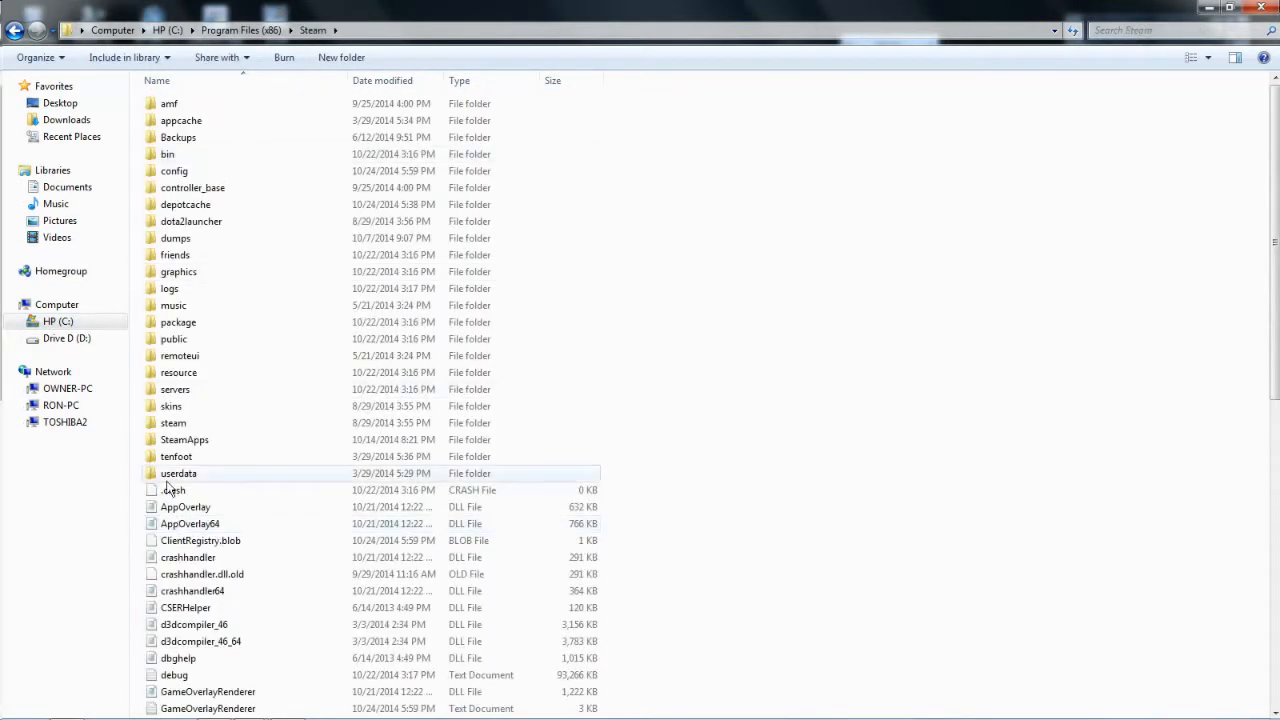
left_click(176, 456)
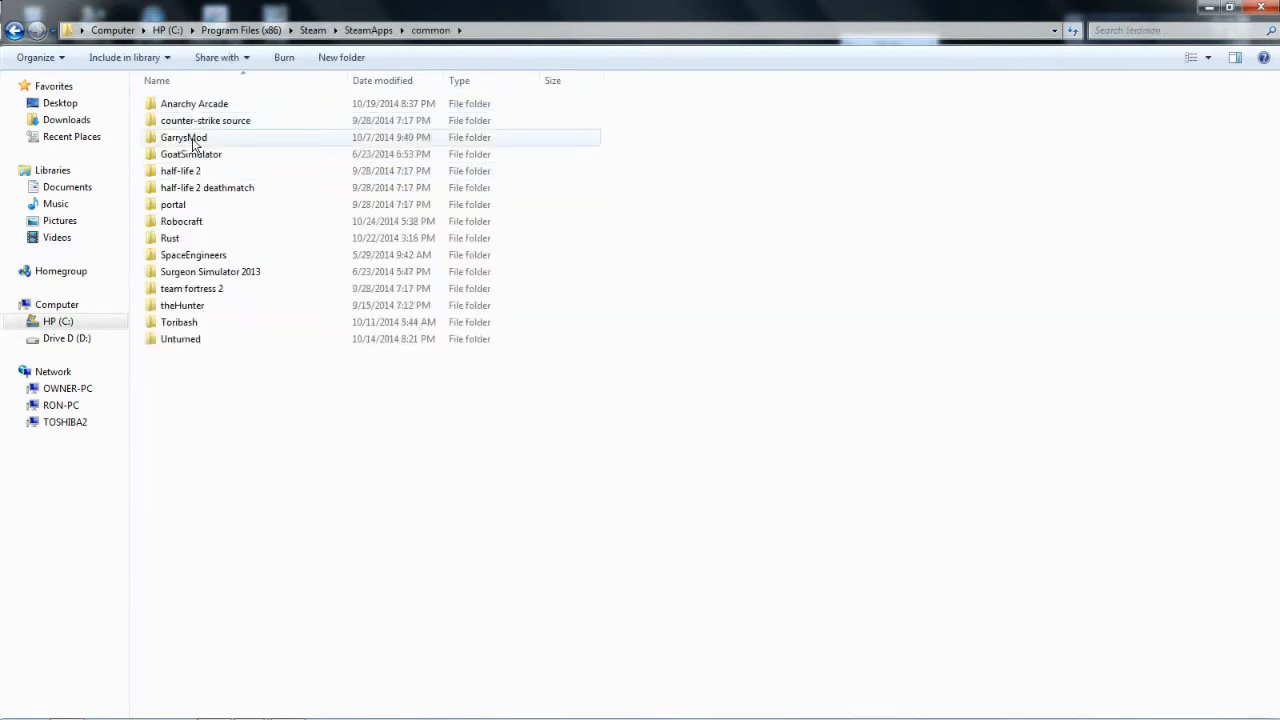
double_click(183, 137)
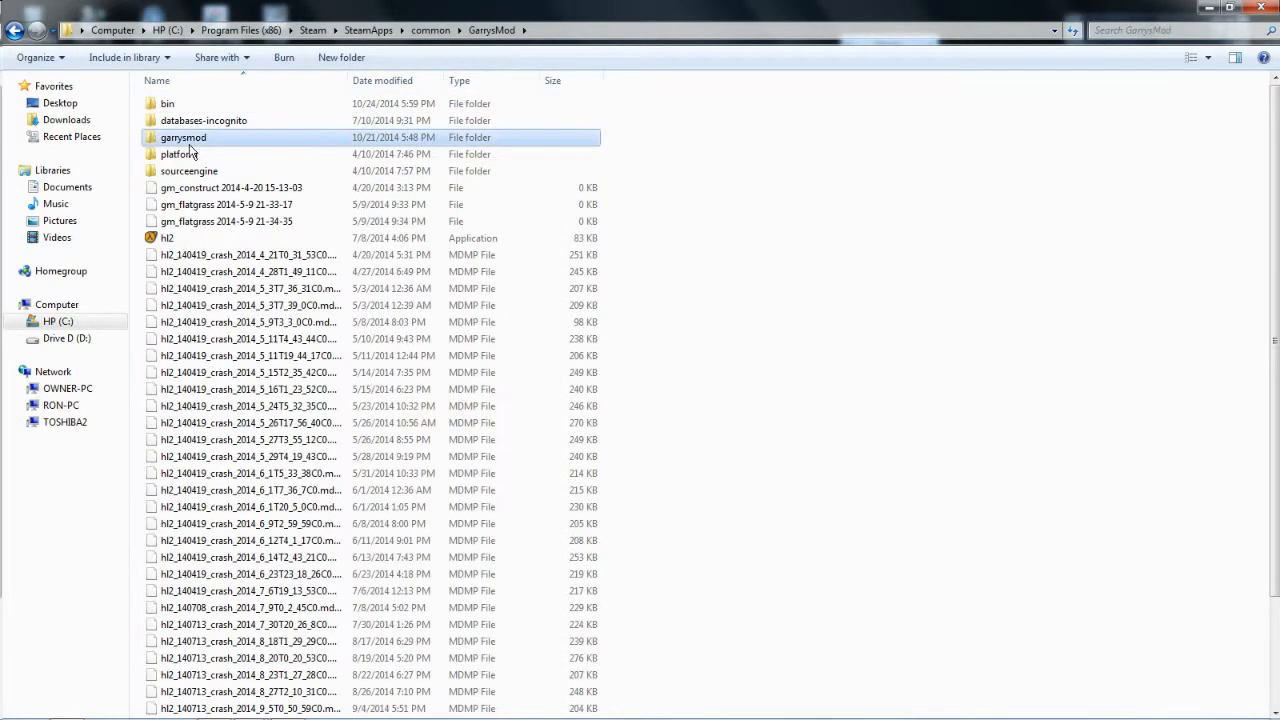
double_click(182, 137)
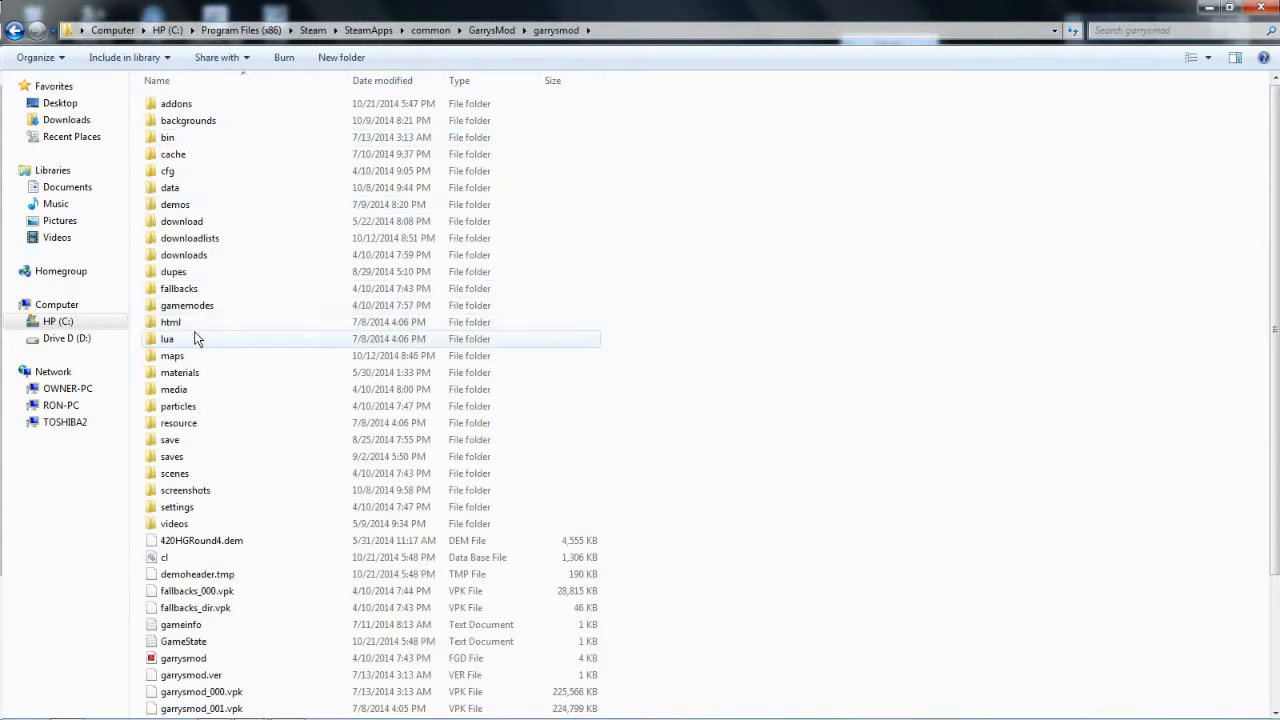
- Open lua > weapons > Mysweps and reopen the saved shared.lua in Notepad
double_click(167, 338)
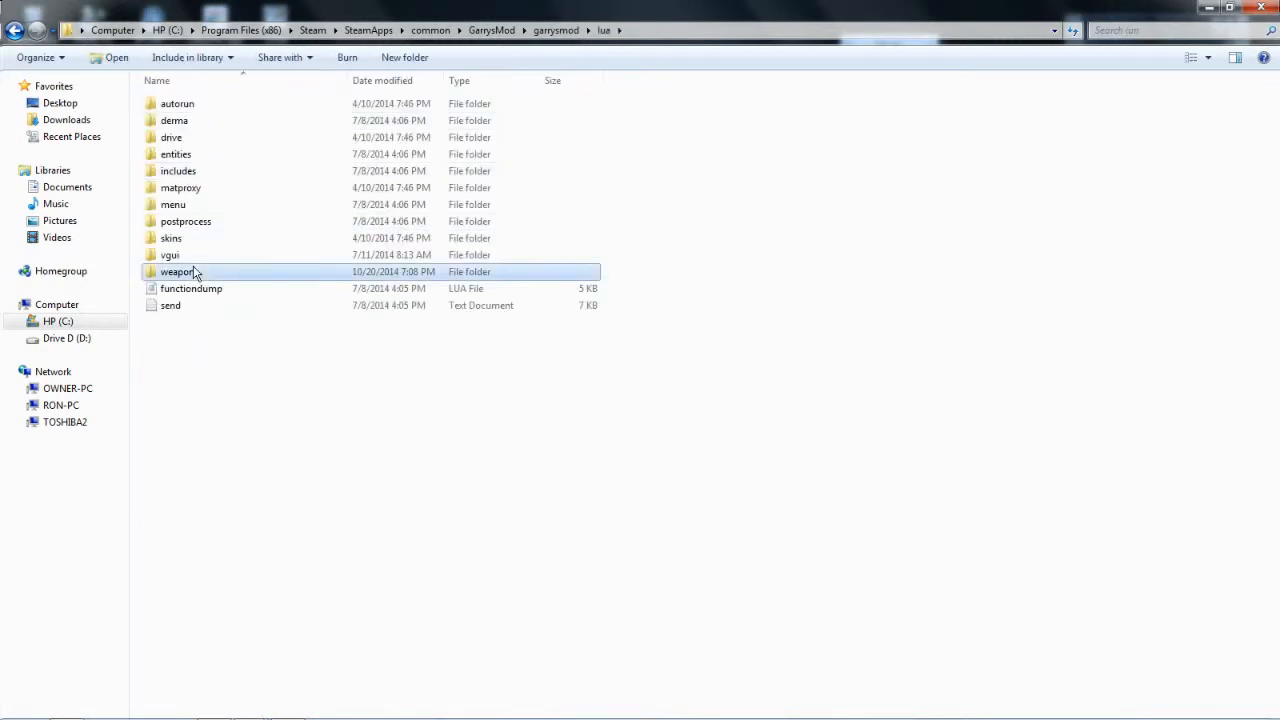
double_click(177, 271)
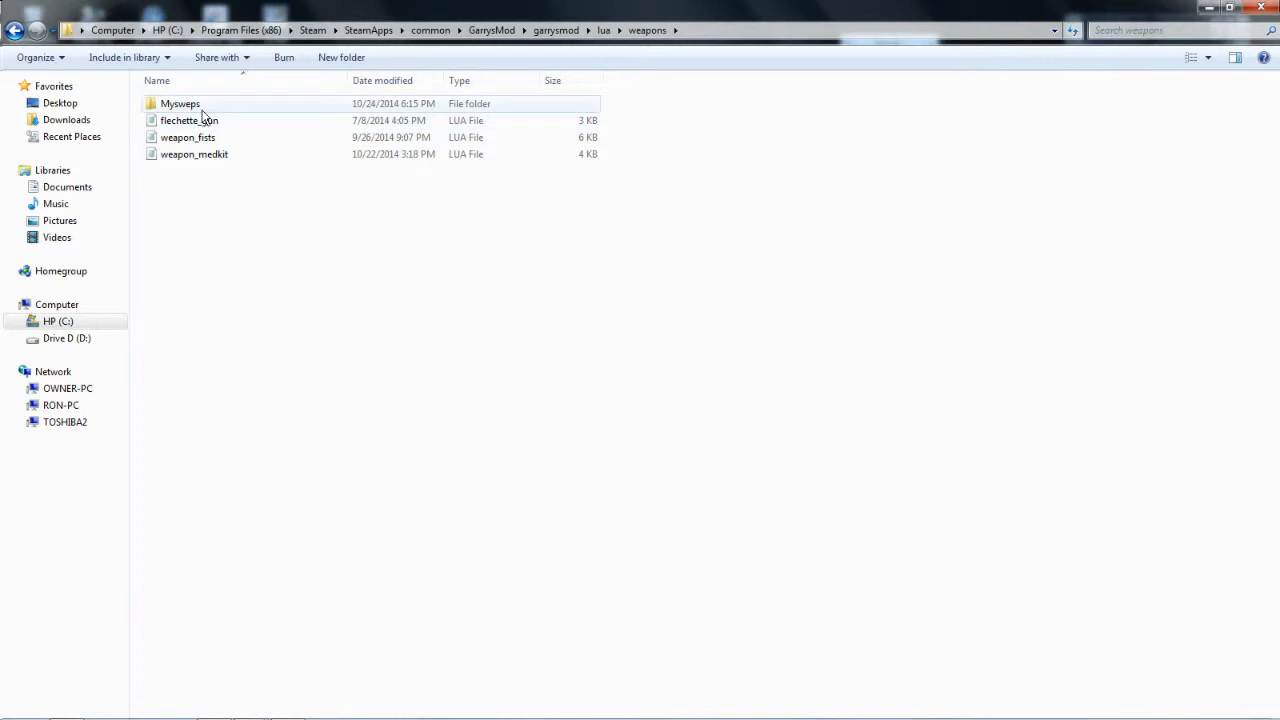
double_click(179, 103)
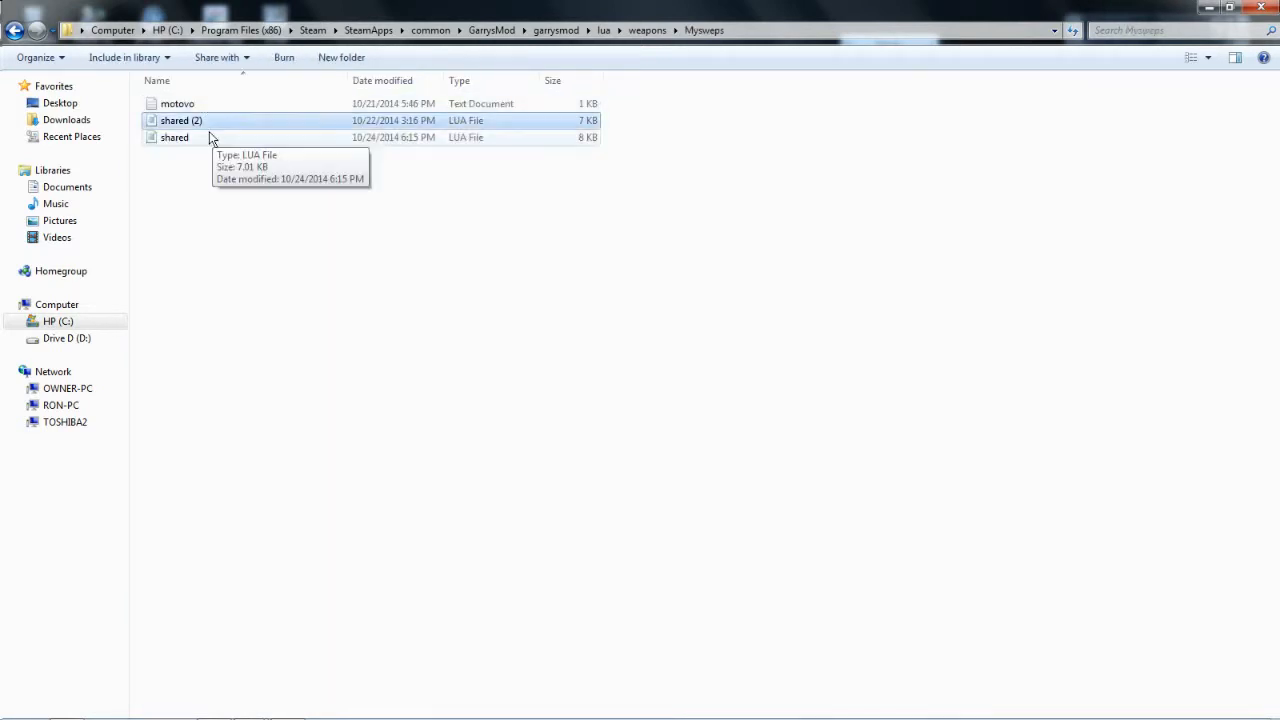
double_click(181, 120)
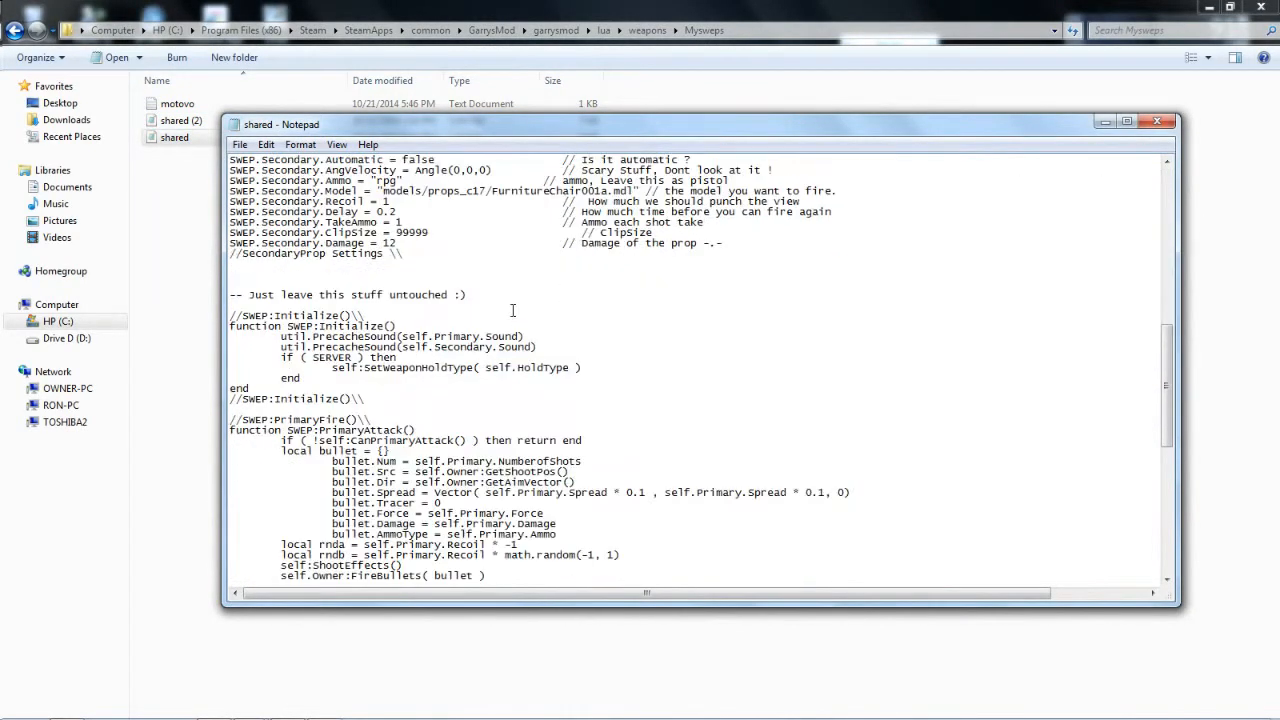
mouse_move(1108, 147)
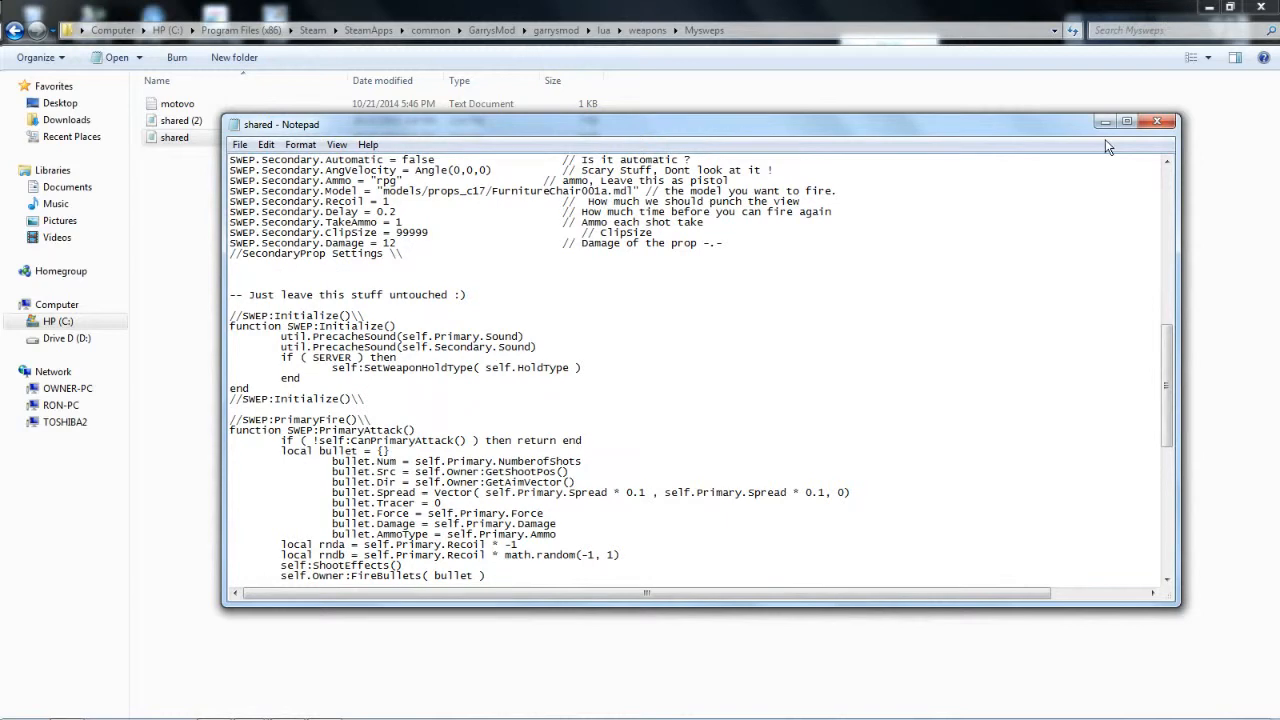
- Review shared.lua down to its throw-attack function, then close Notepad
scroll("down", 3)
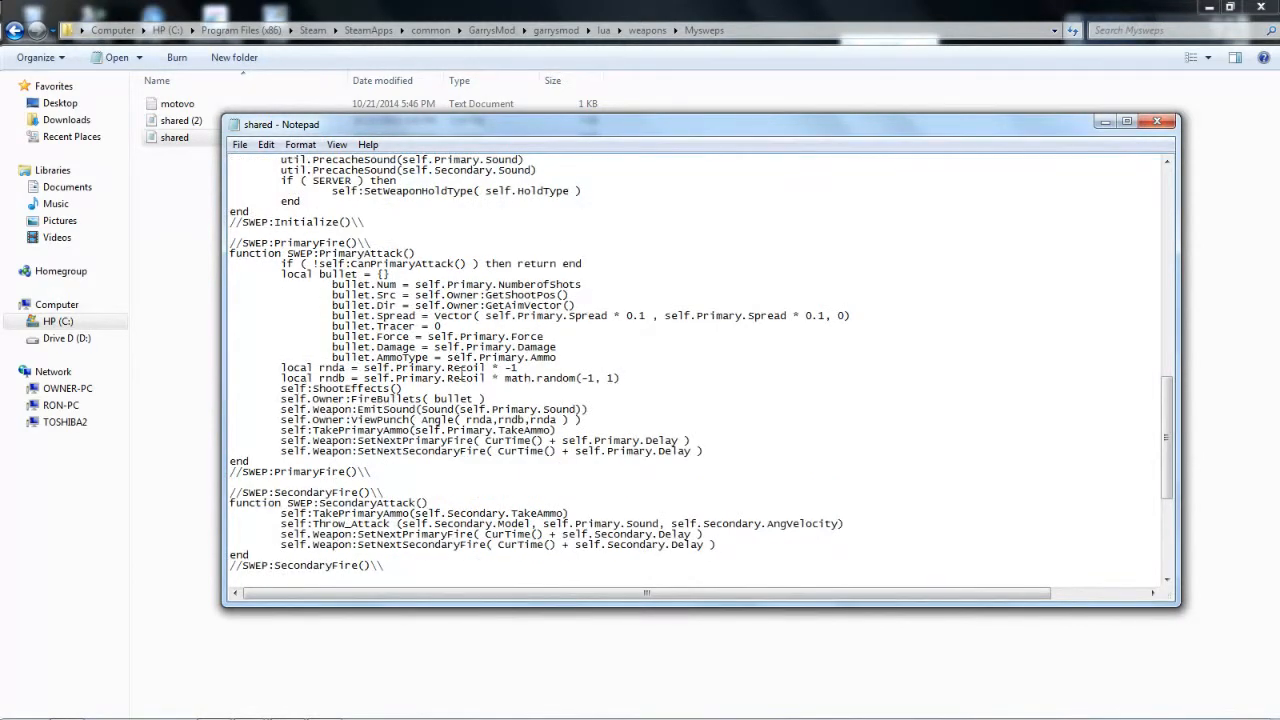
scroll("down", 3)
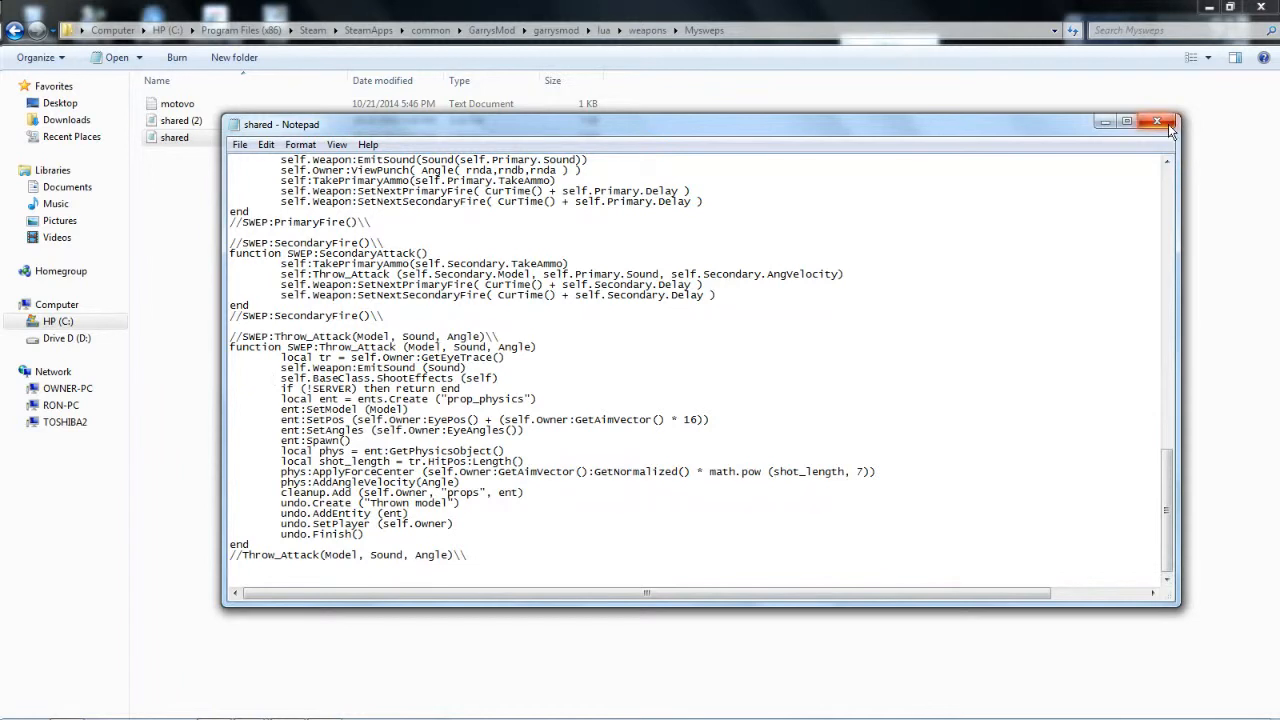
mouse_move(1165, 128)
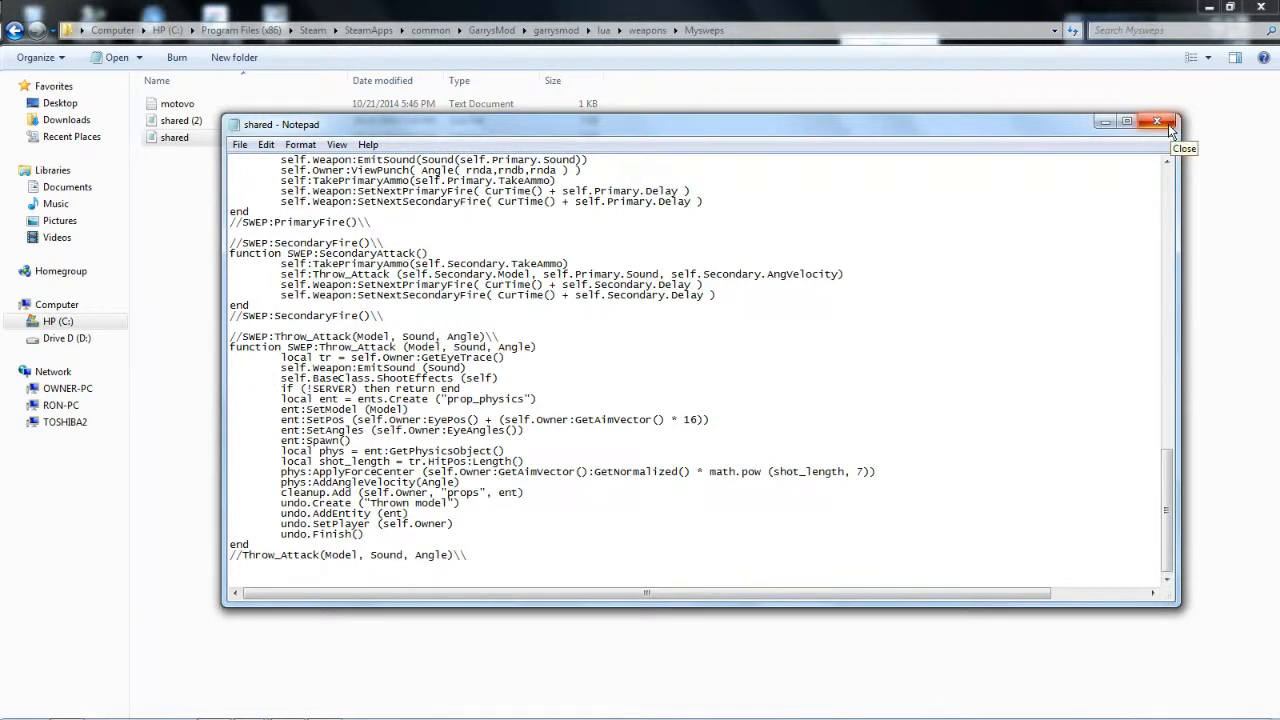
left_click(1158, 122)
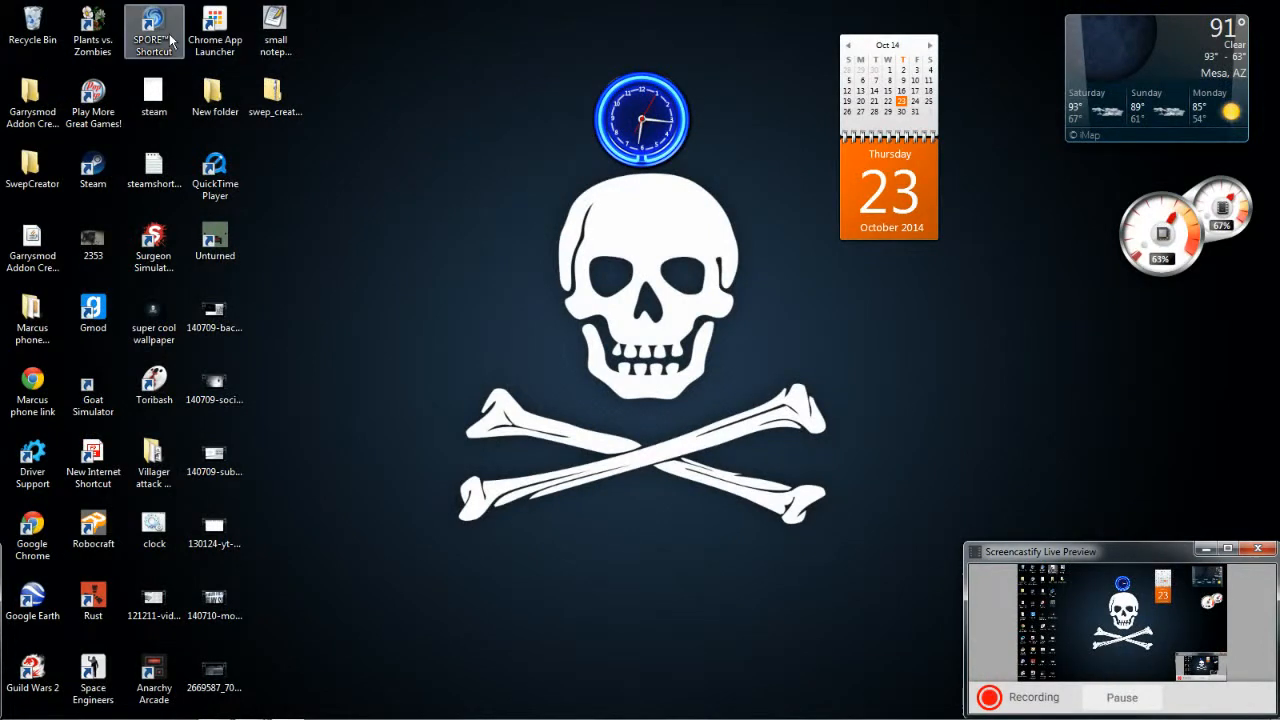
- Launch Garry's Mod from the Gmod desktop shortcut
left_click(214, 175)
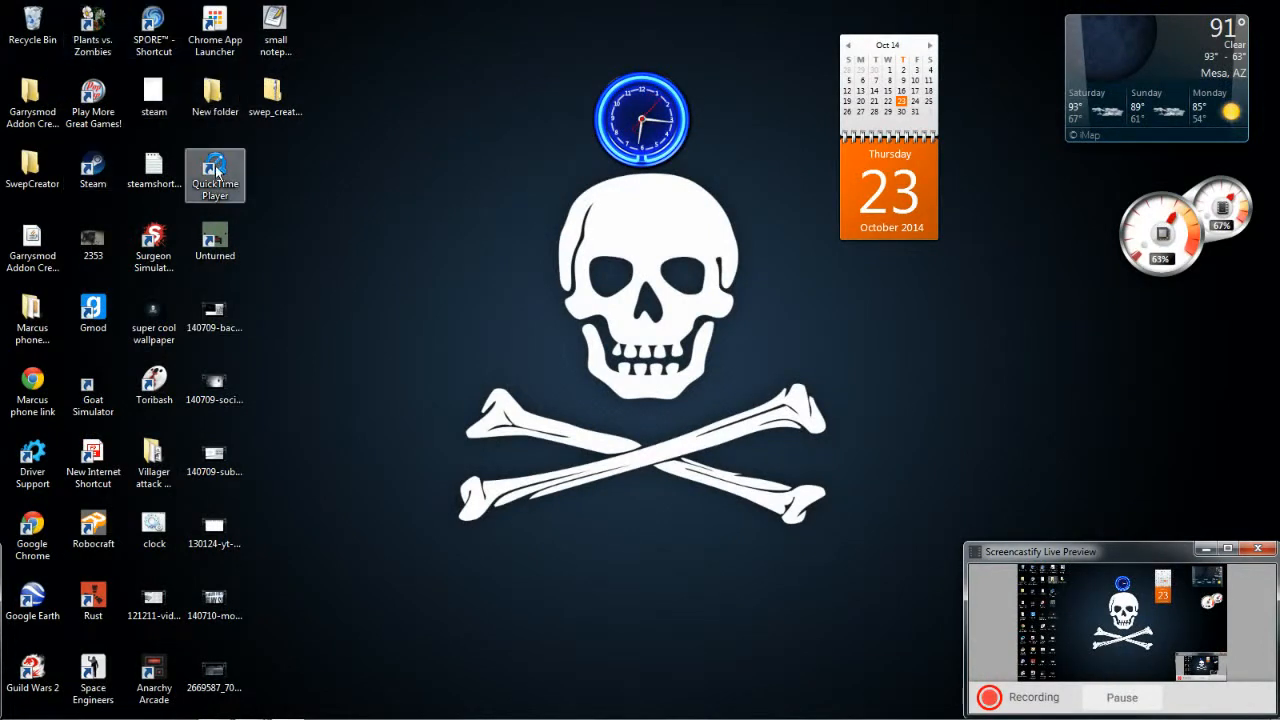
double_click(92, 312)
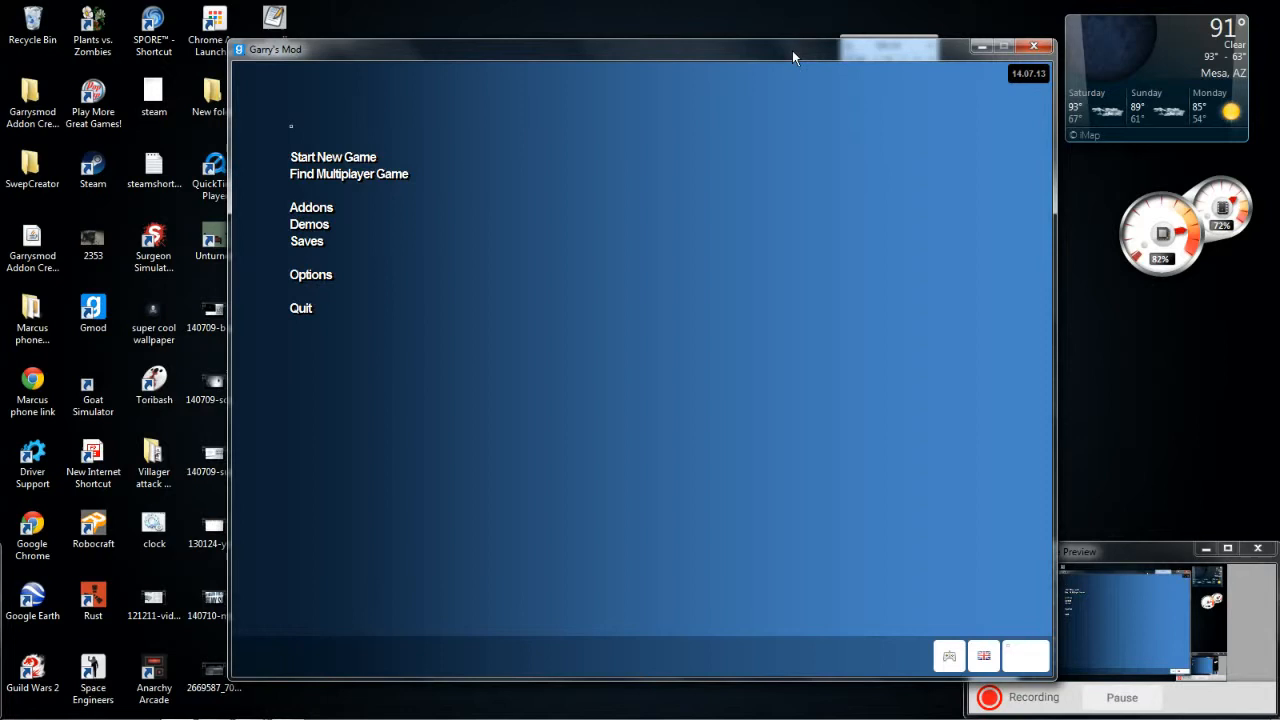
mouse_move(757, 291)
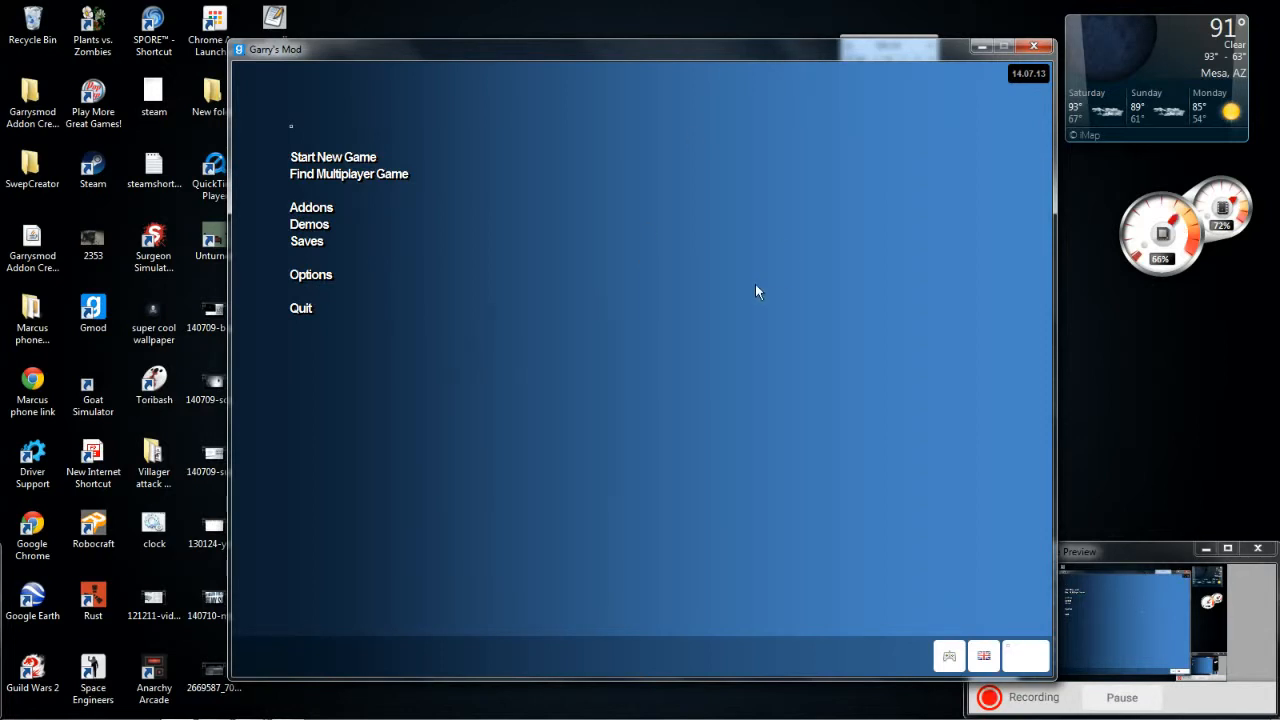
mouse_move(386, 233)
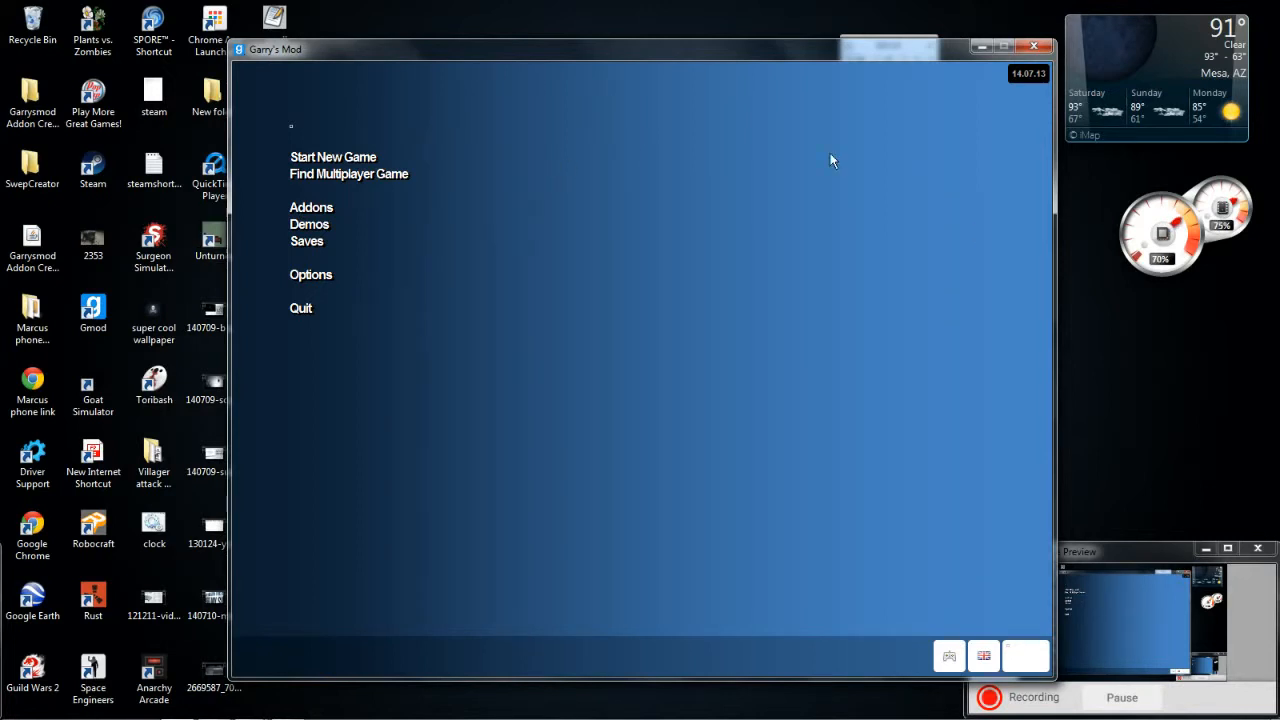
mouse_move(400, 60)
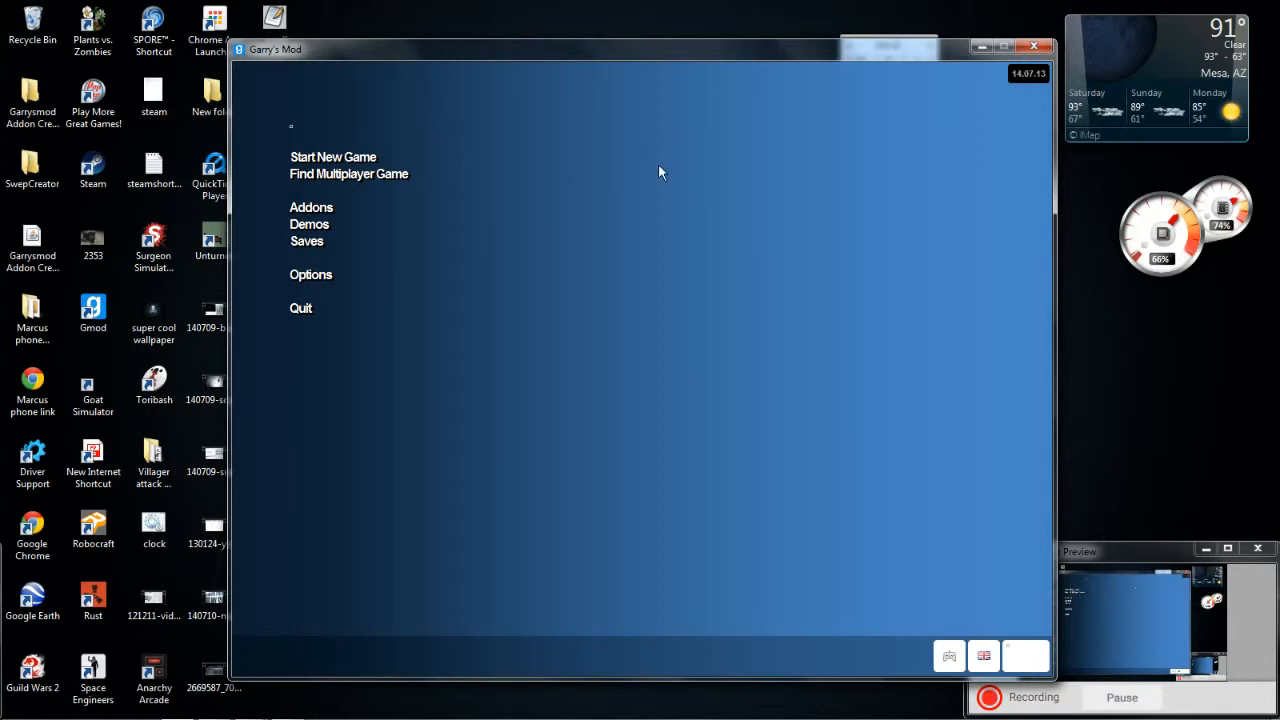
mouse_move(300, 124)
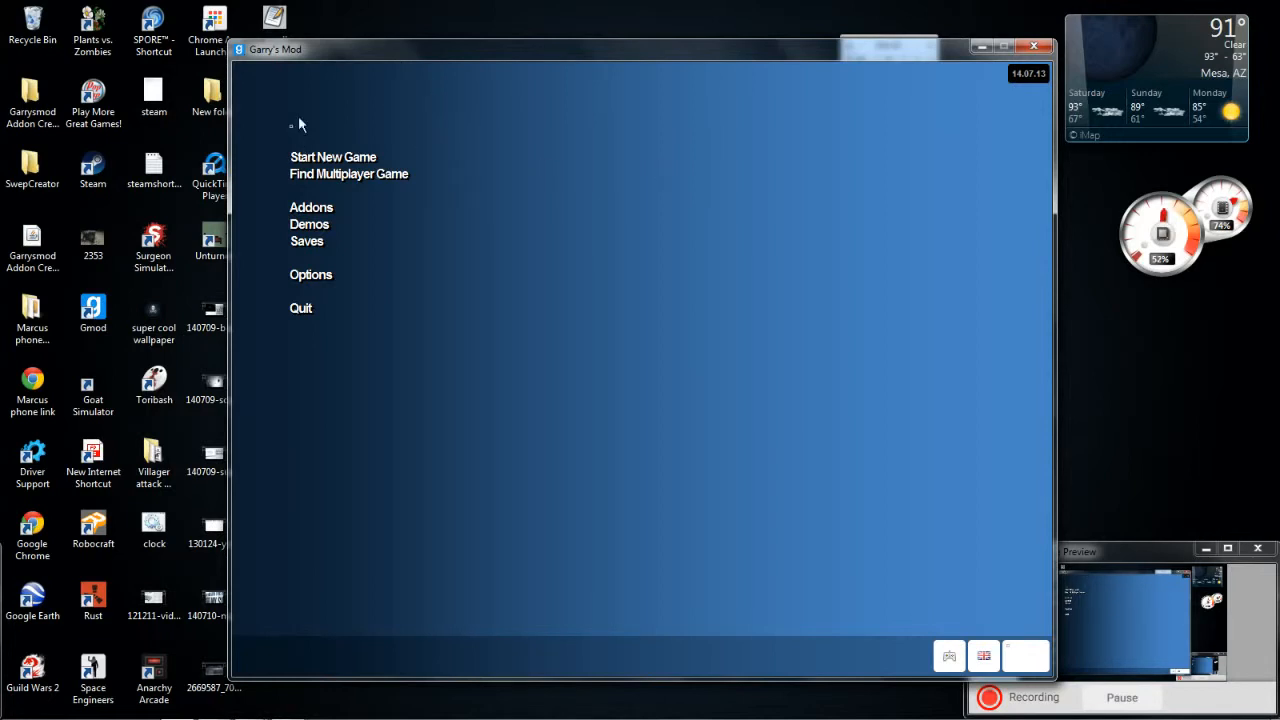
mouse_move(340, 163)
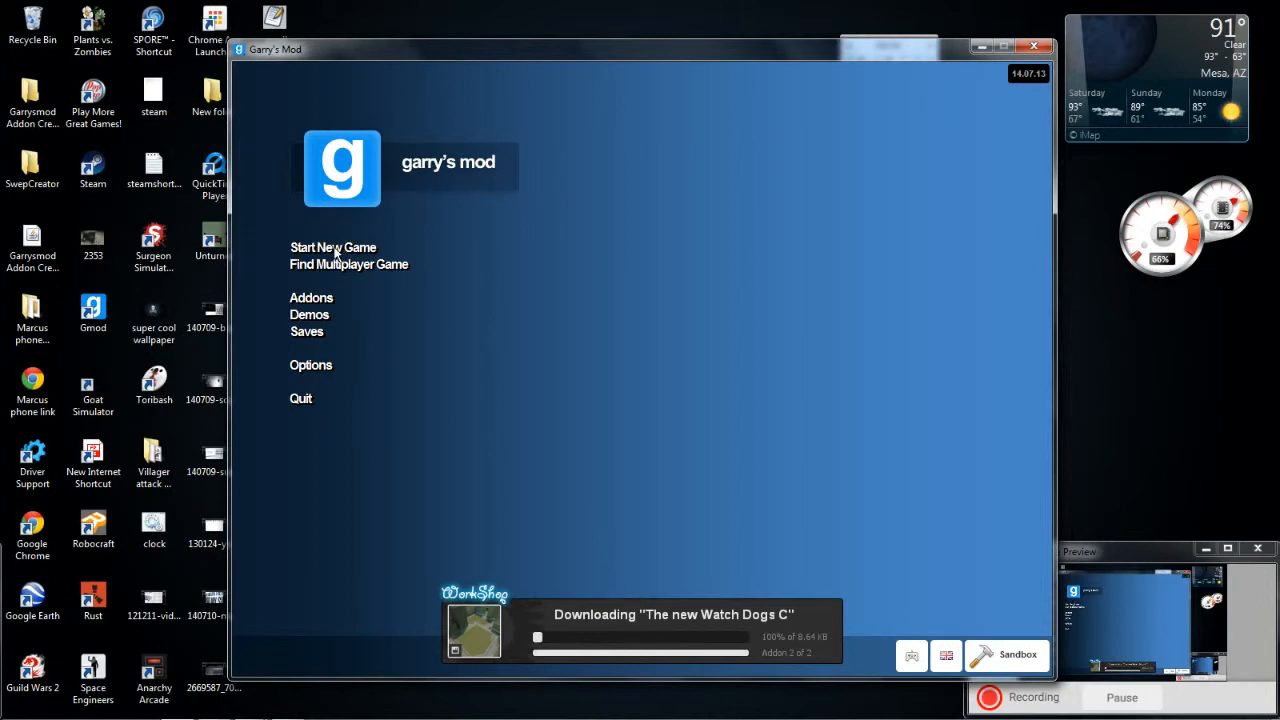
mouse_move(547, 355)
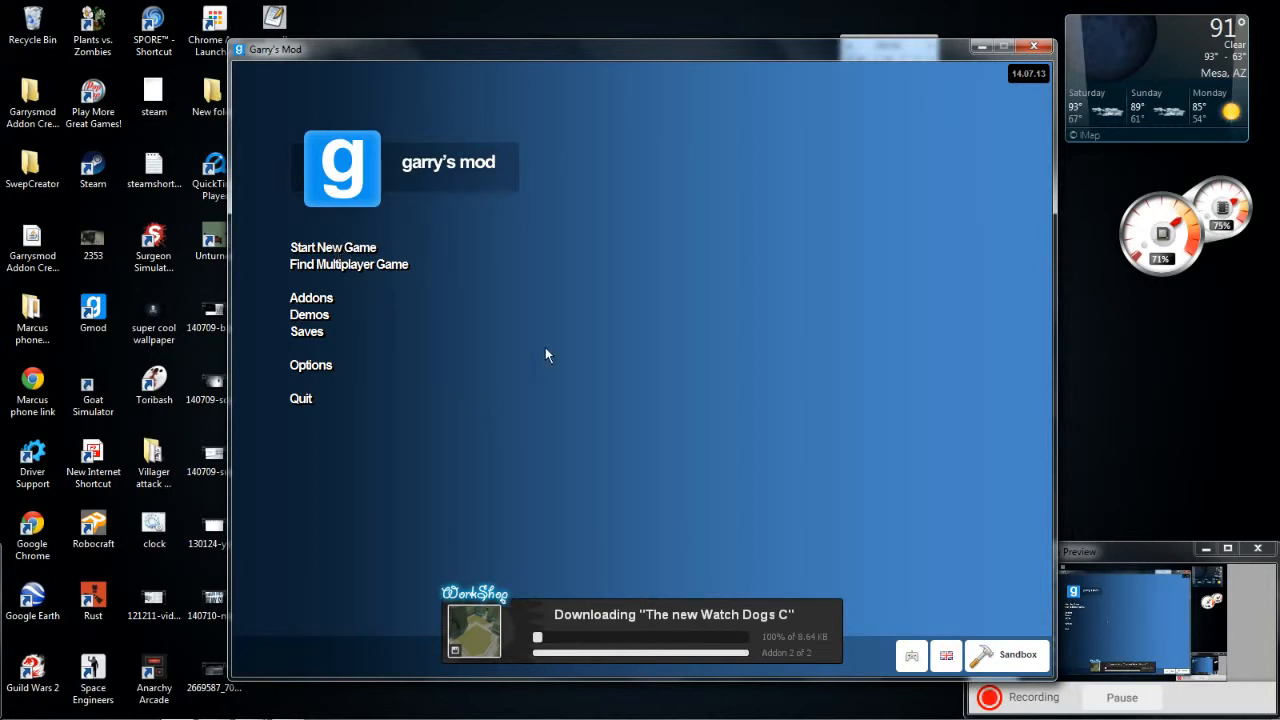
mouse_move(968, 647)
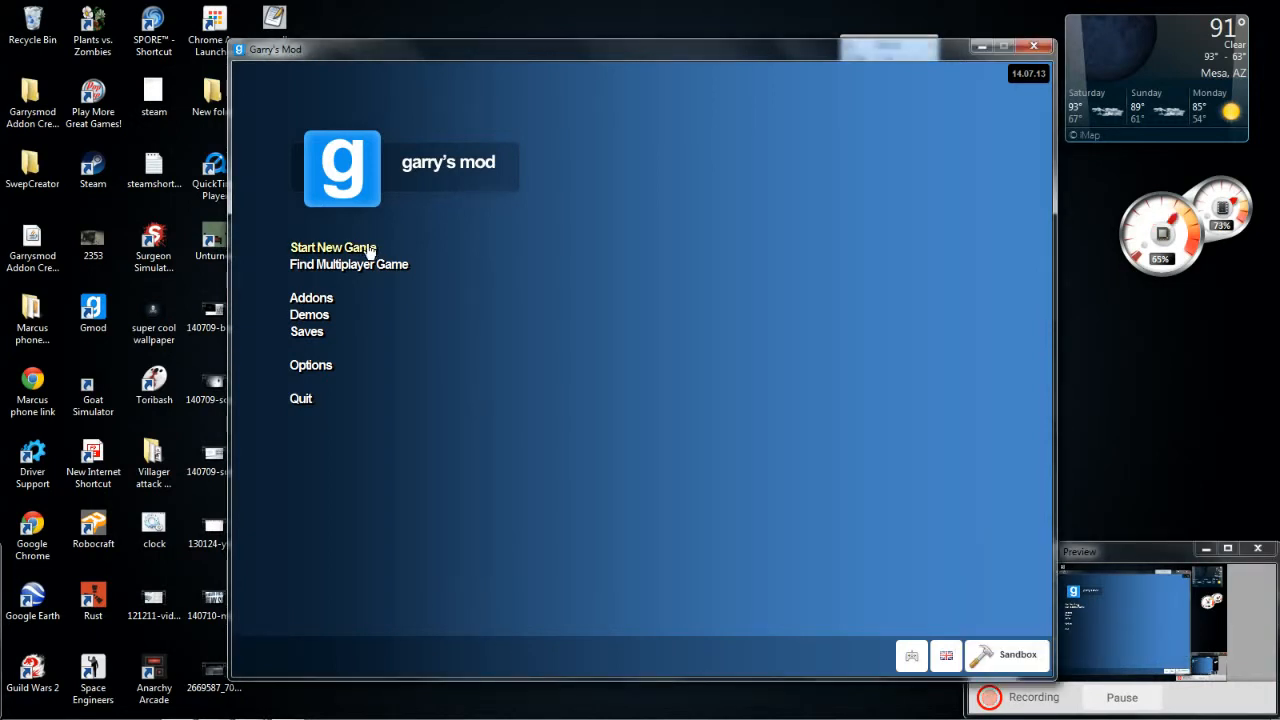
mouse_move(666, 199)
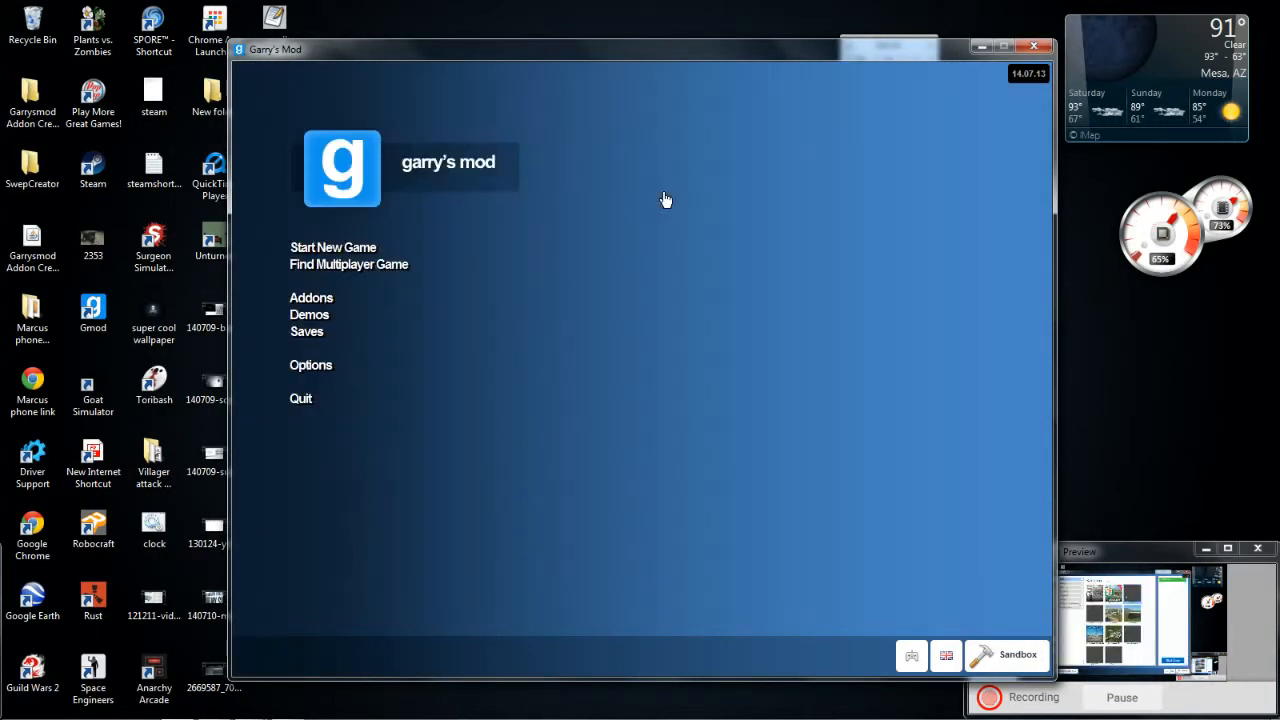
- Start a new Sandbox game on the chosen map
left_click(333, 247)
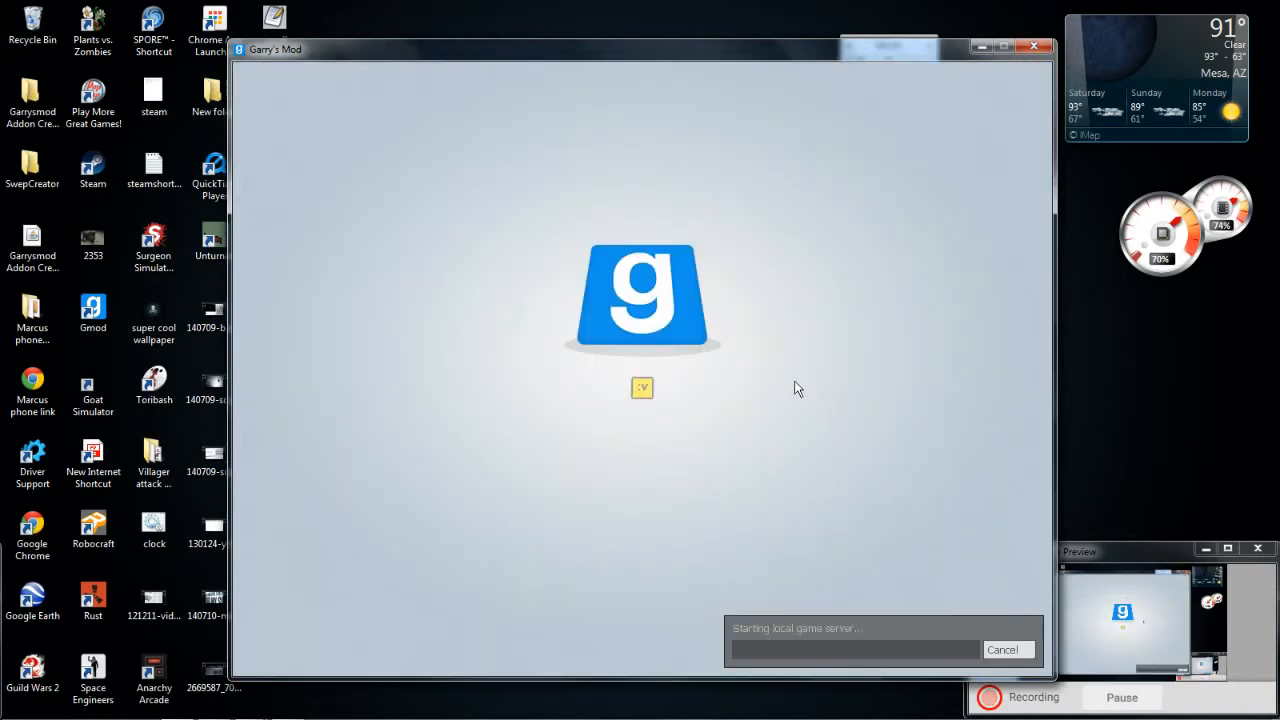